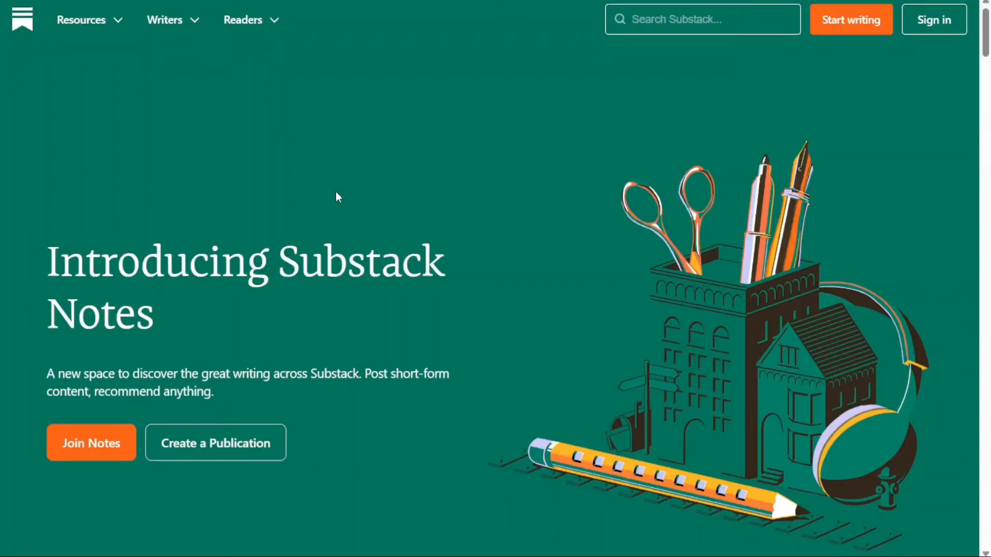
mouse_move(353, 270)
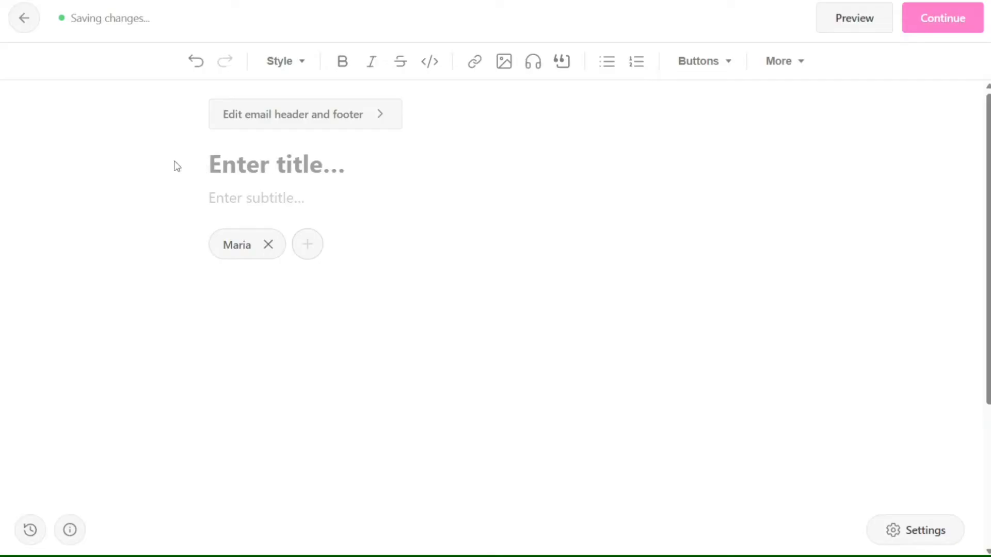
Step: Draft a post titled 'Title' with body 'Post' and move on to its publish options
text(Ti)
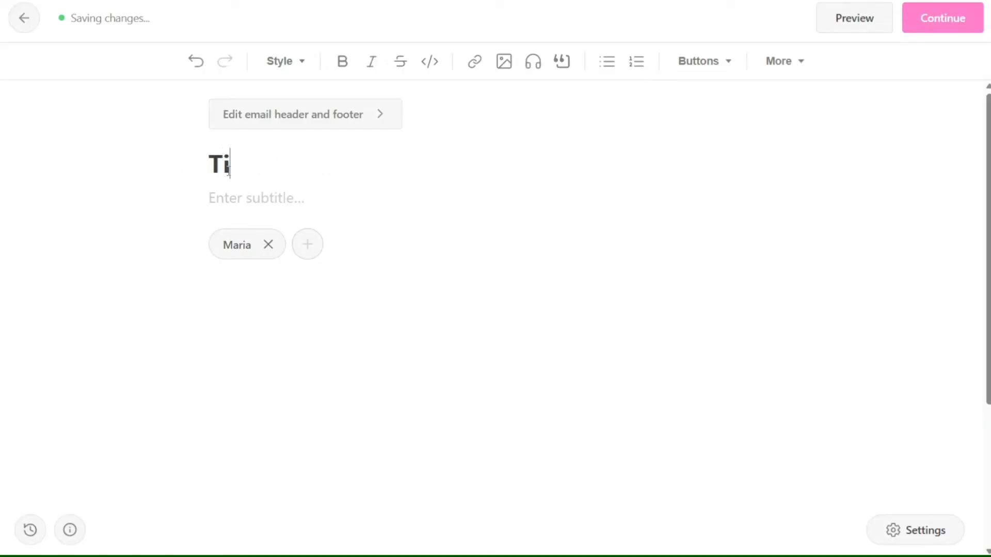
text(tle)
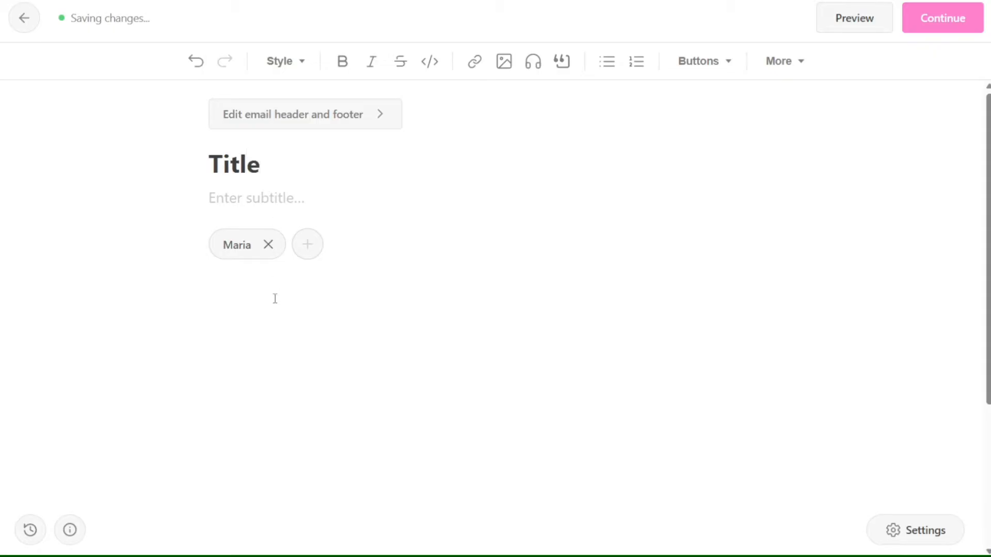
text(Post)
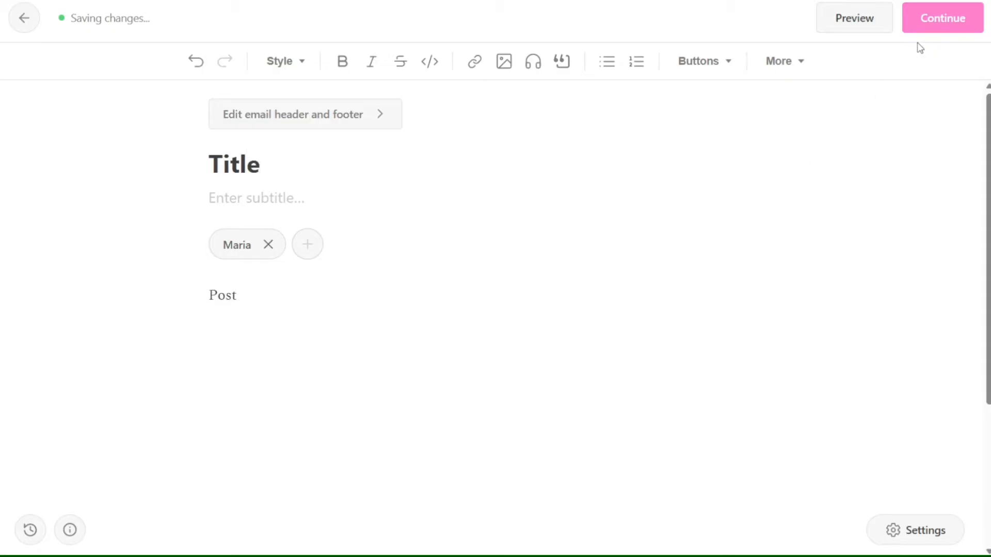
click(943, 17)
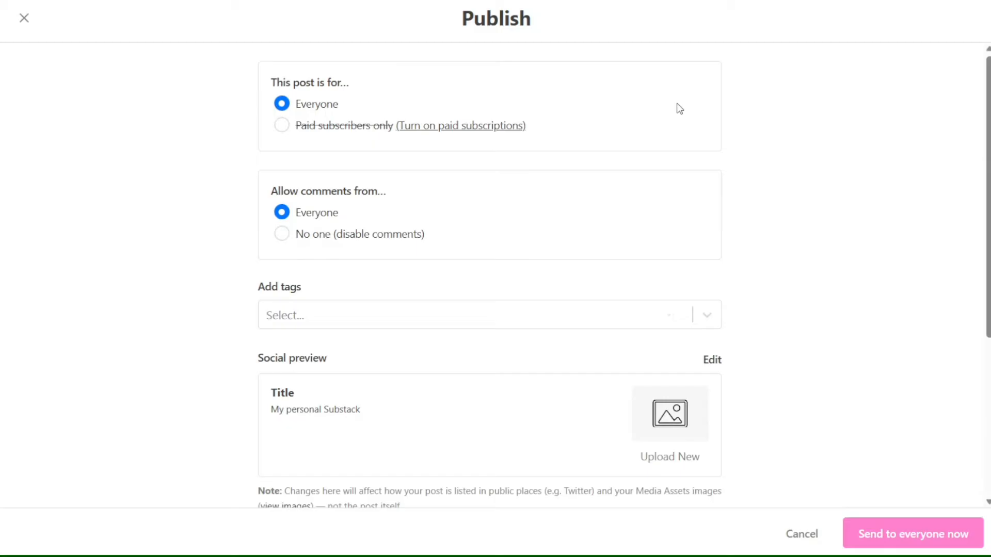
mouse_move(390, 123)
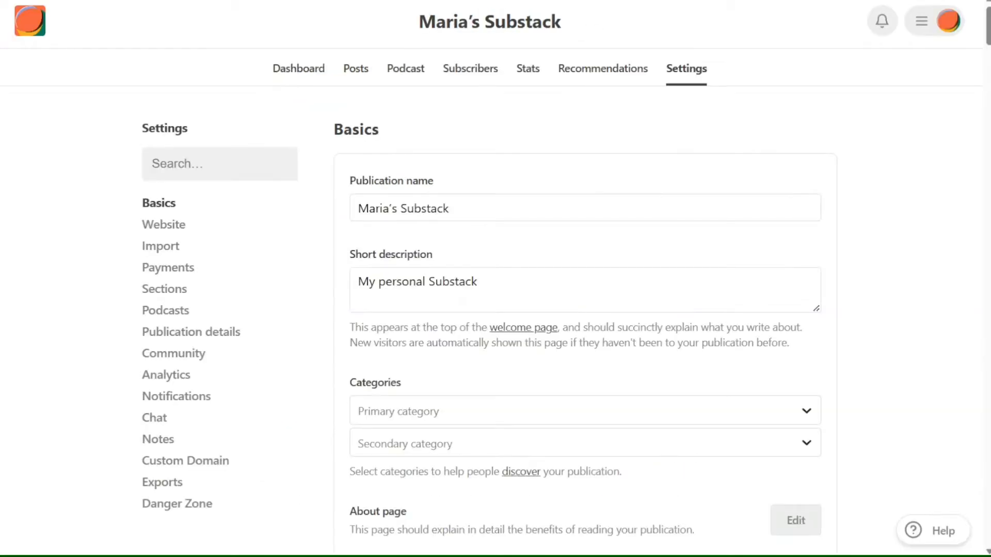
Step: Review the Payments settings showing pledges of $8 monthly, $80 yearly and $150 founding
click(167, 268)
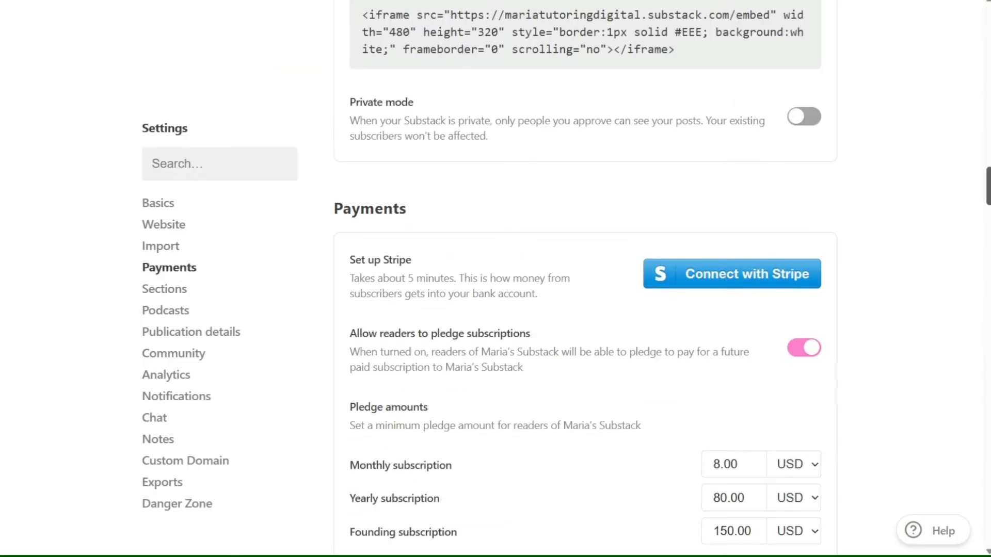
scroll(down, 3)
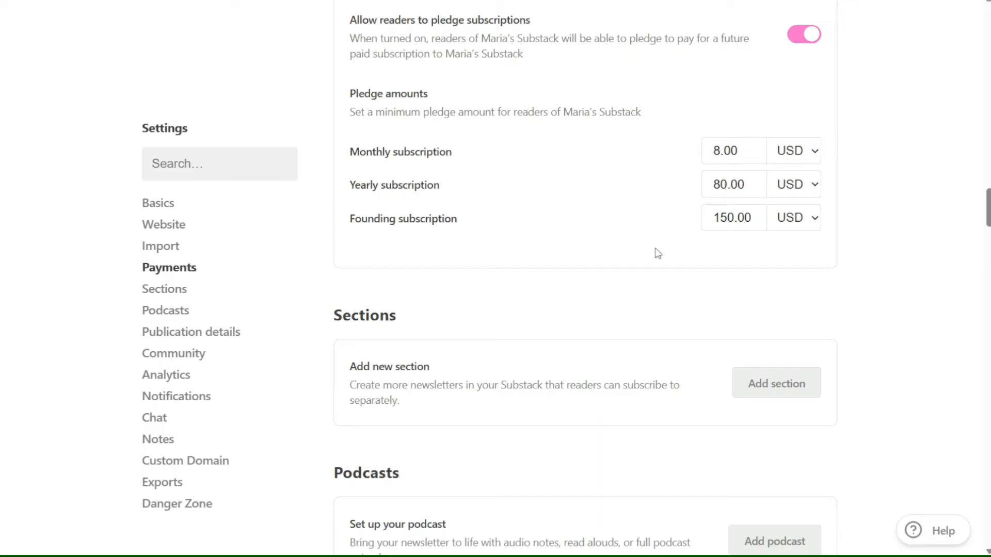
mouse_move(611, 264)
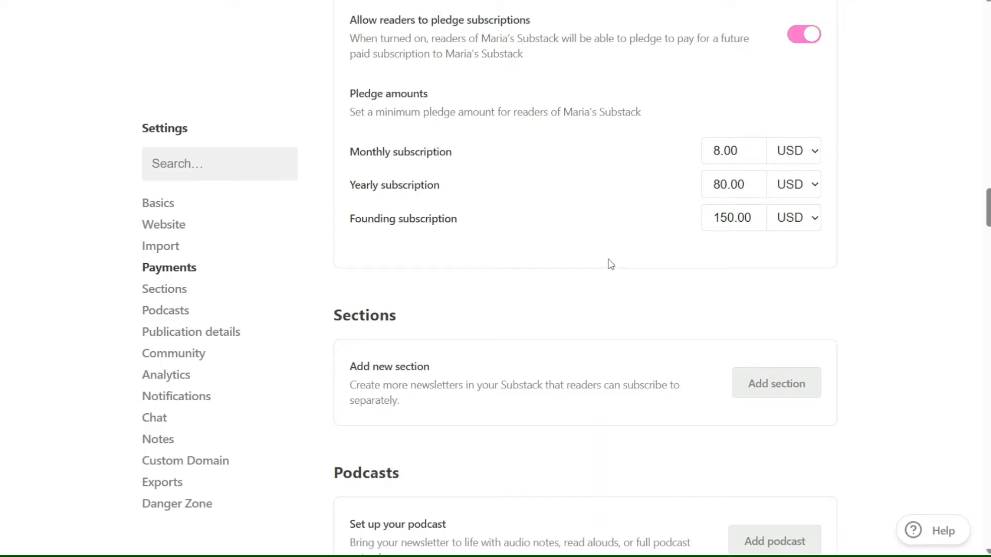
mouse_move(708, 291)
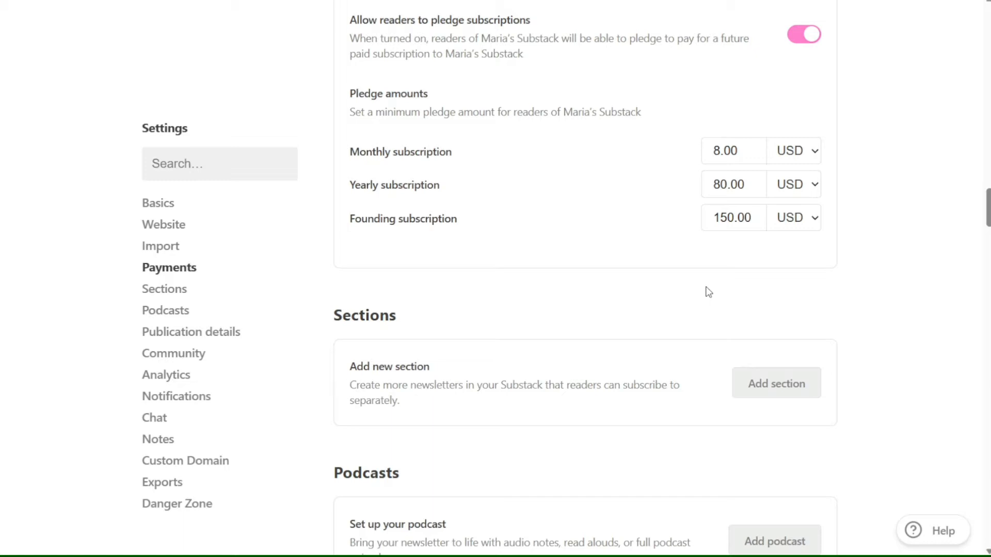
mouse_move(714, 296)
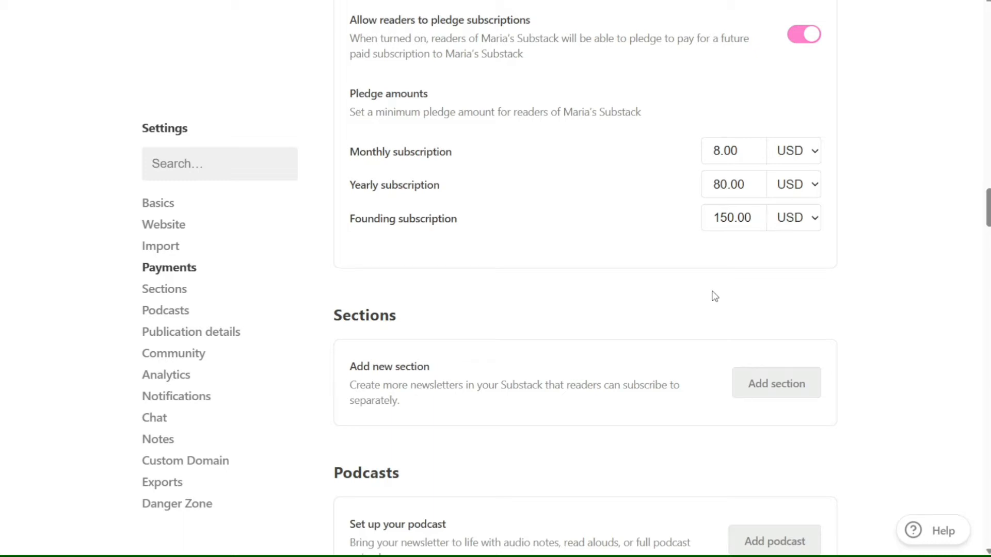
mouse_move(865, 312)
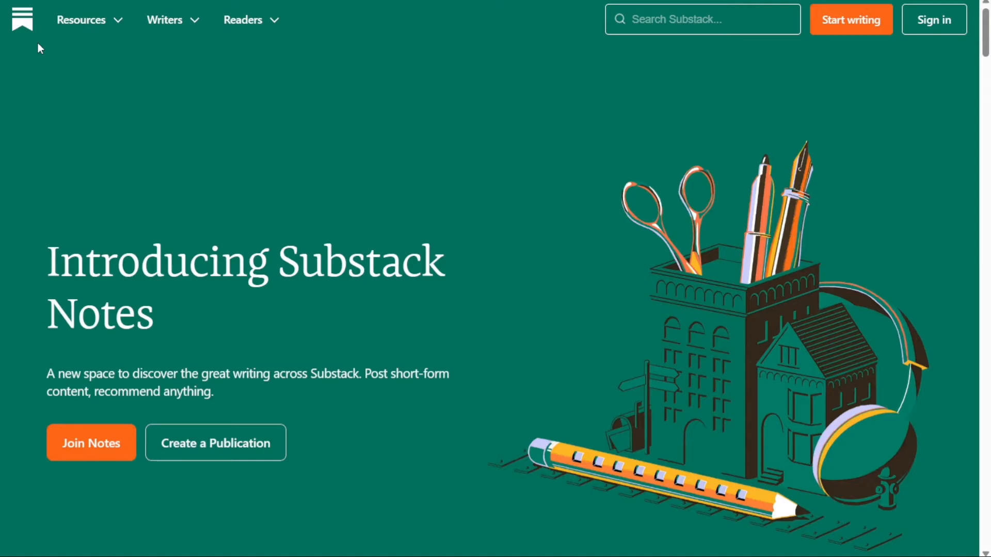
mouse_move(189, 124)
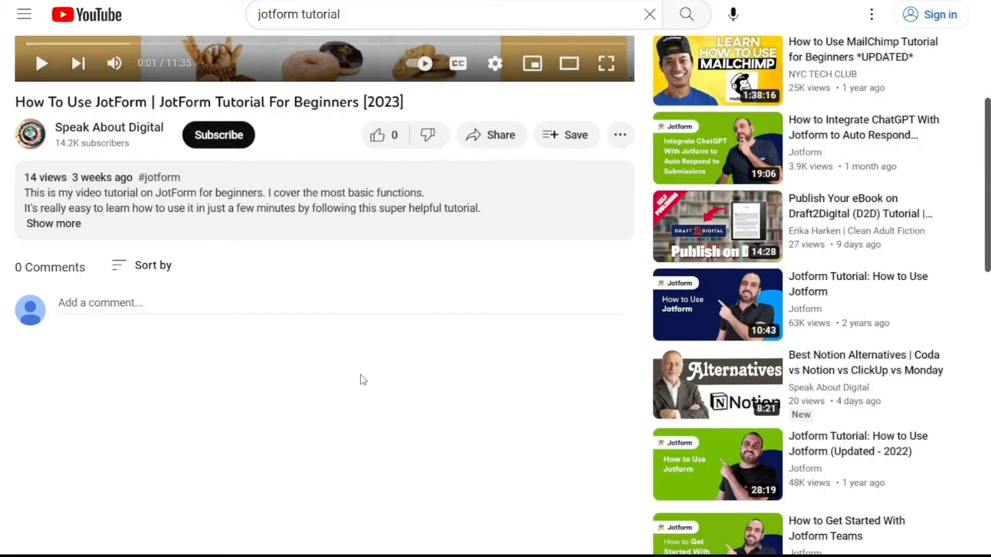
Step: Leave the YouTube JotForm tutorial and return to the Substack homepage
click(53, 224)
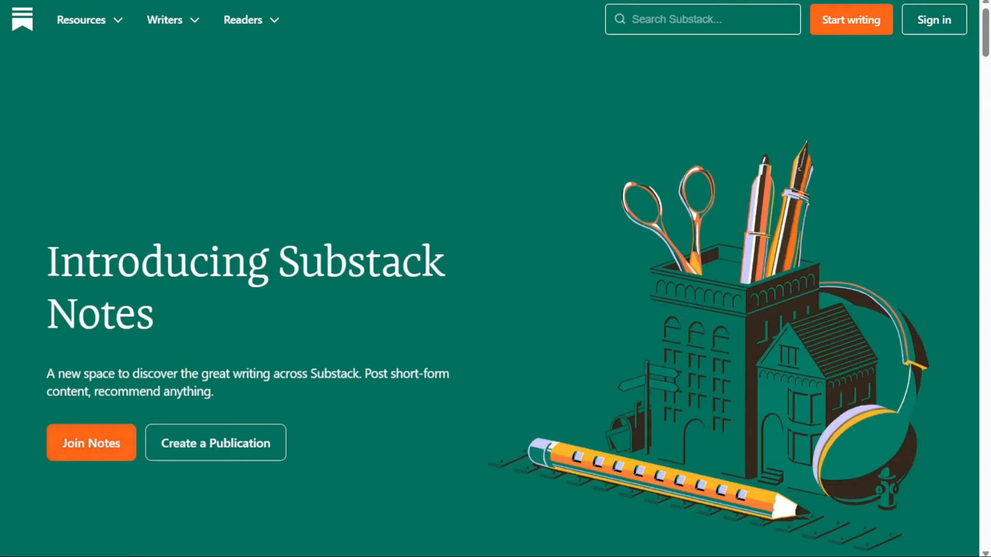
Step: Join Notes and continue past the interests step into the reader Inbox
click(91, 442)
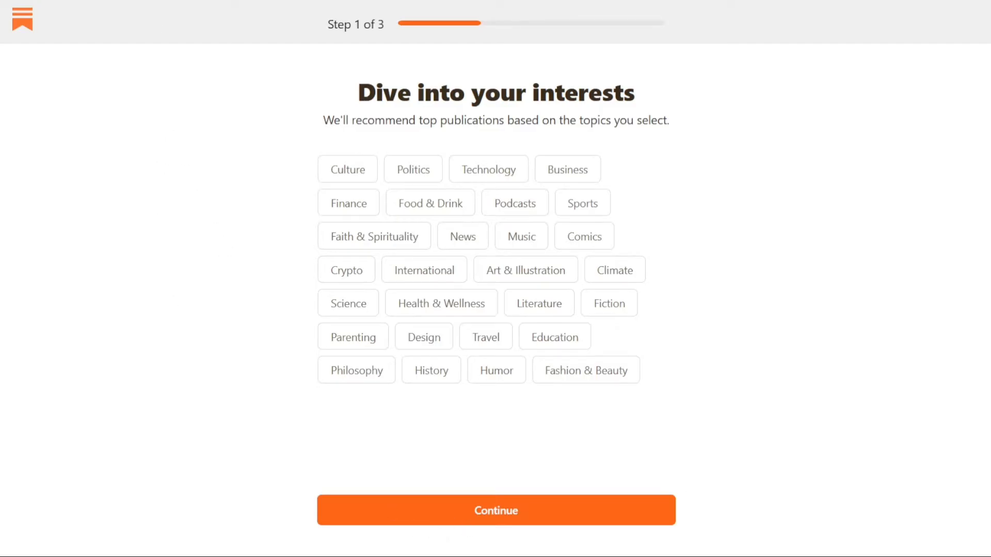
click(495, 510)
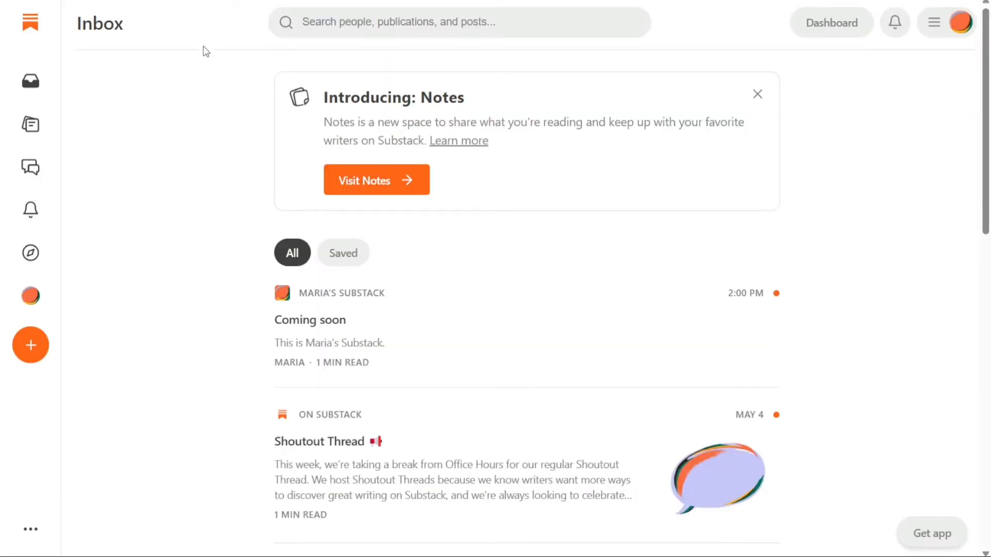
mouse_move(194, 64)
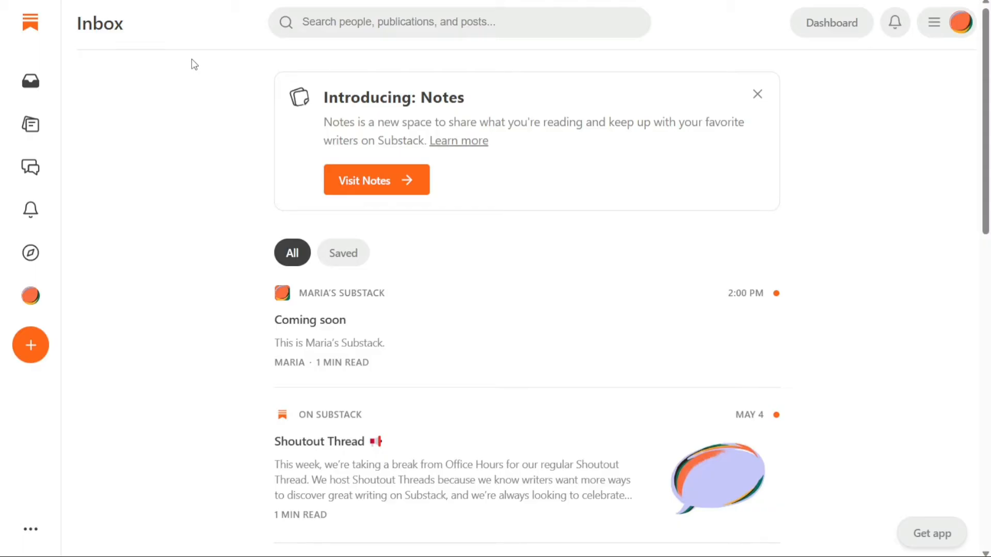
mouse_move(264, 46)
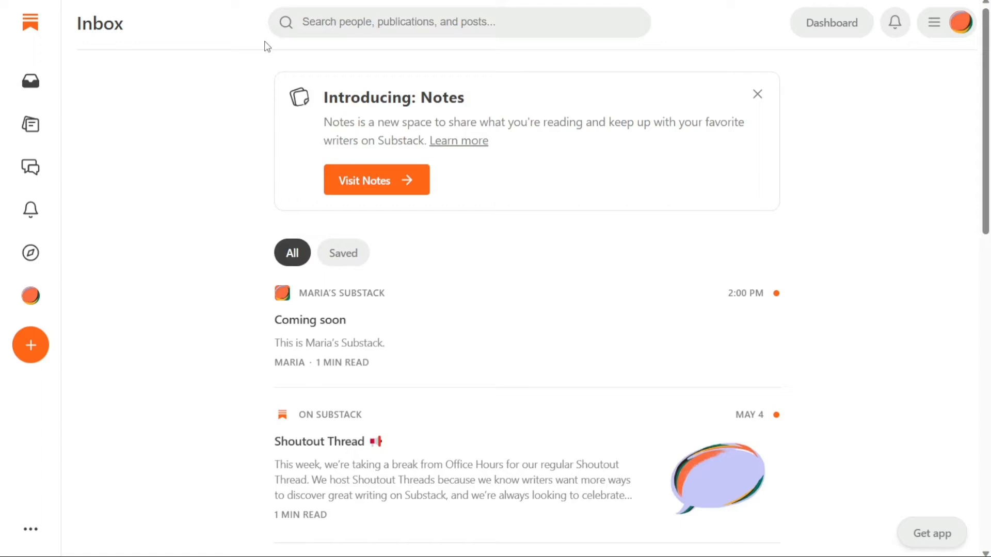
mouse_move(151, 141)
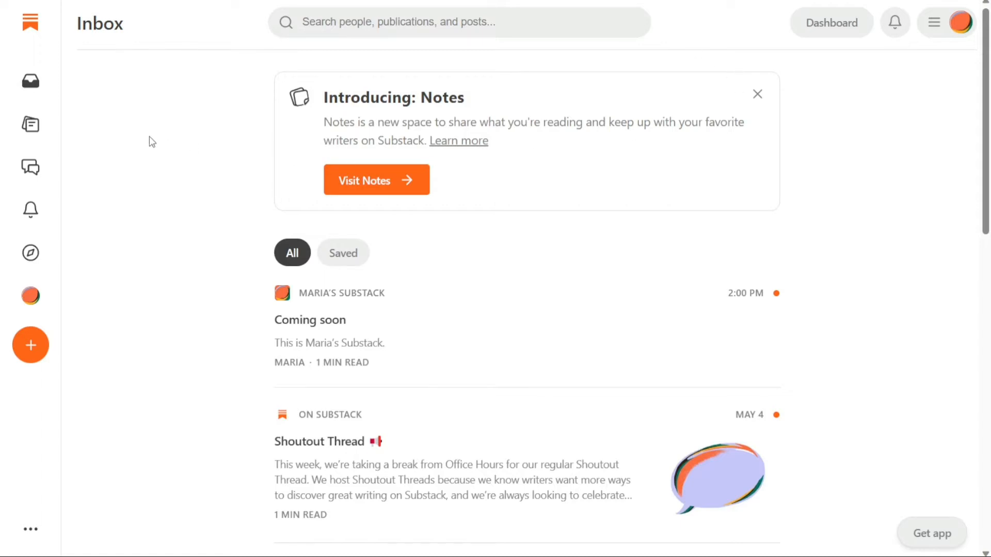
mouse_move(52, 78)
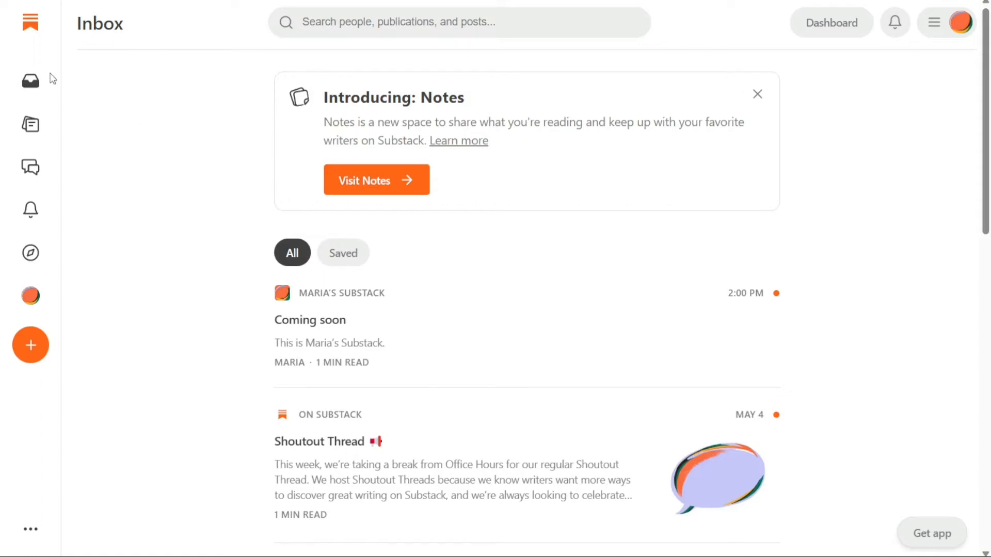
mouse_move(30, 124)
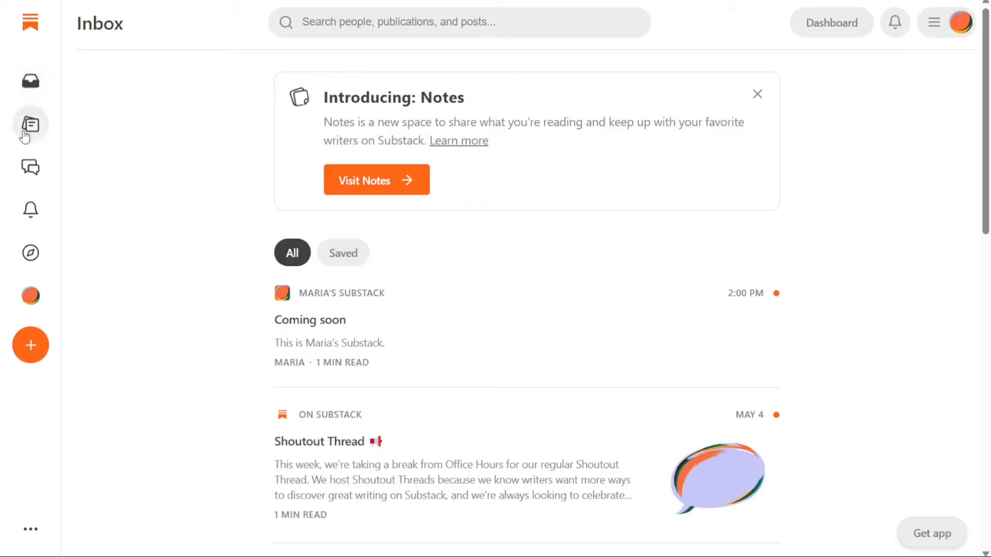
mouse_move(30, 252)
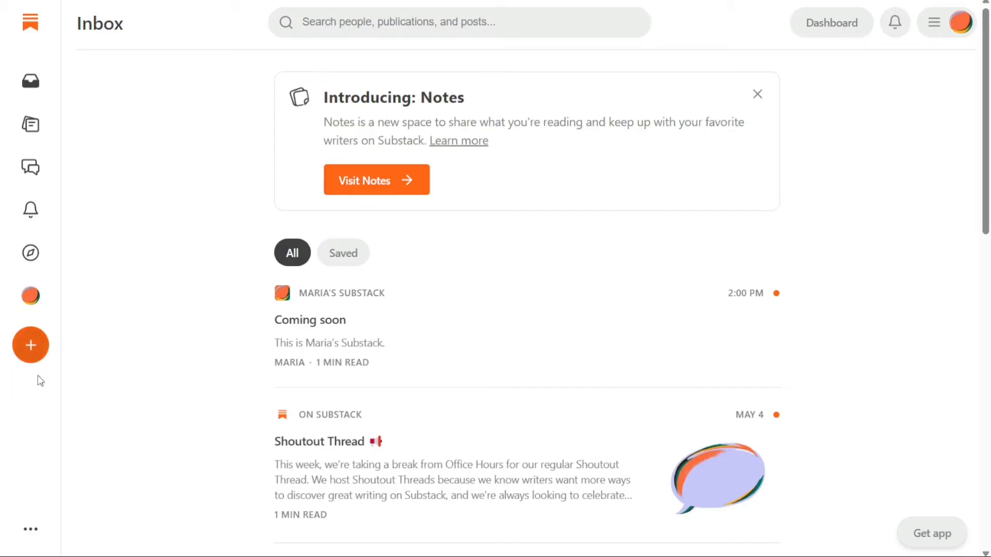
mouse_move(167, 314)
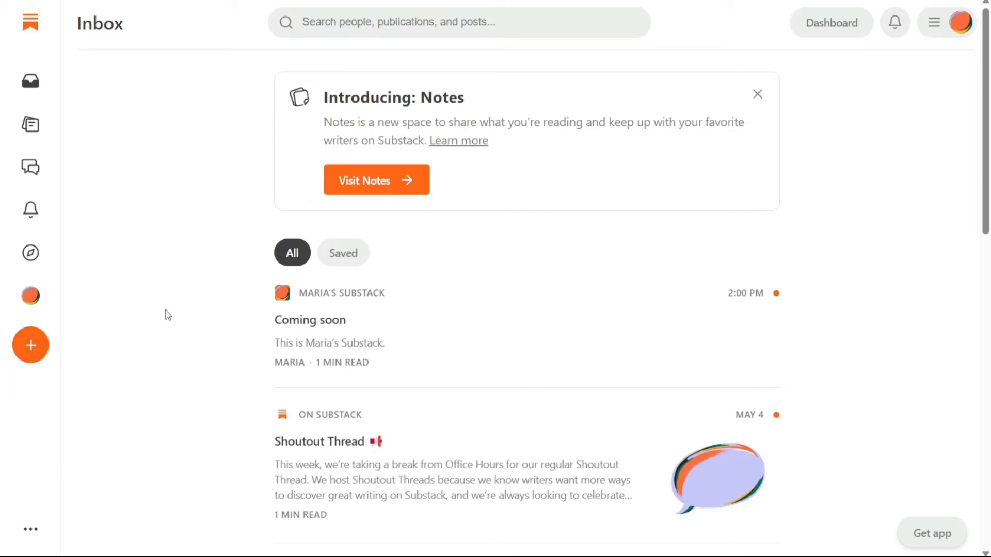
mouse_move(194, 159)
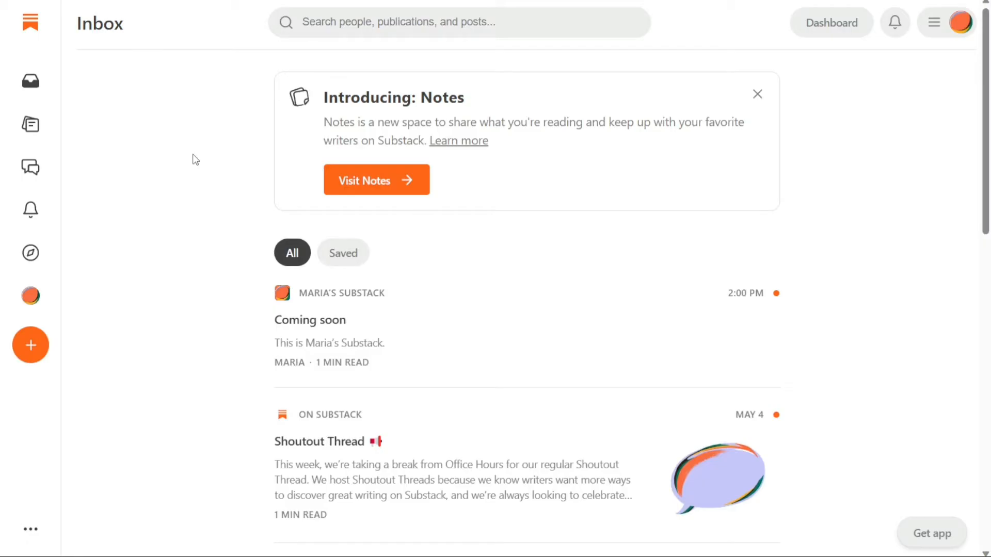
mouse_move(190, 180)
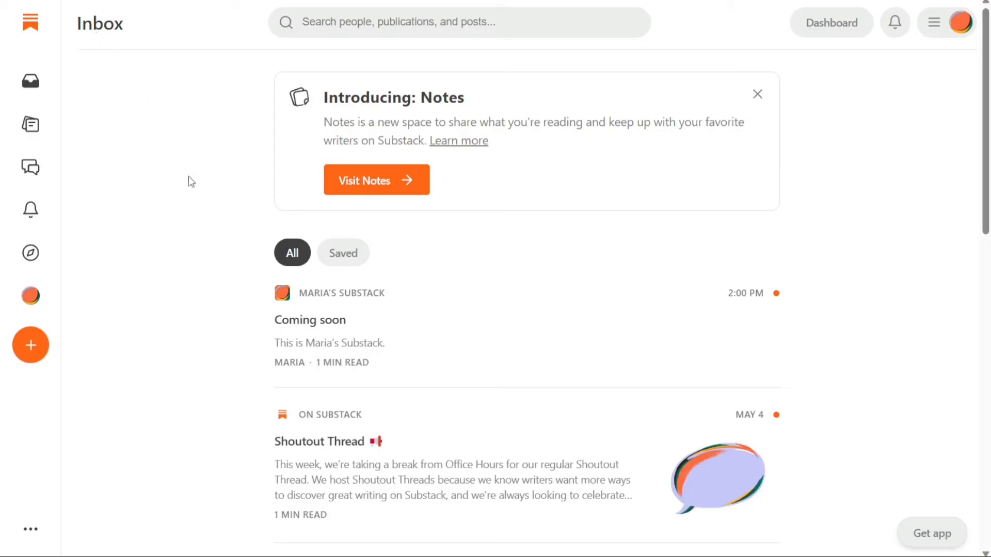
mouse_move(257, 209)
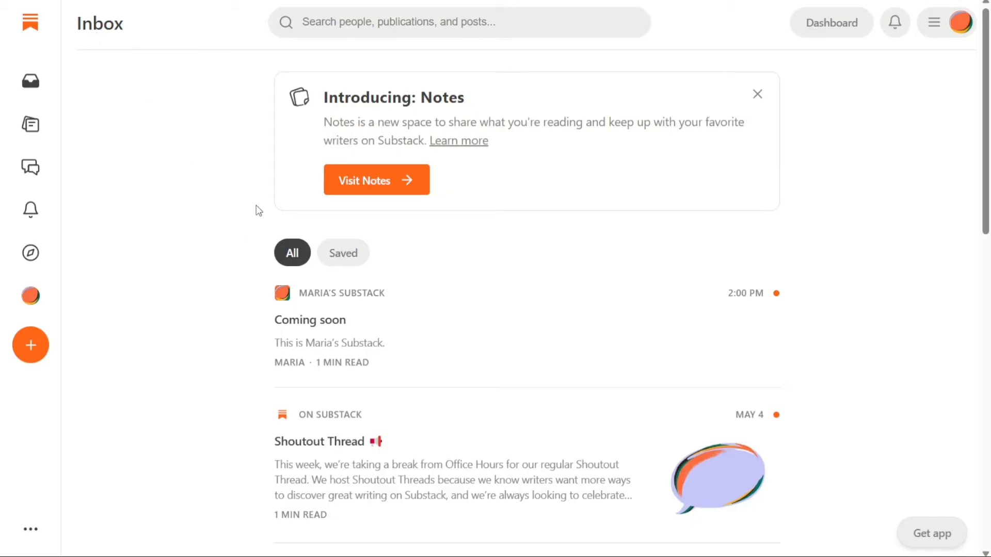
mouse_move(339, 268)
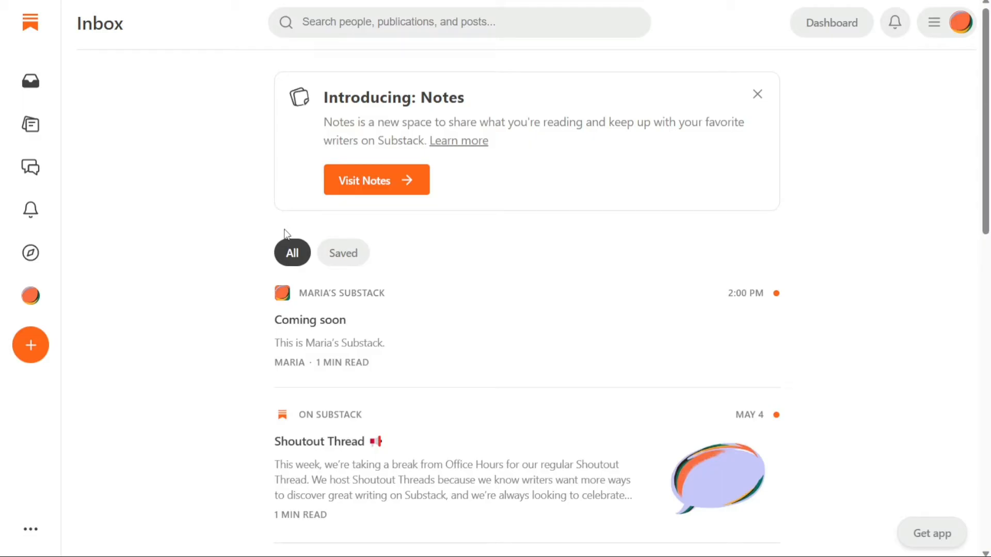
mouse_move(289, 252)
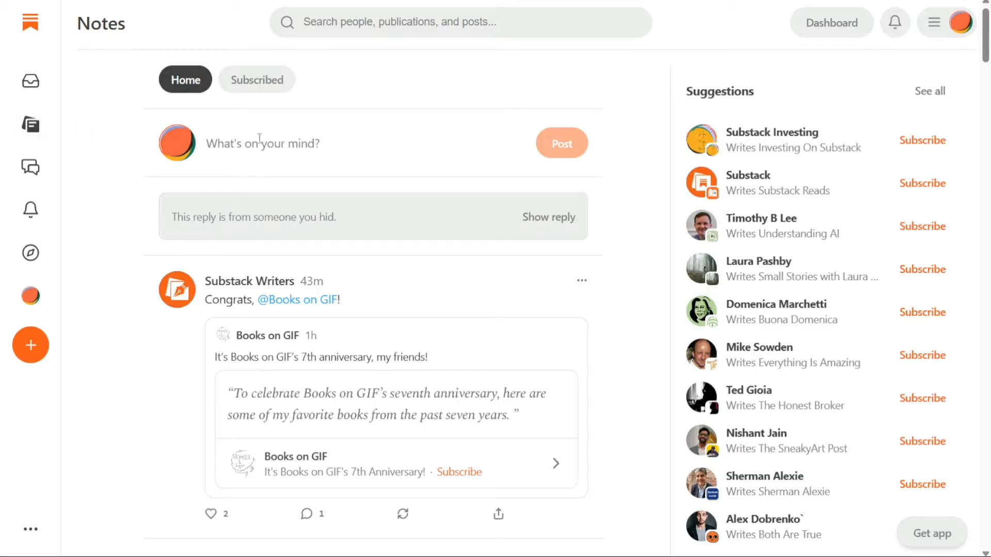
Step: Start a new note and dismiss the empty composer without posting
click(262, 143)
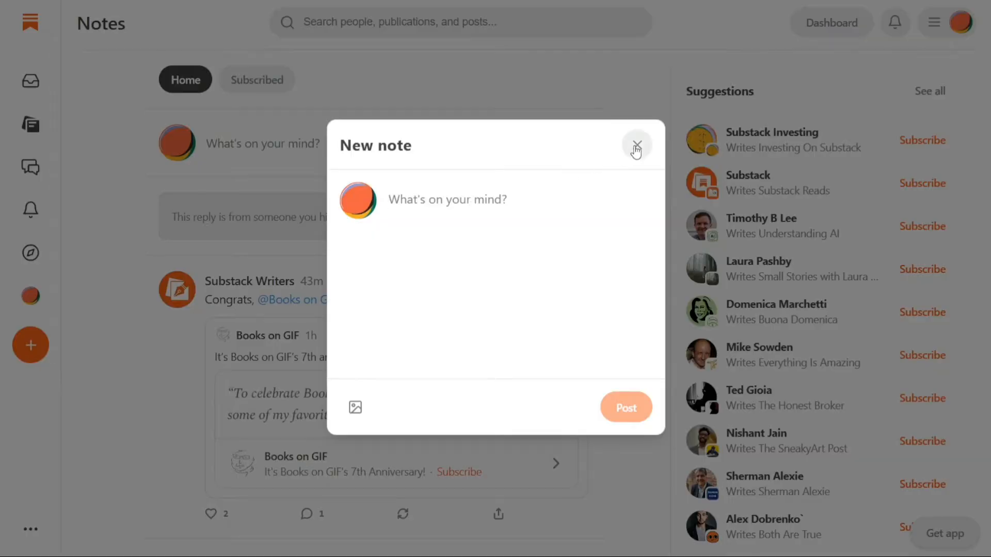
click(637, 144)
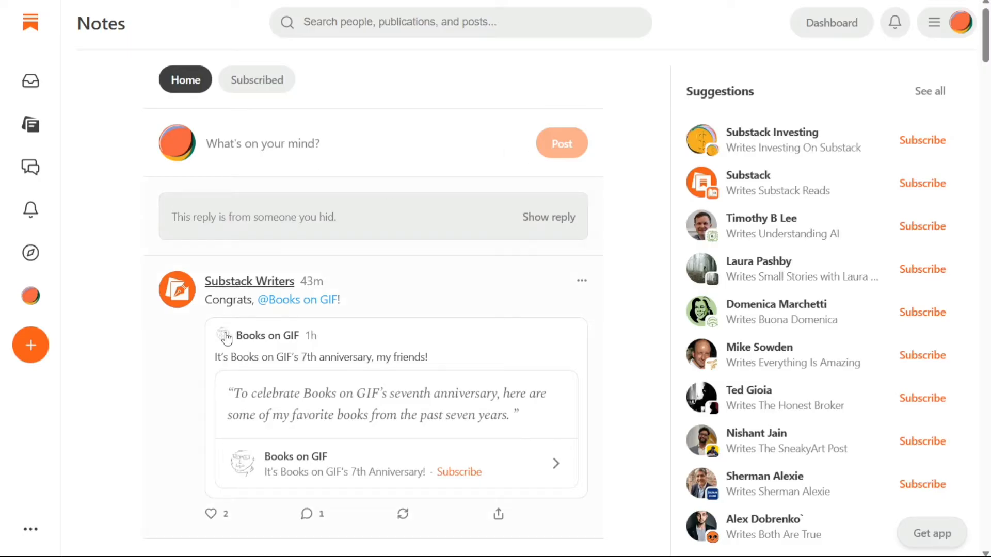
mouse_move(402, 228)
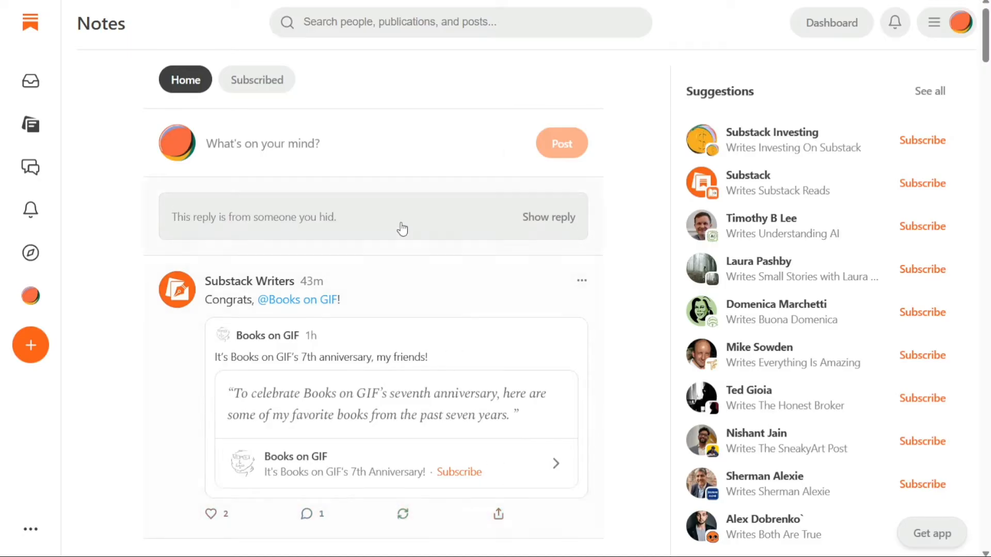
mouse_move(401, 74)
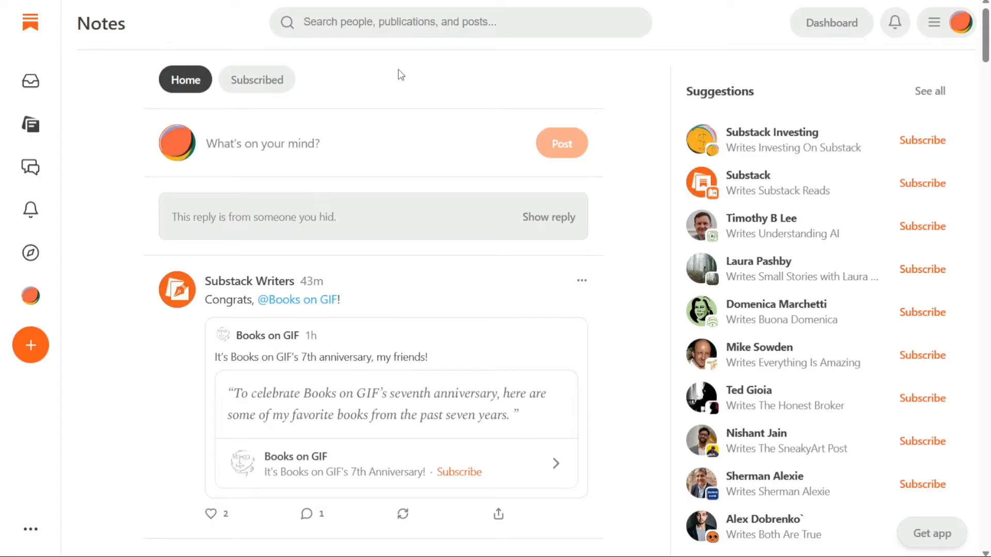
mouse_move(720, 100)
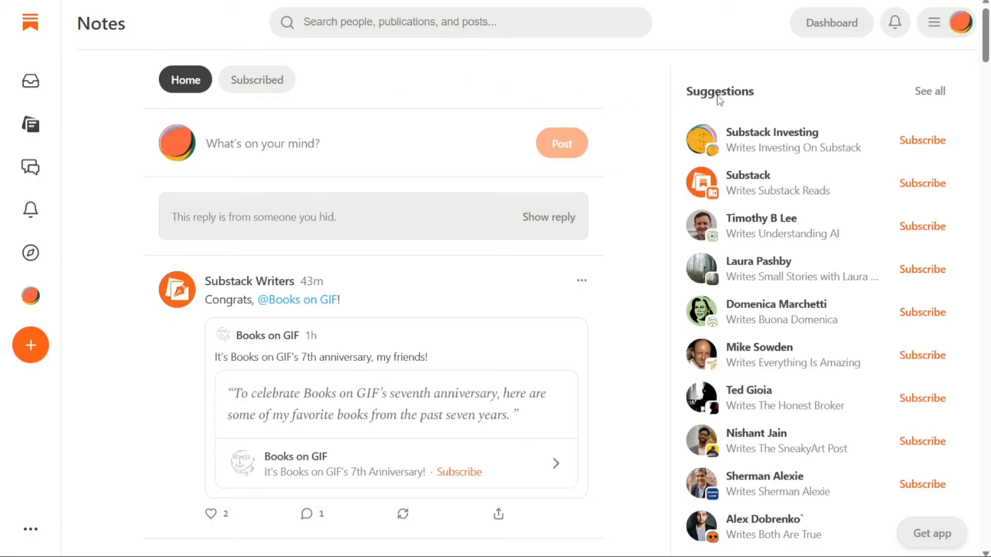
mouse_move(923, 441)
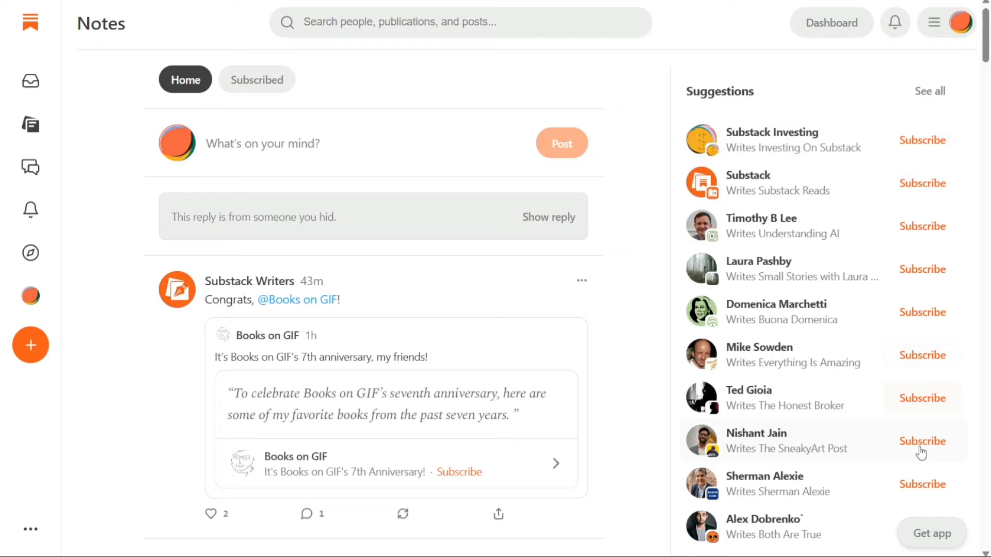
mouse_move(396, 80)
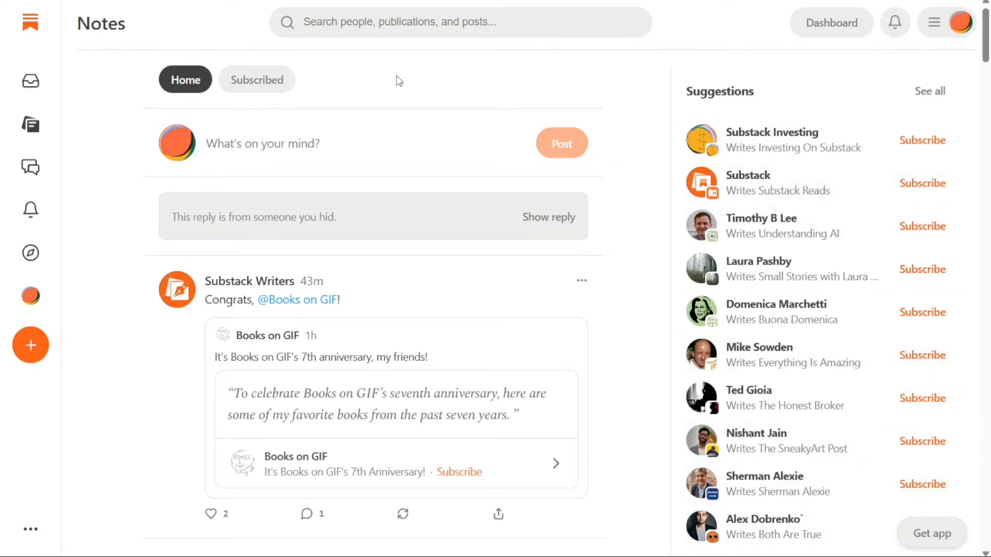
Step: View the Chat conversations, then browse the Explore page of publications by category
click(29, 166)
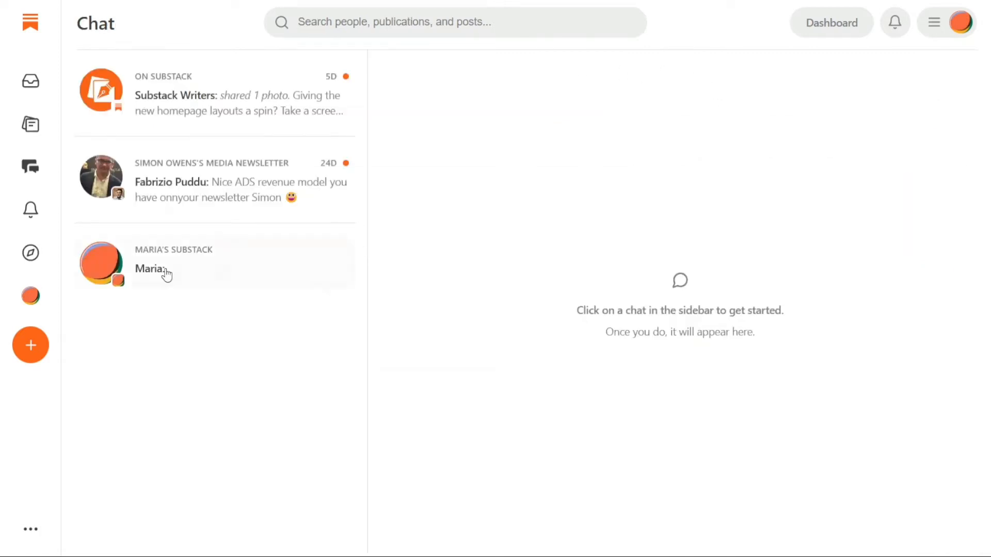
mouse_move(120, 32)
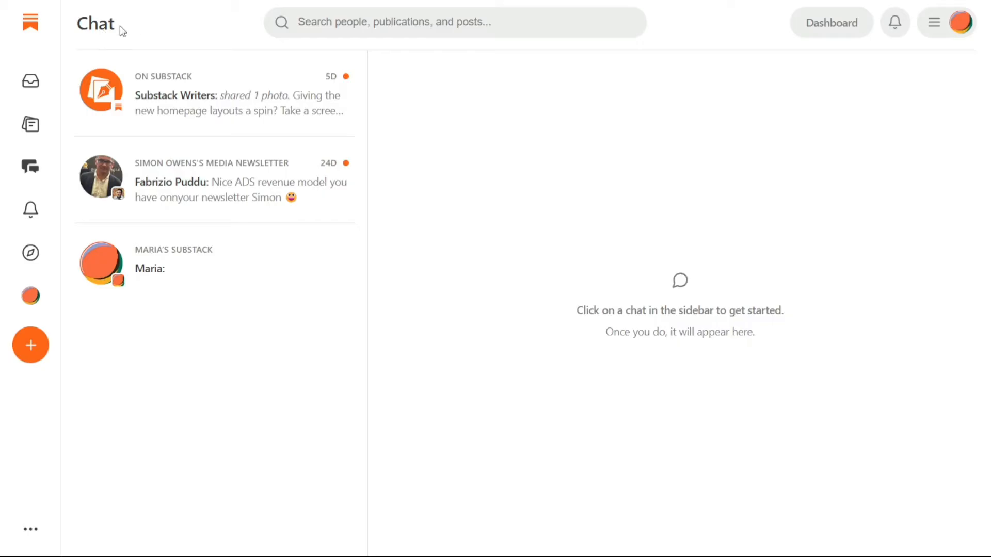
mouse_move(468, 204)
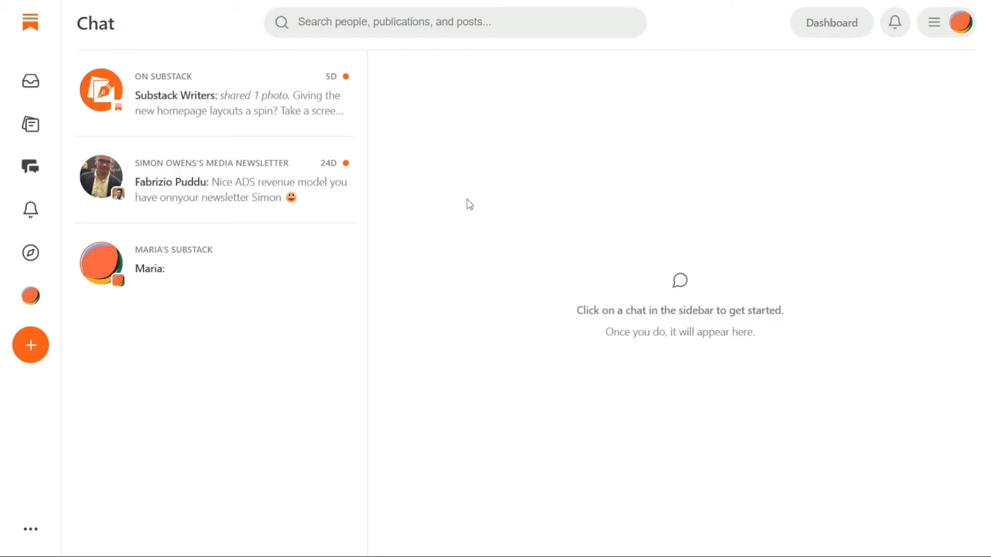
mouse_move(264, 170)
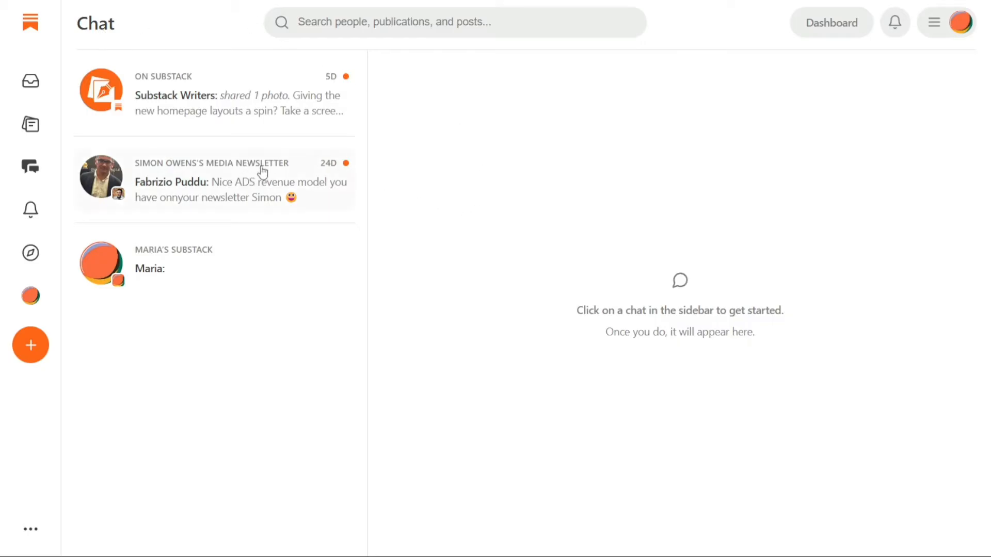
mouse_move(558, 311)
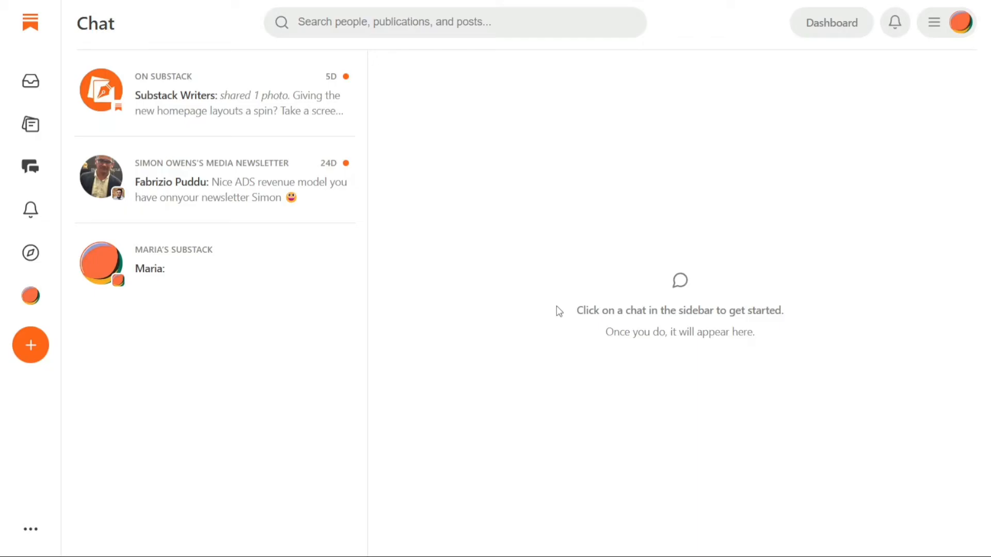
mouse_move(471, 149)
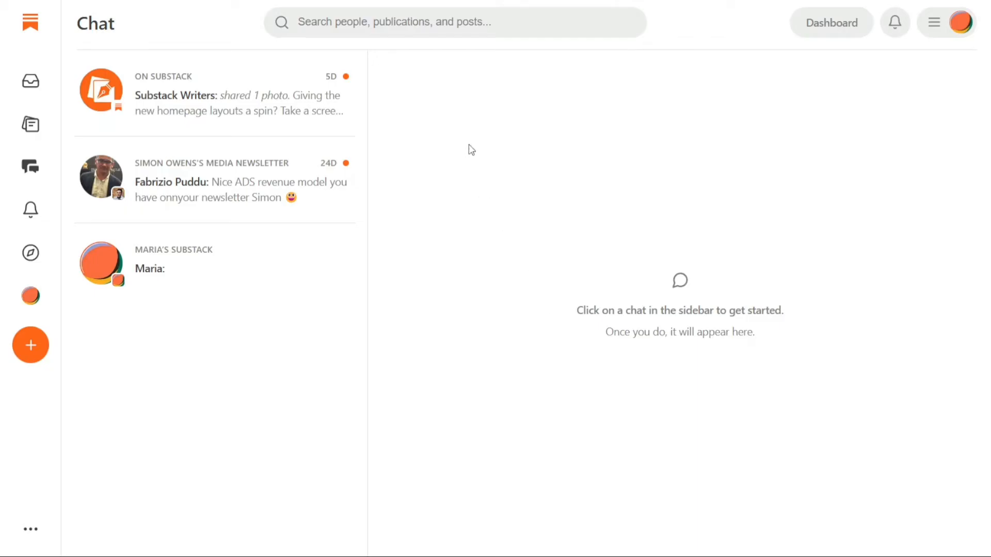
mouse_move(252, 18)
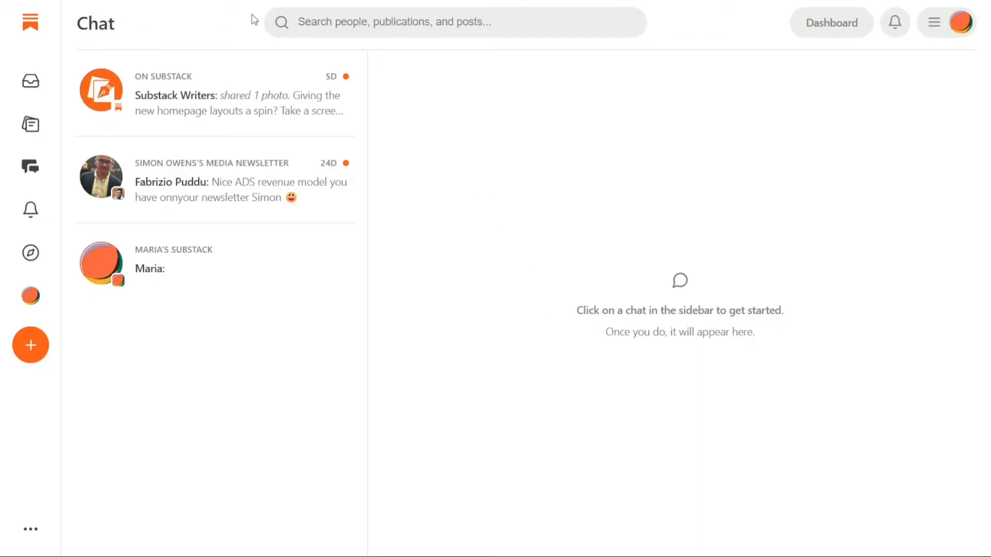
mouse_move(463, 208)
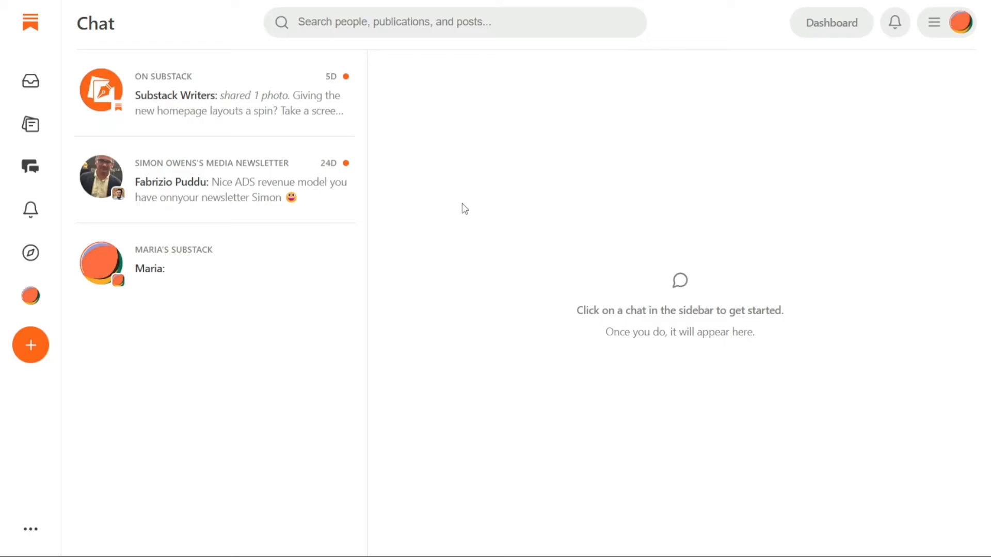
mouse_move(521, 278)
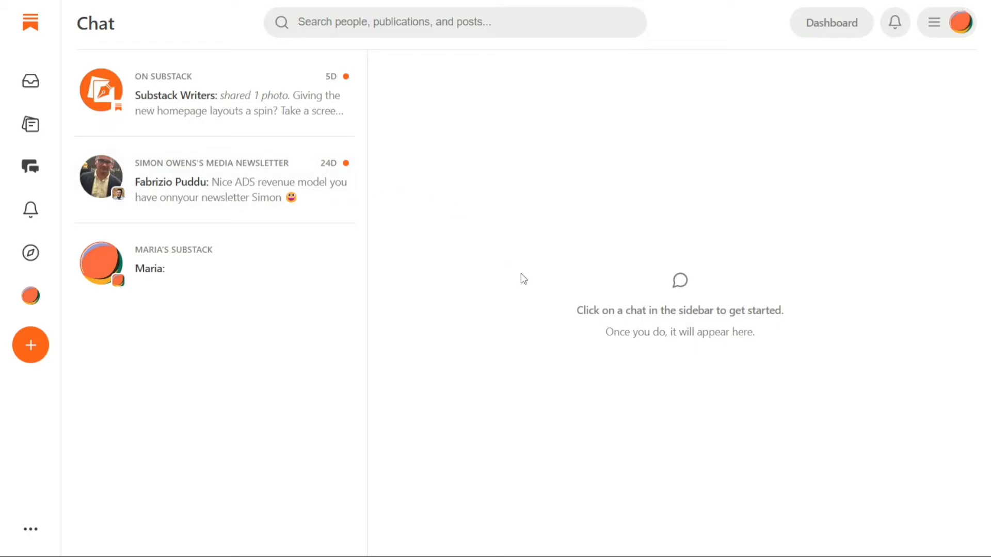
mouse_move(559, 311)
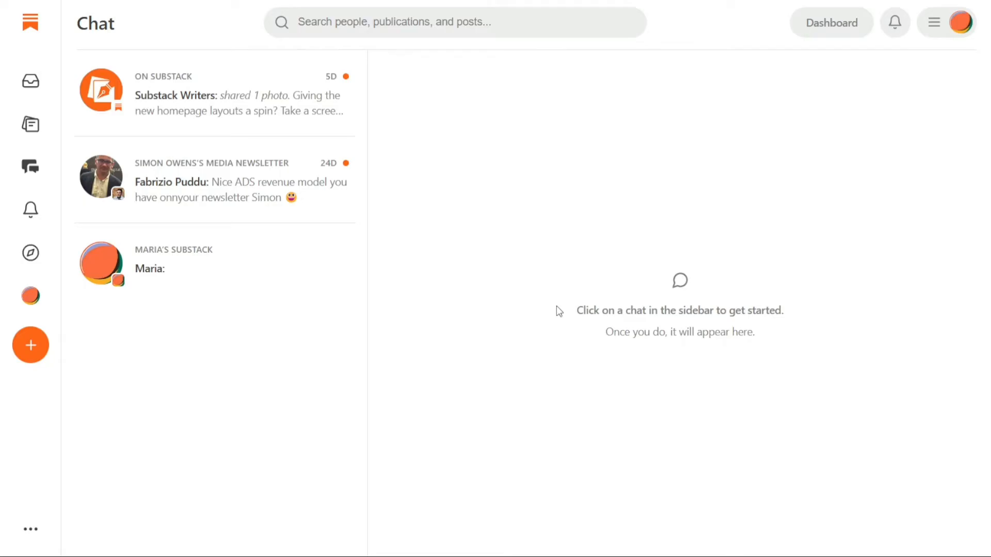
mouse_move(473, 153)
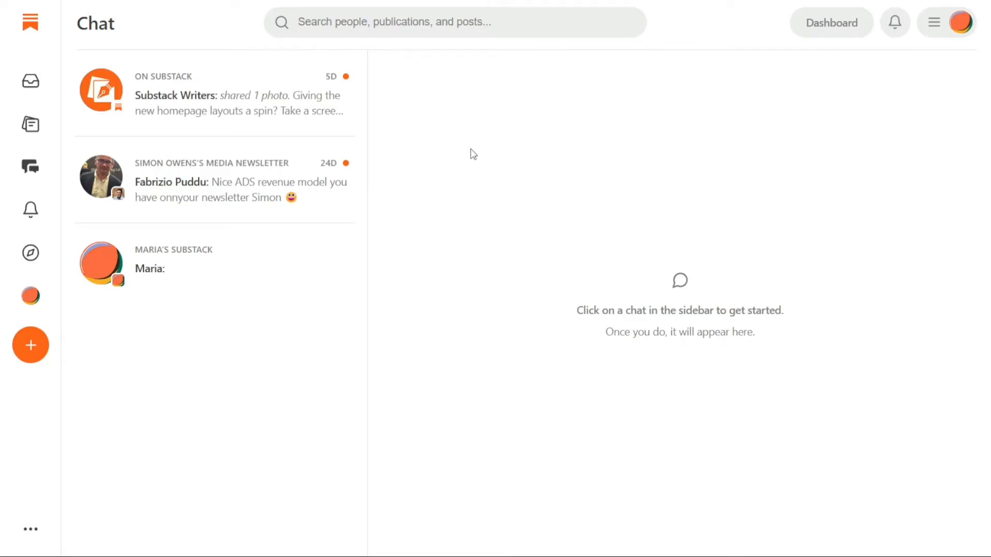
mouse_move(102, 31)
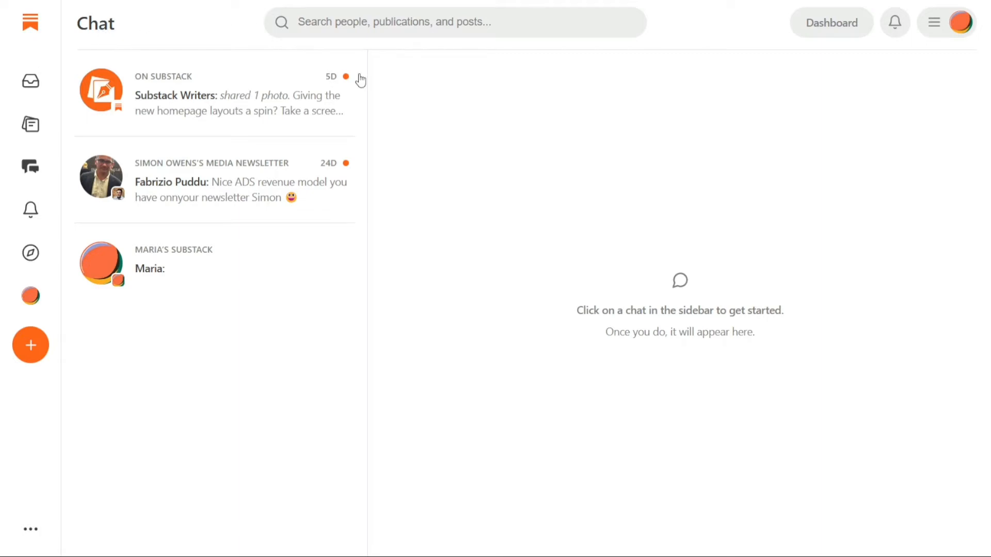
mouse_move(301, 185)
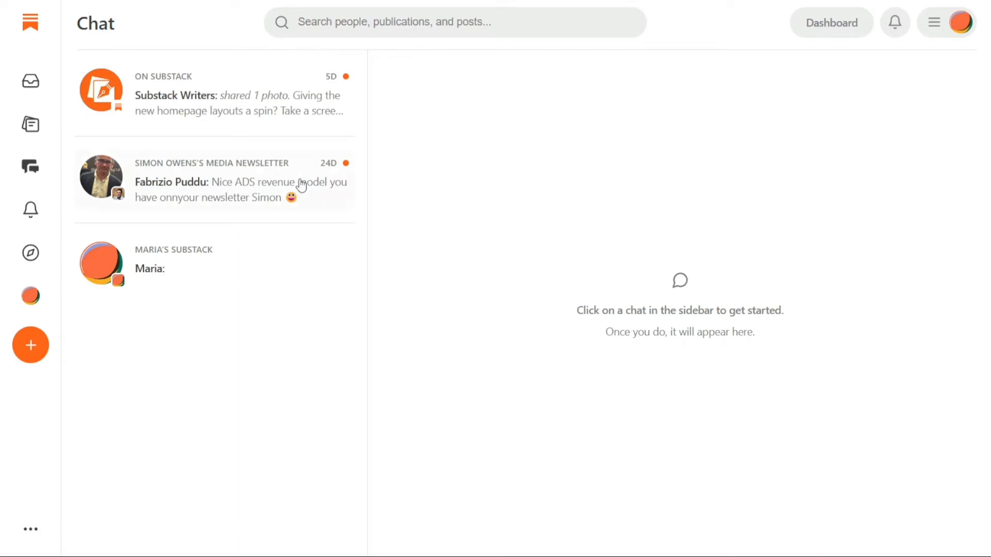
click(30, 251)
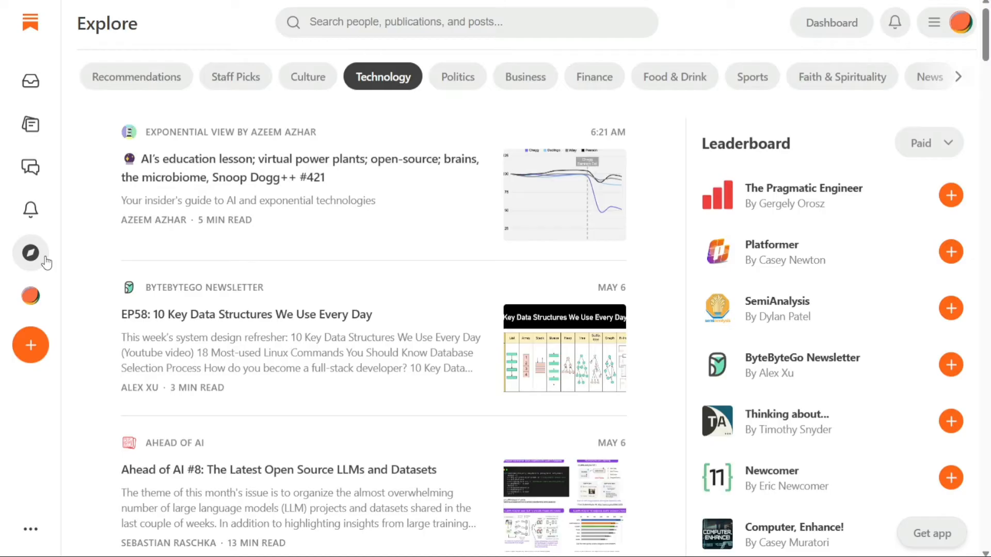
mouse_move(70, 220)
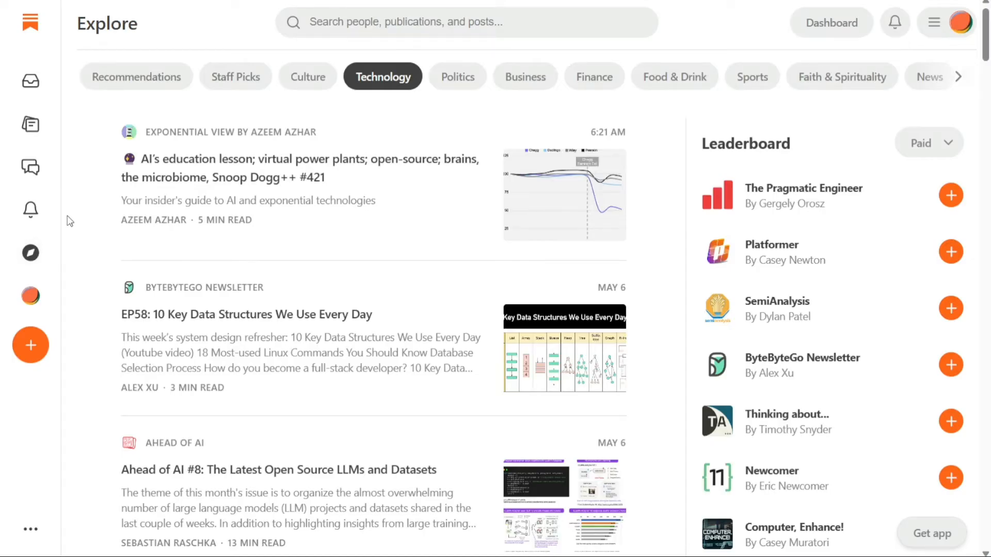
mouse_move(280, 83)
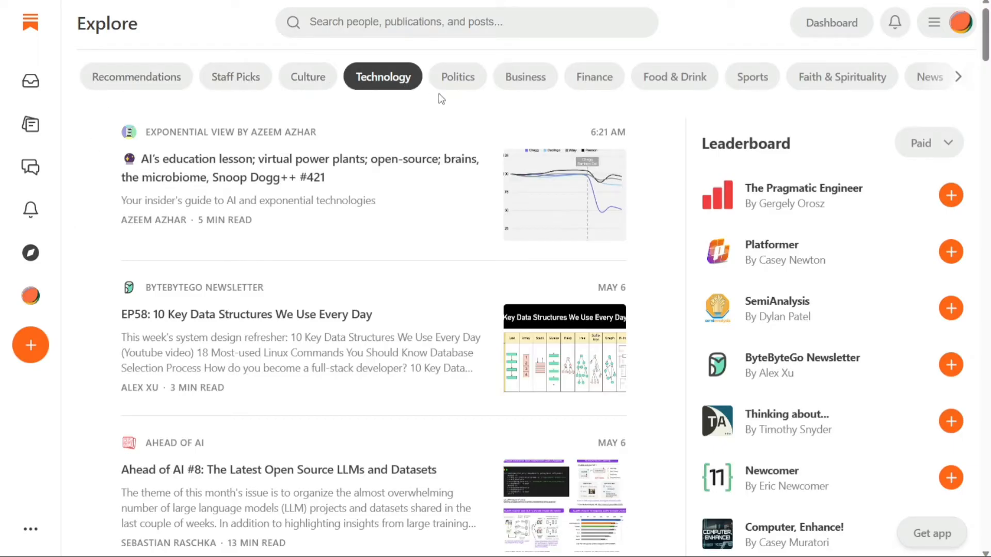
mouse_move(269, 31)
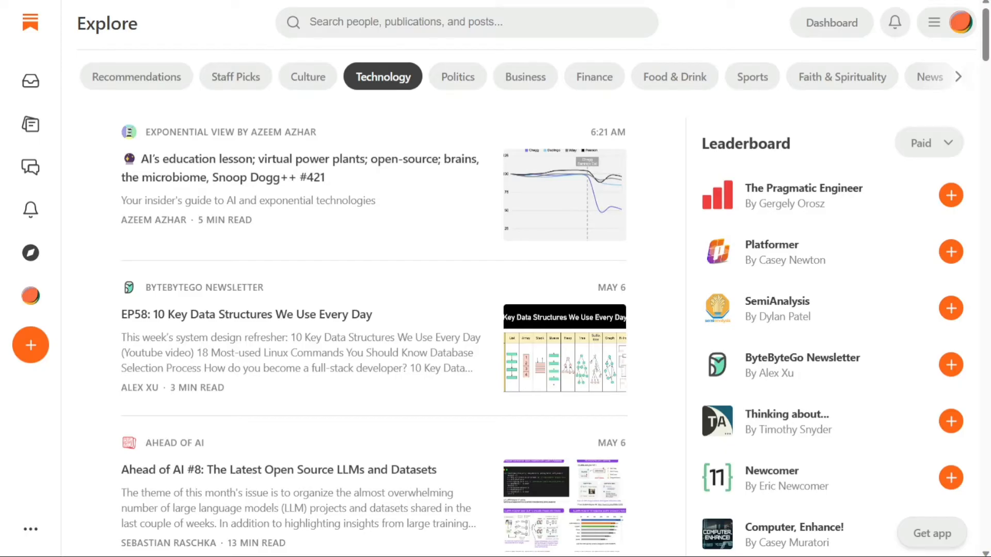
Step: Check the Activity page, which reports no likes or replies yet
click(31, 210)
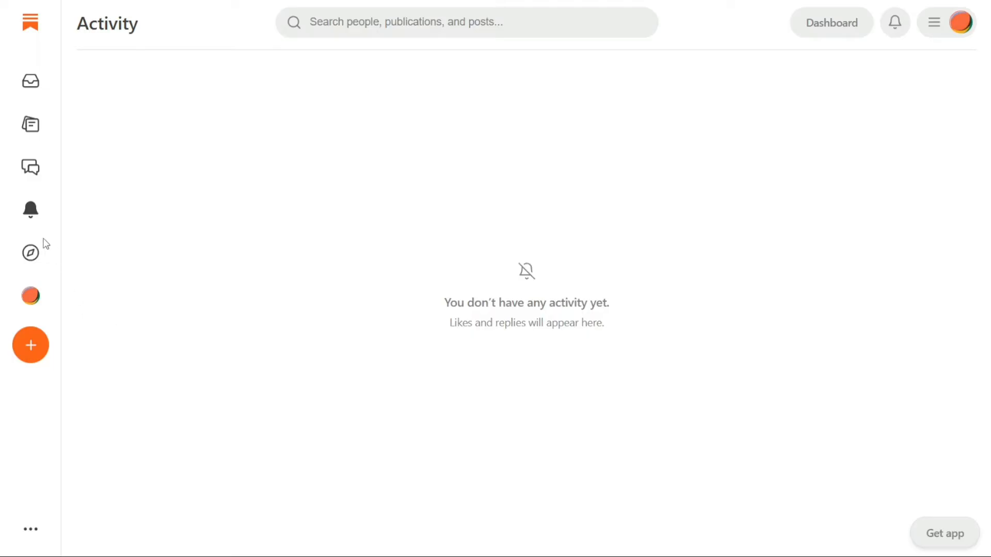
mouse_move(174, 248)
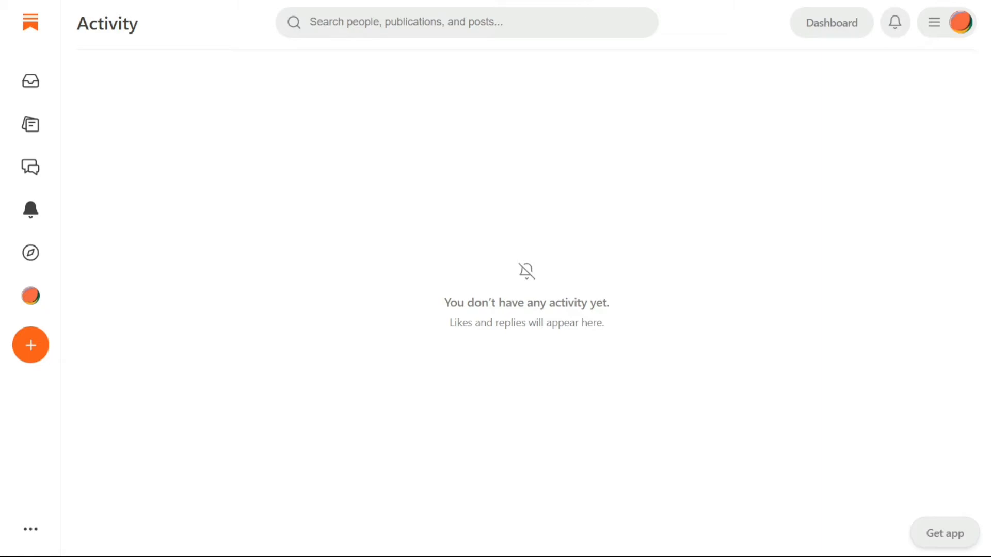
mouse_move(411, 164)
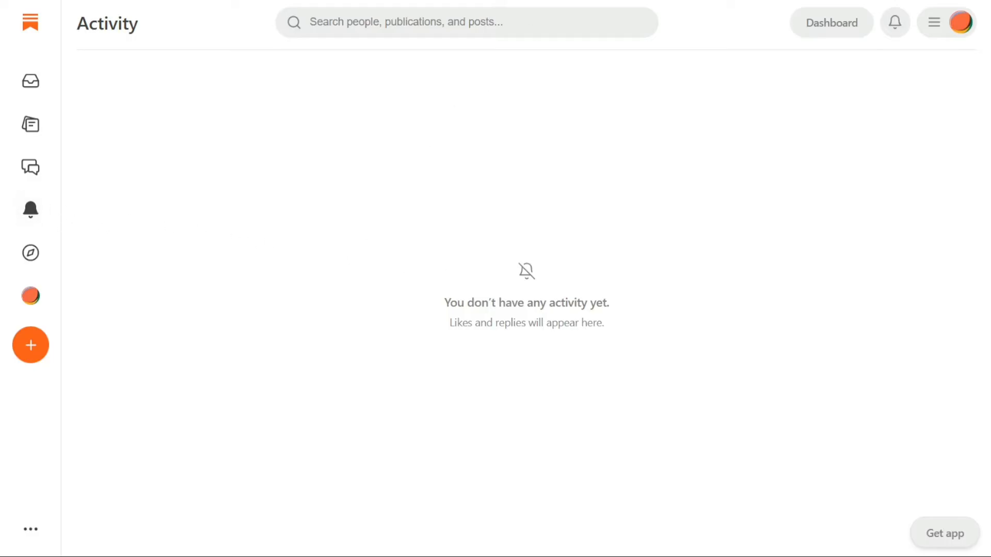
Step: View Maria's own profile page with her personal publication and empty subscriptions
click(30, 295)
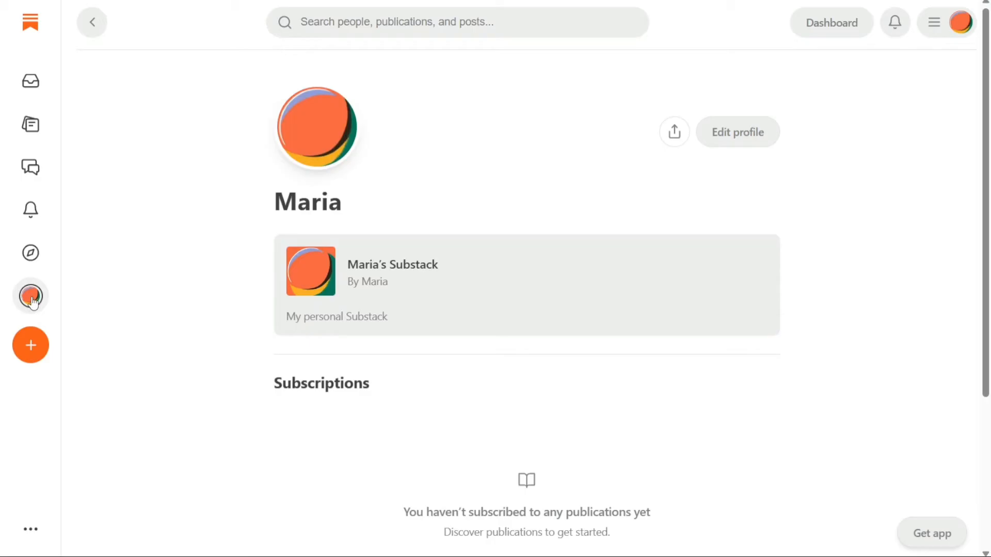
mouse_move(745, 139)
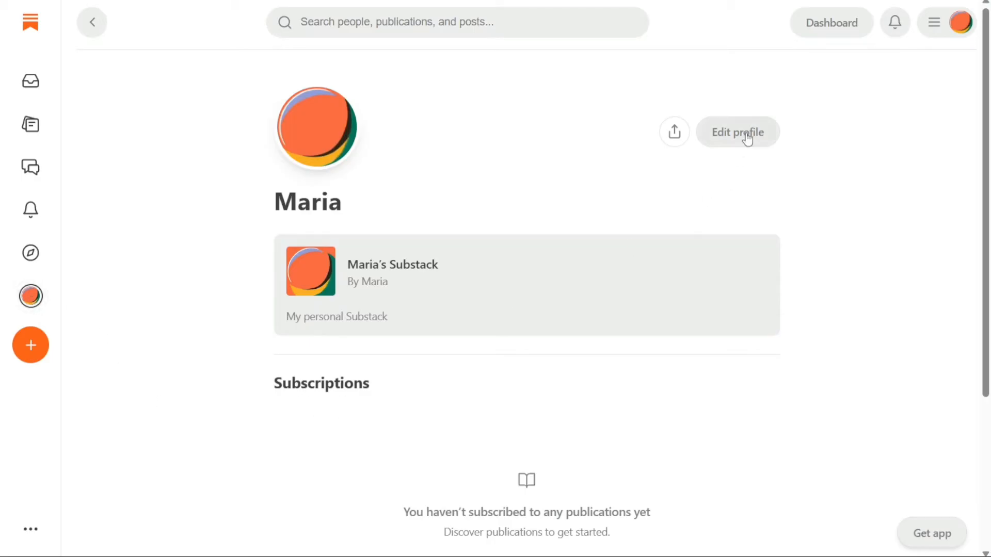
mouse_move(373, 209)
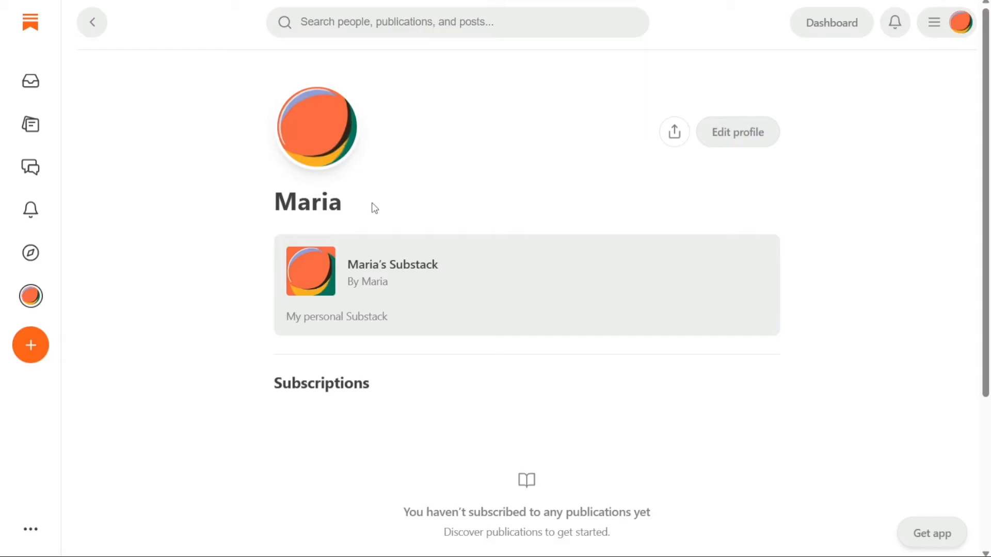
mouse_move(749, 145)
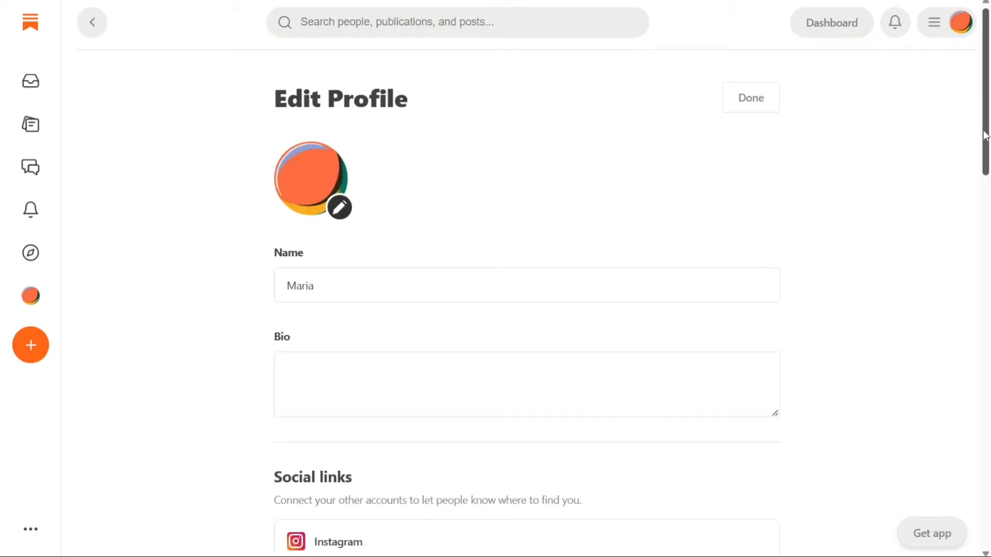
scroll(down, 3)
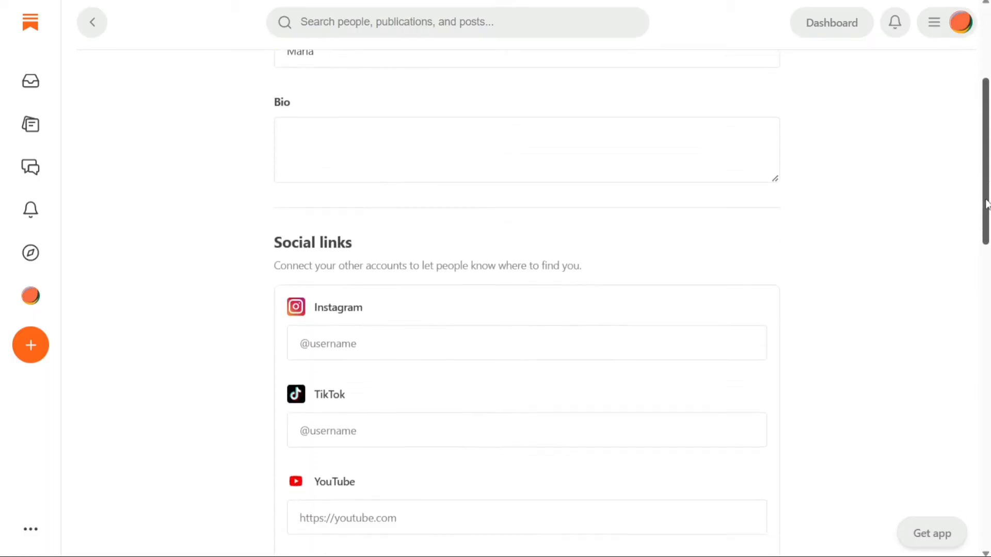
scroll(down, 3)
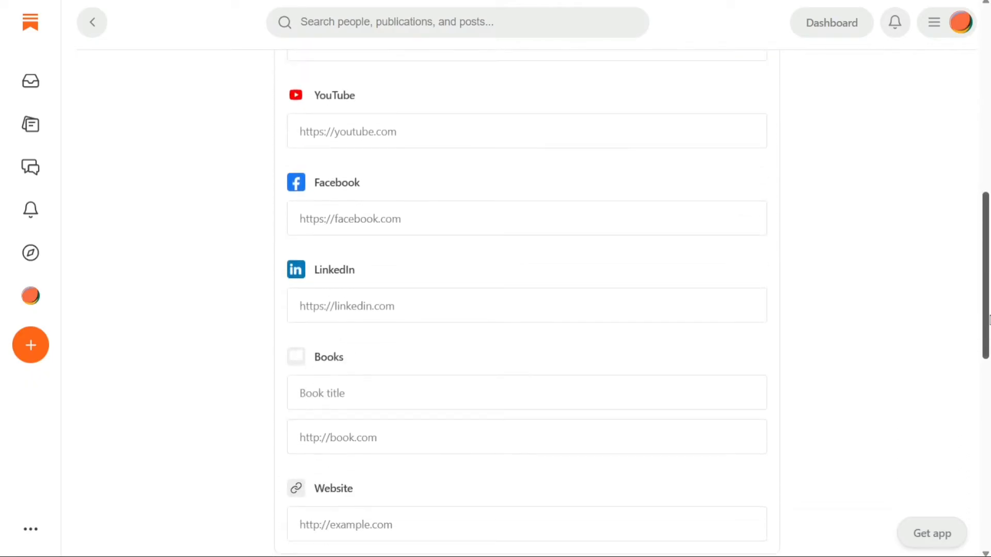
scroll(down, 3)
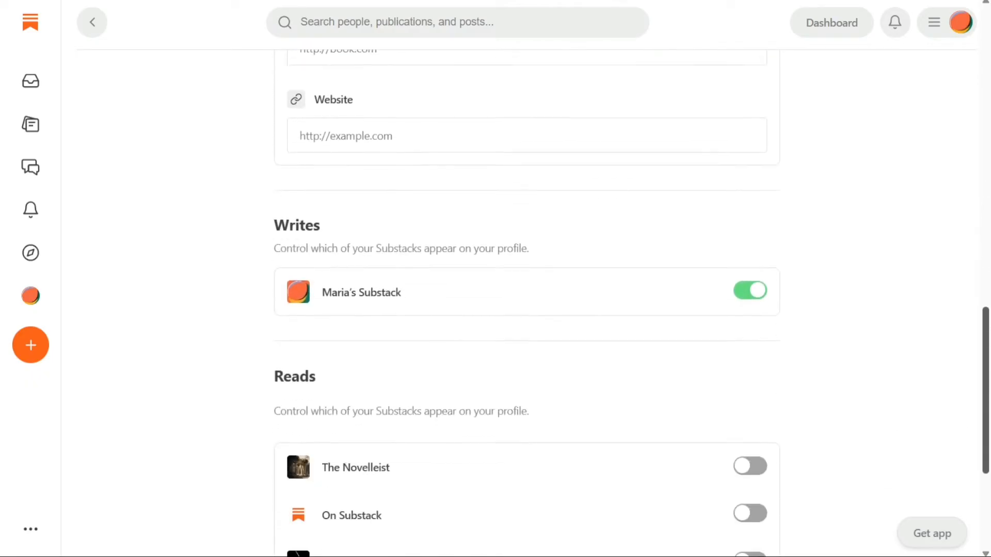
scroll(down, 3)
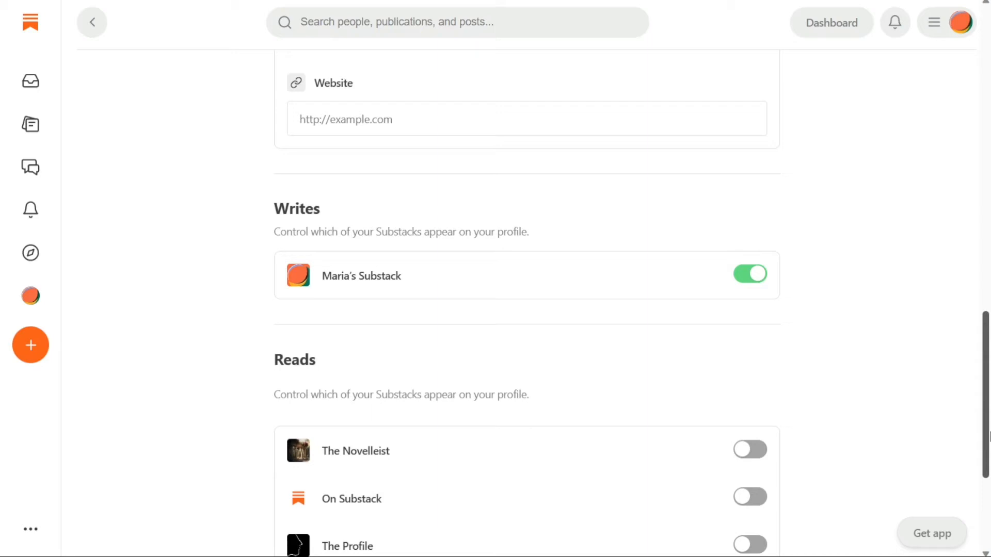
scroll(down, 3)
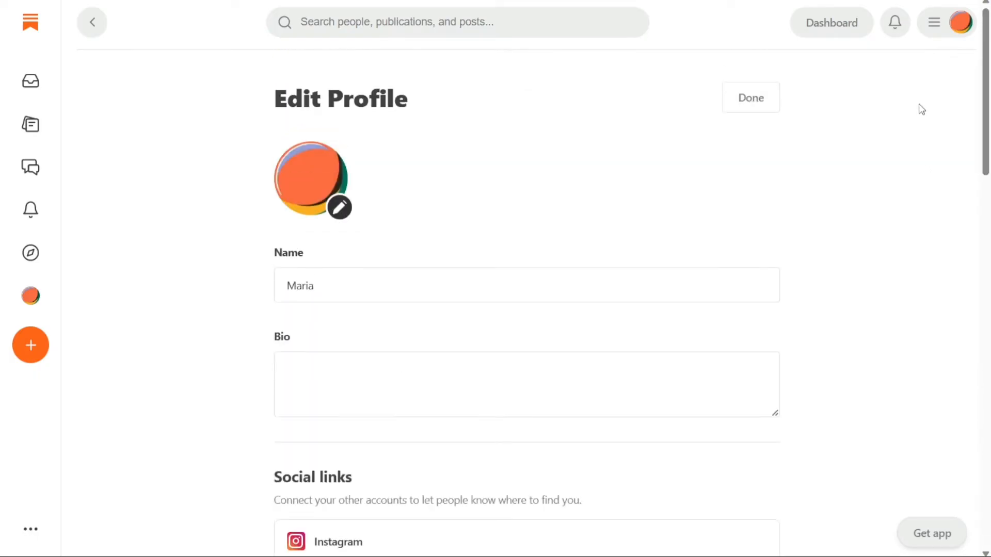
mouse_move(756, 140)
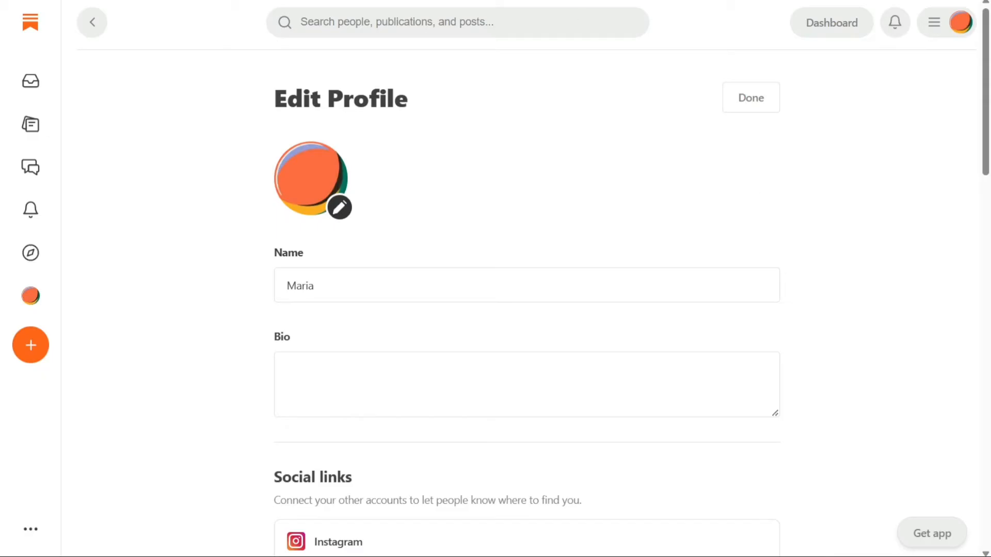
mouse_move(921, 136)
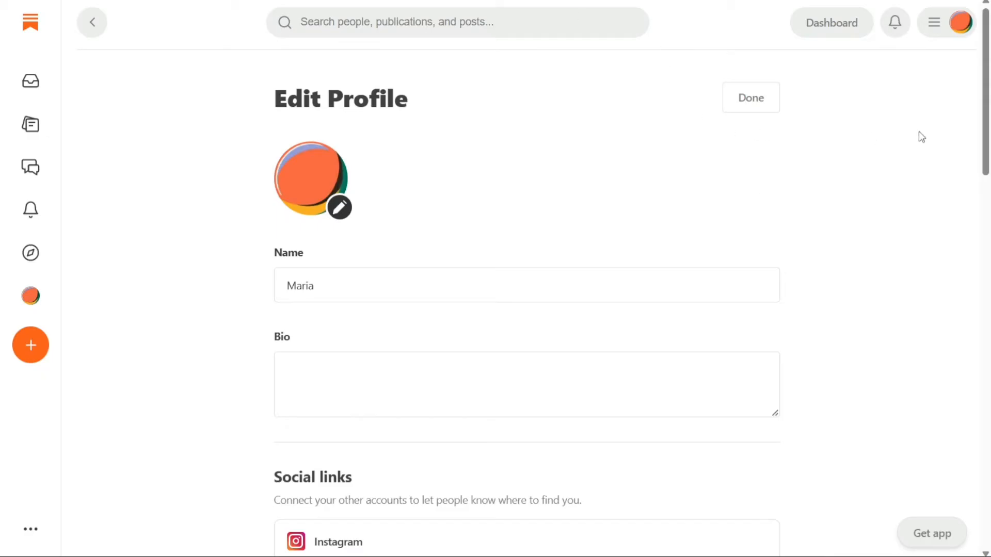
mouse_move(365, 221)
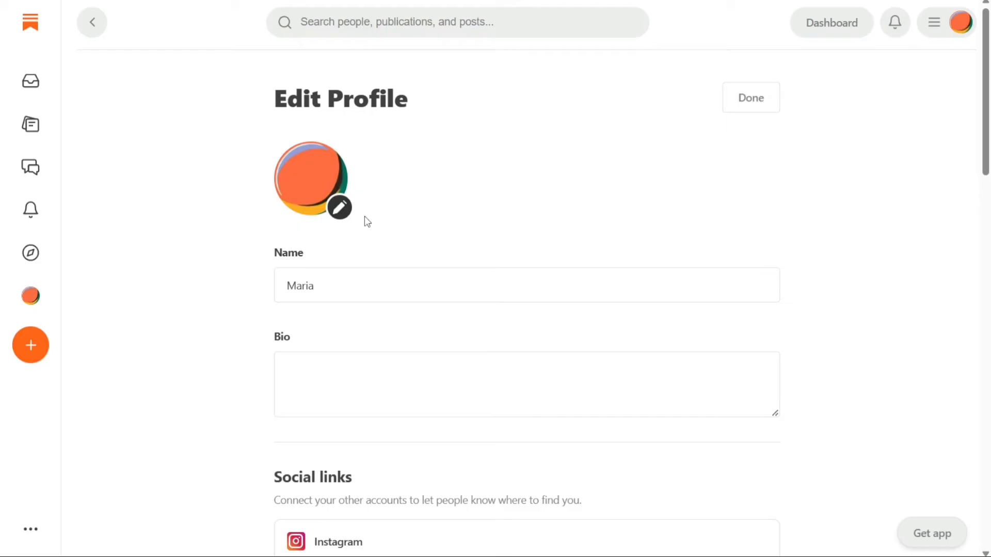
click(751, 97)
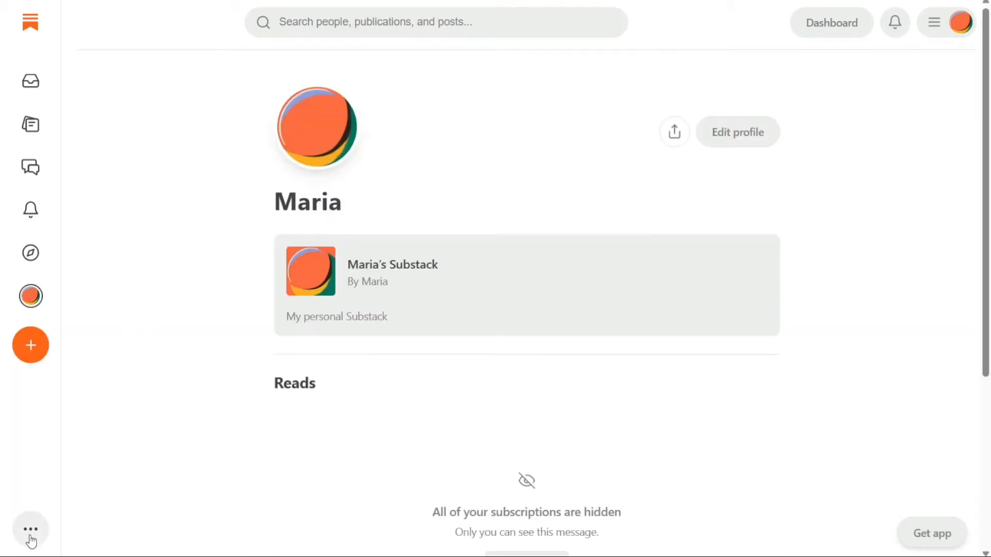
Step: View the Library of saved items and subscriptions, then the caught-up Archive page
click(27, 529)
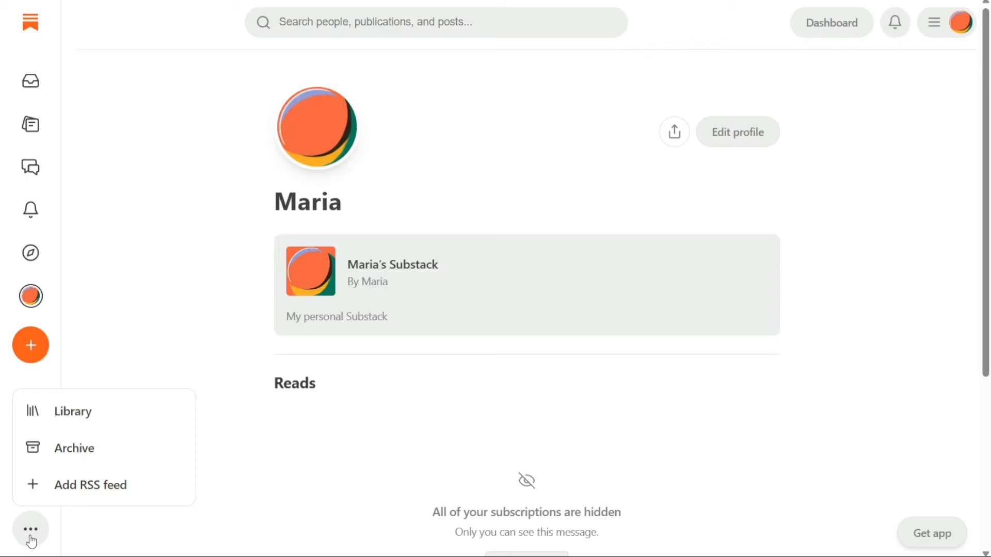
mouse_move(73, 425)
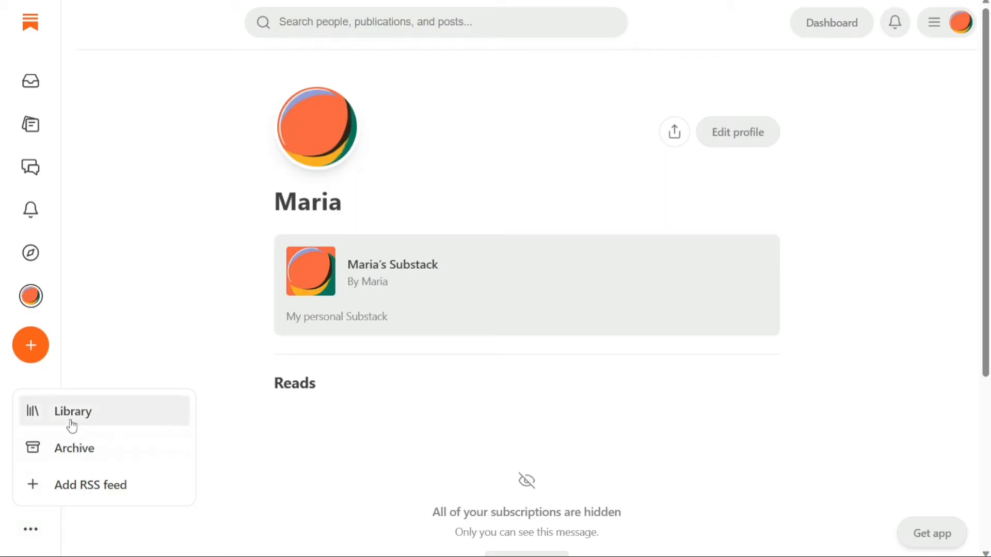
click(72, 411)
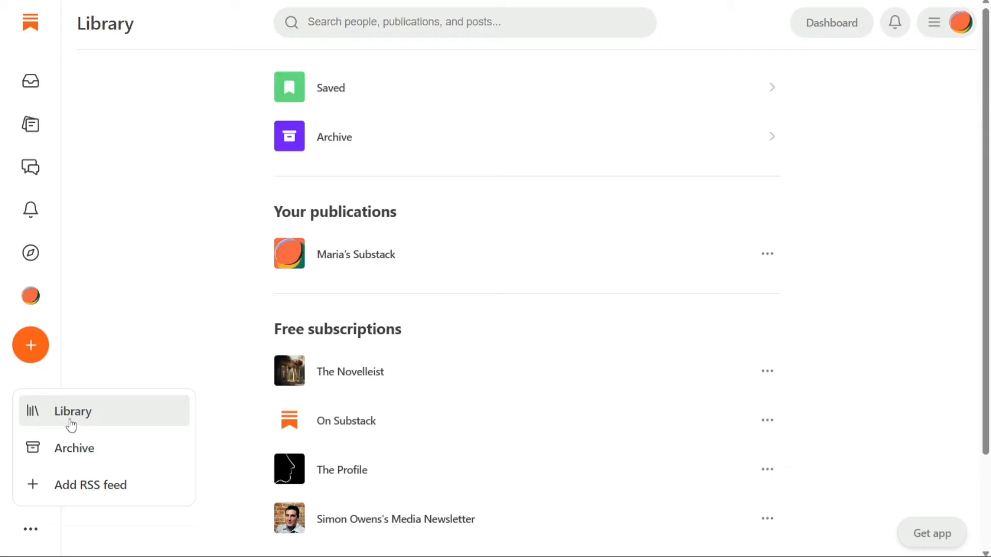
click(74, 448)
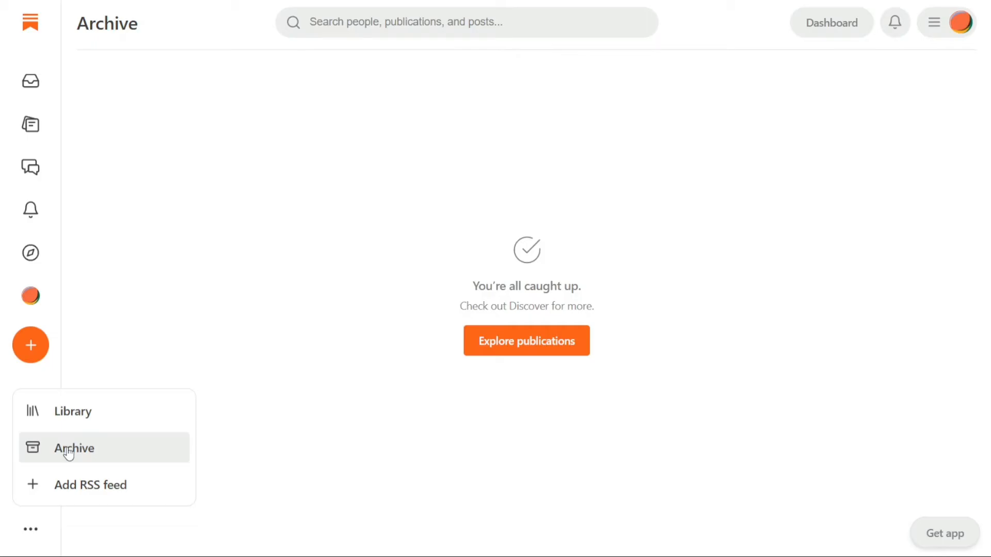
mouse_move(242, 428)
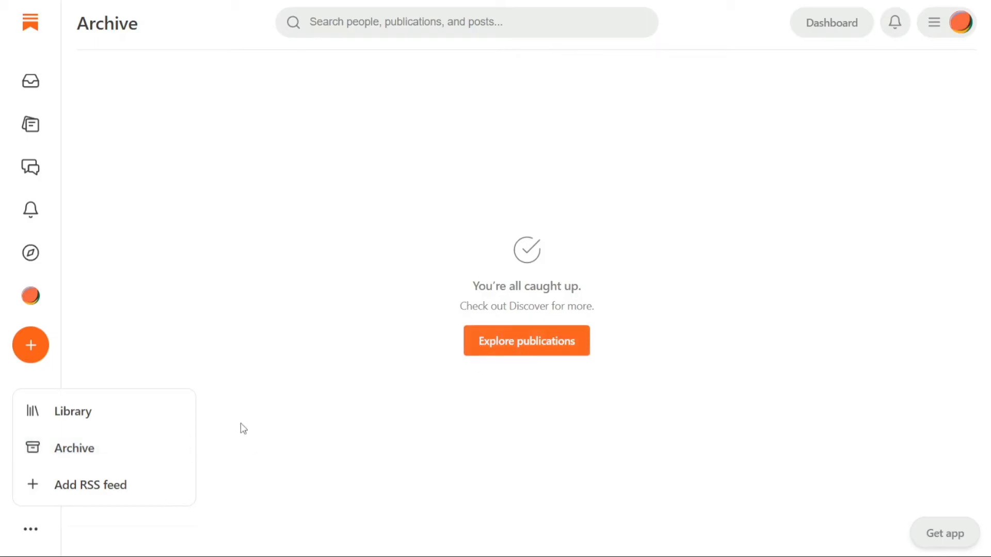
mouse_move(134, 458)
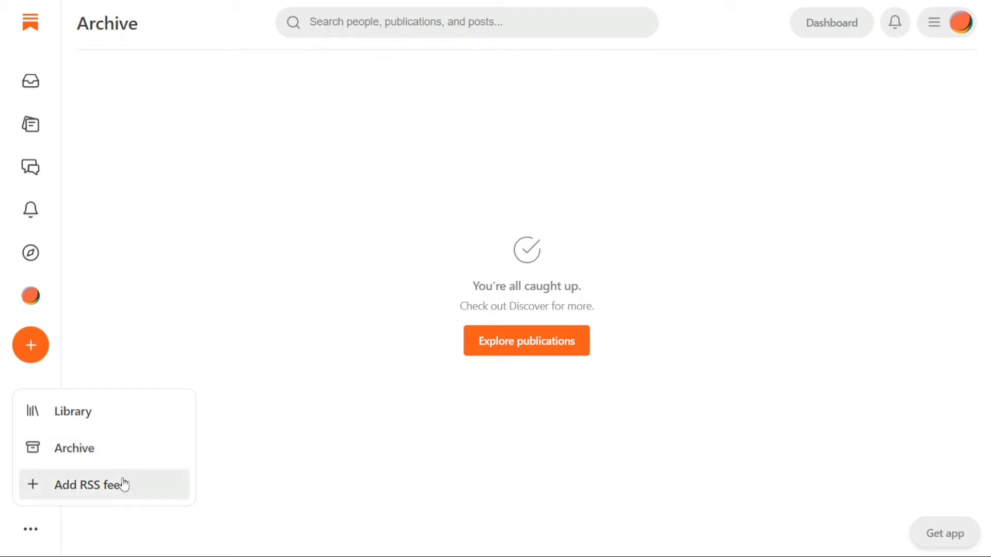
mouse_move(123, 490)
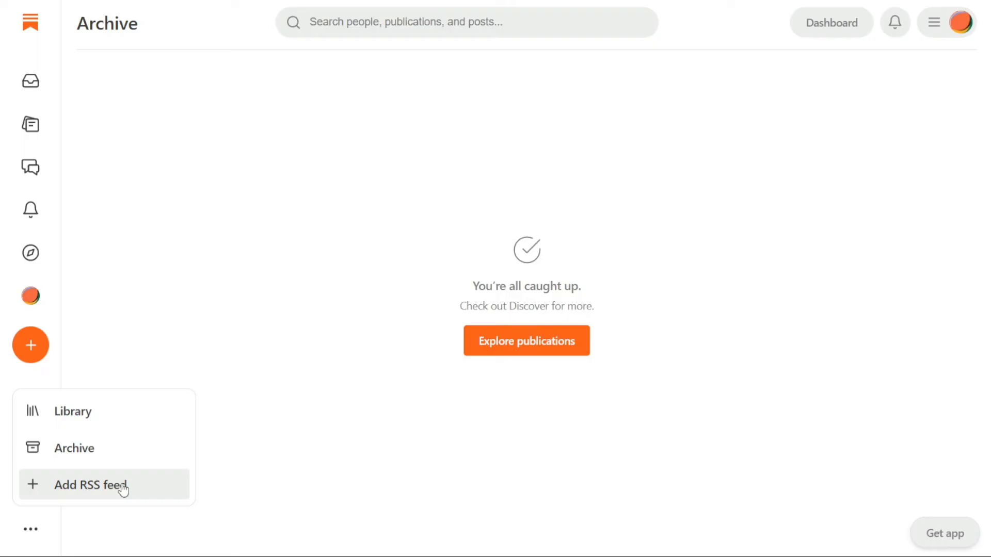
Step: Start adding an RSS feed from the More menu, bringing up the empty feed URL dialog
click(93, 485)
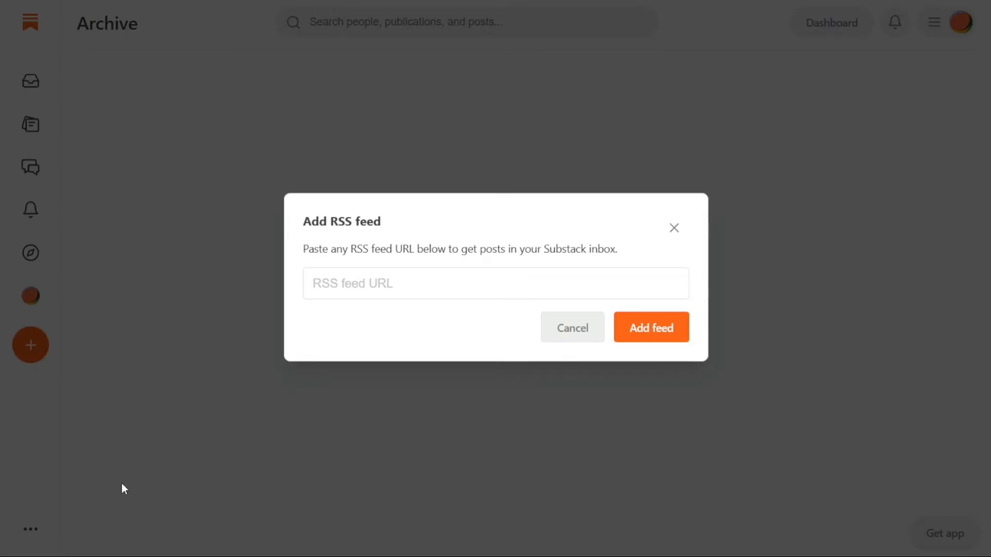
mouse_move(344, 348)
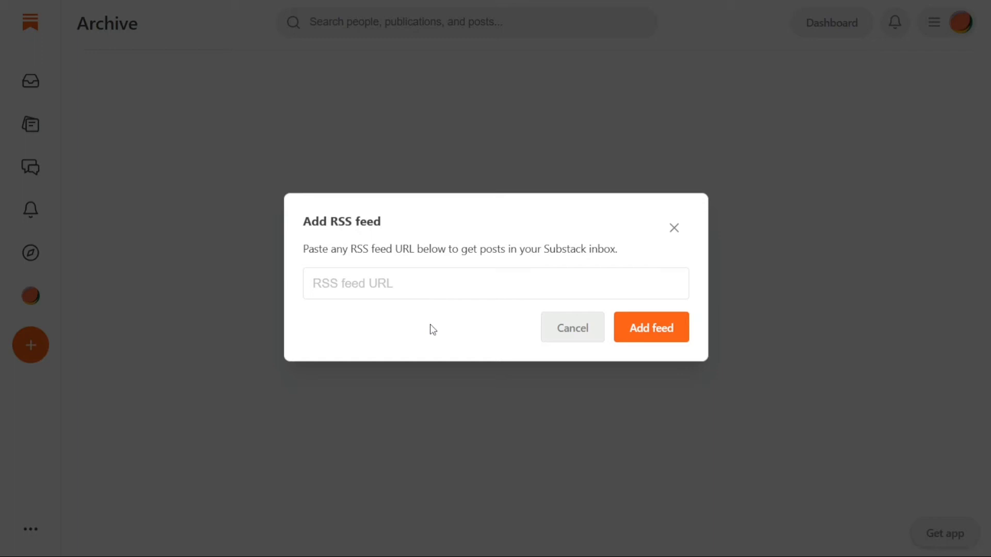
mouse_move(433, 314)
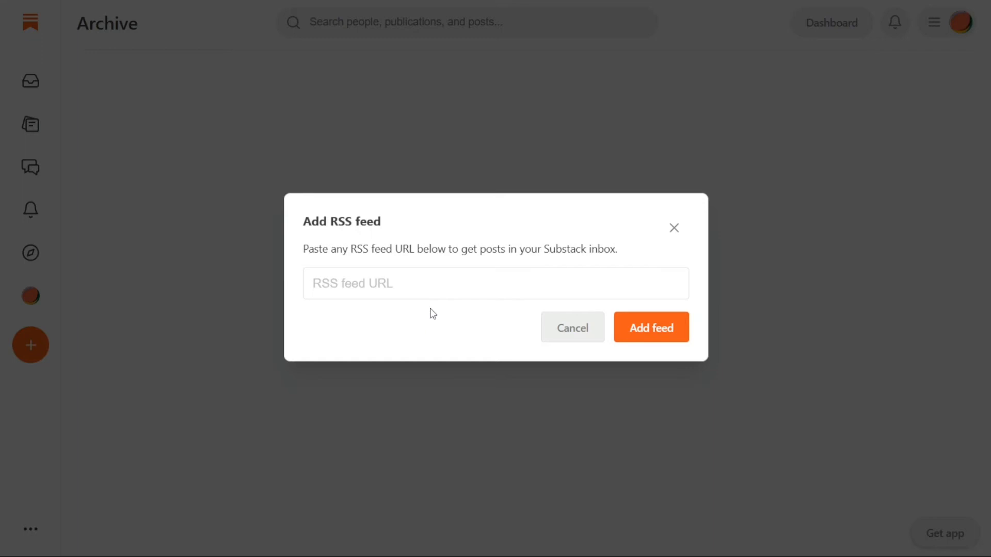
mouse_move(435, 312)
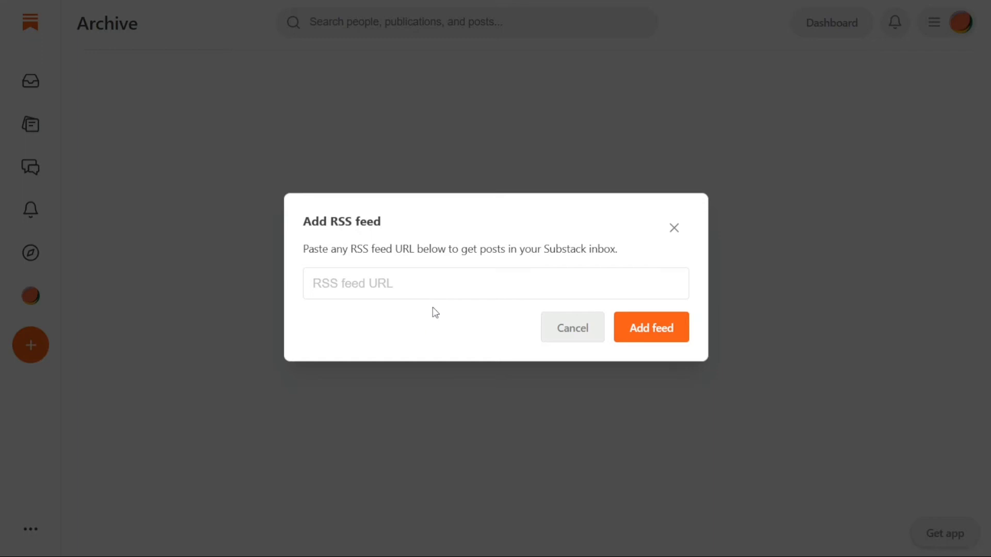
mouse_move(616, 305)
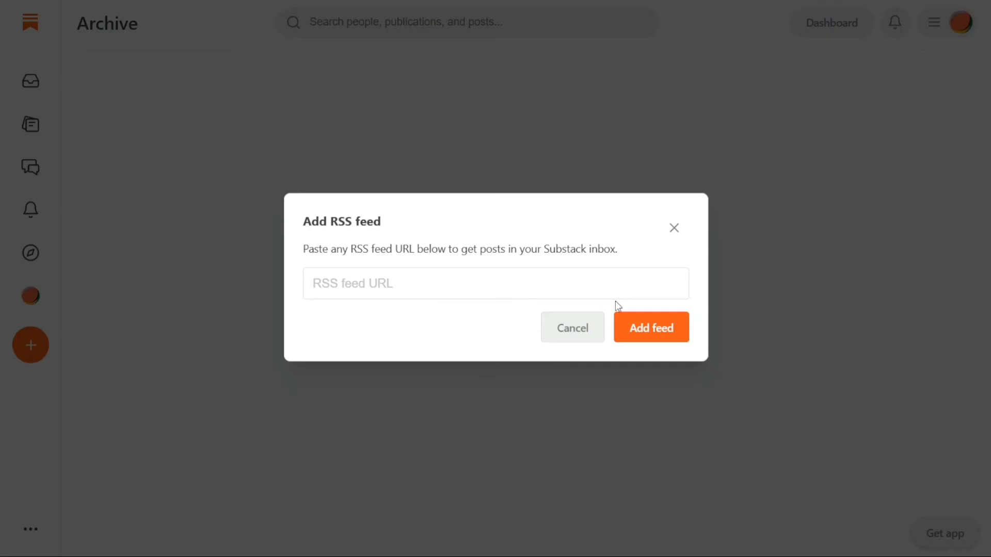
mouse_move(692, 224)
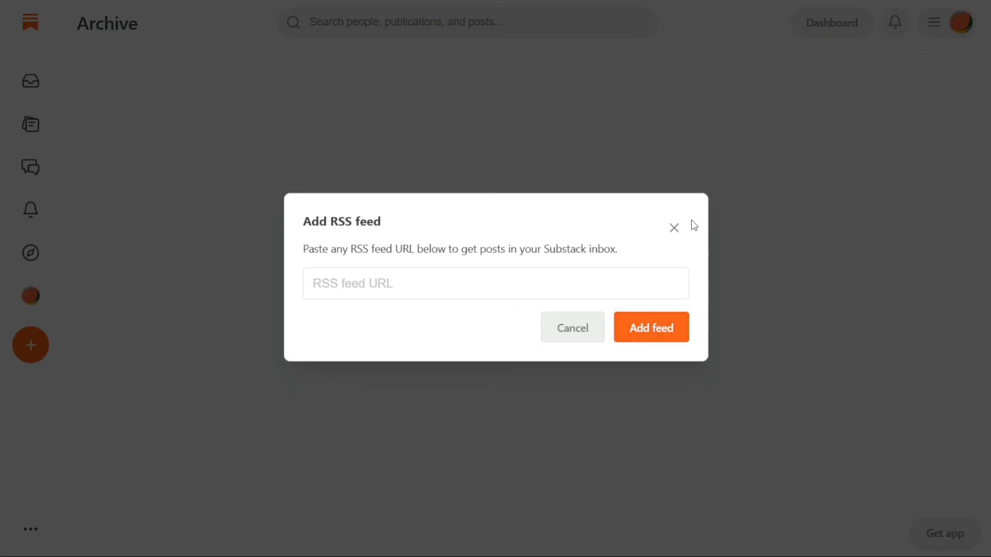
click(673, 227)
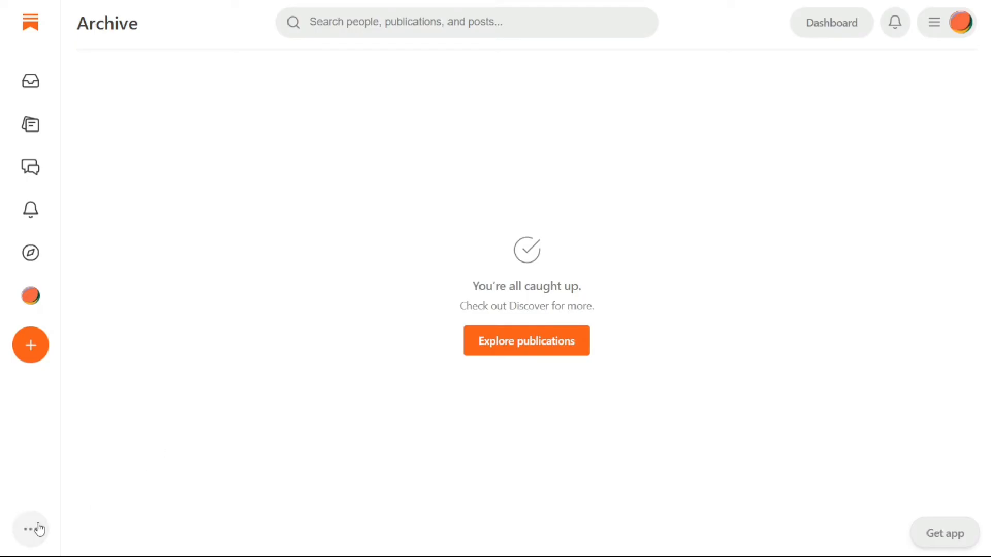
Step: Reopen the sidebar More menu listing Library, Archive and Add RSS feed
click(27, 530)
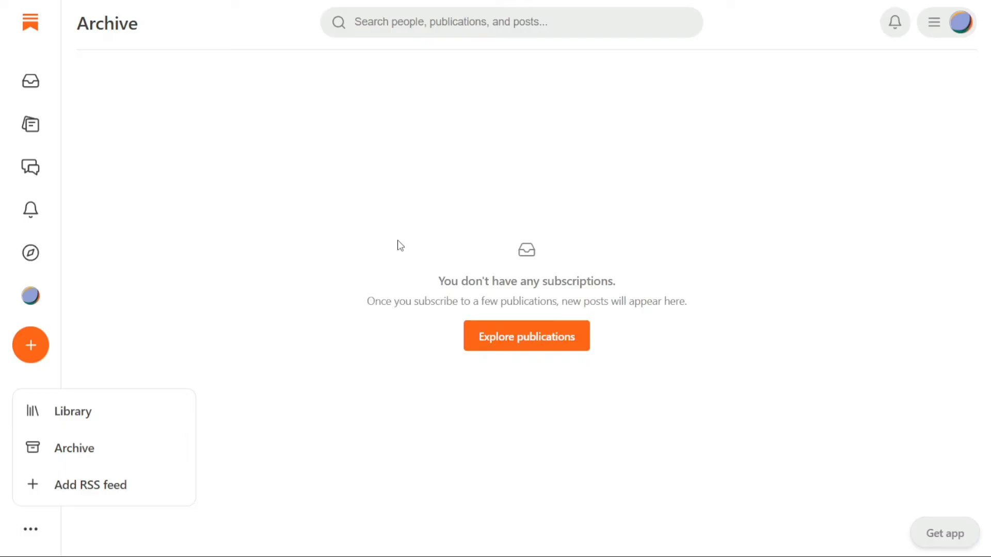
mouse_move(809, 197)
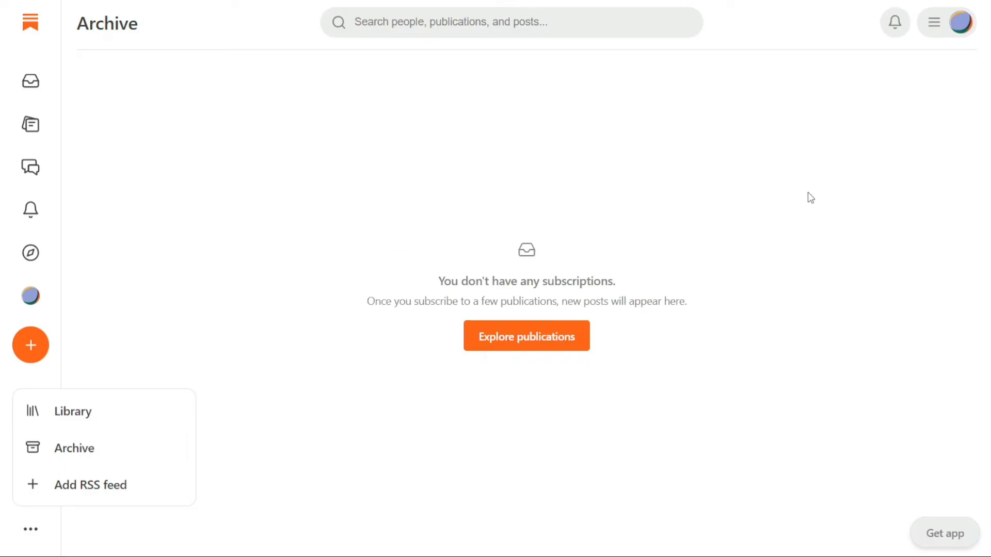
mouse_move(874, 164)
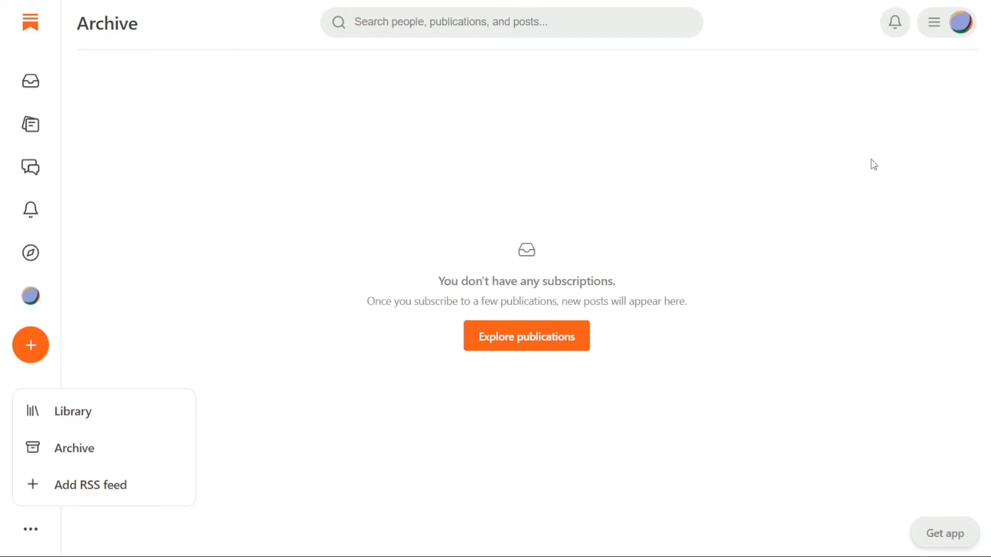
mouse_move(952, 63)
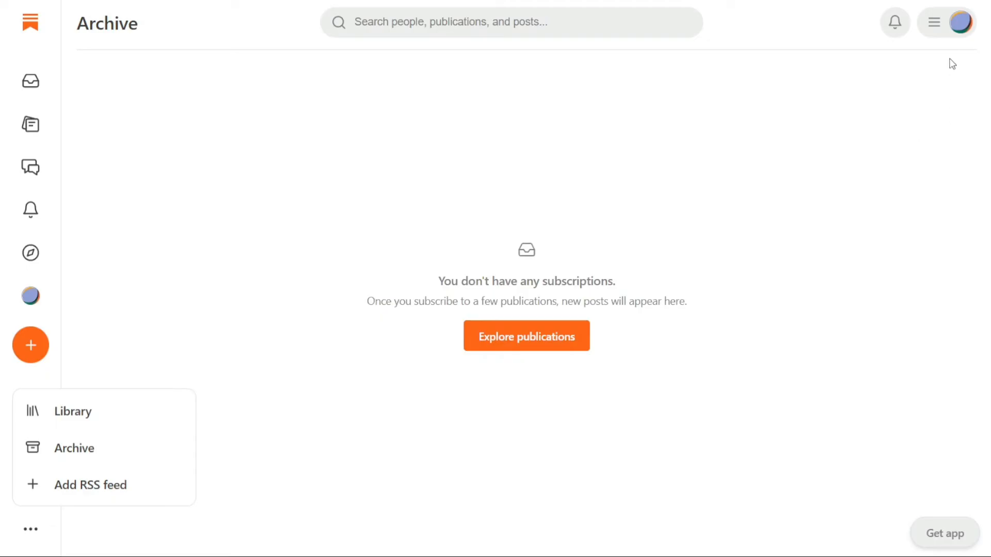
mouse_move(945, 25)
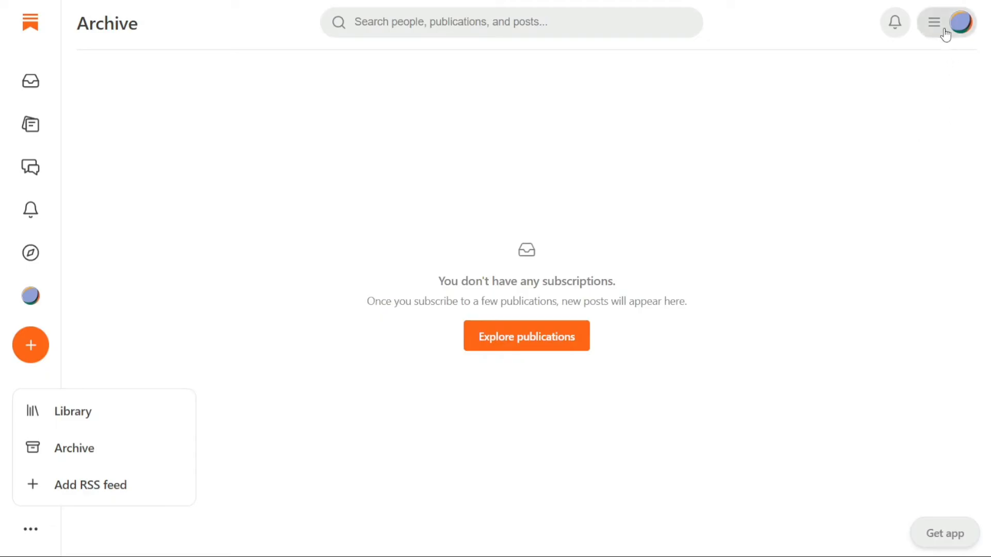
click(961, 22)
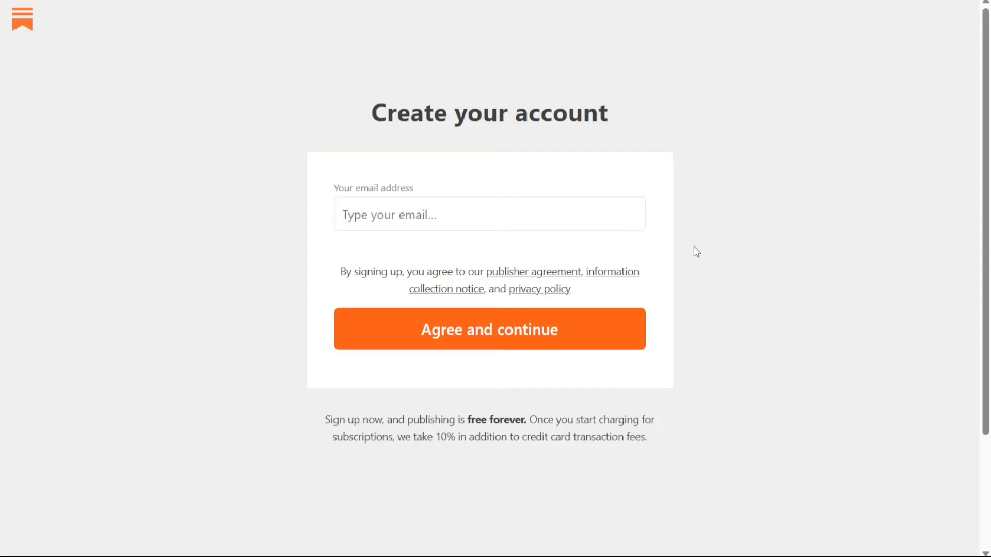
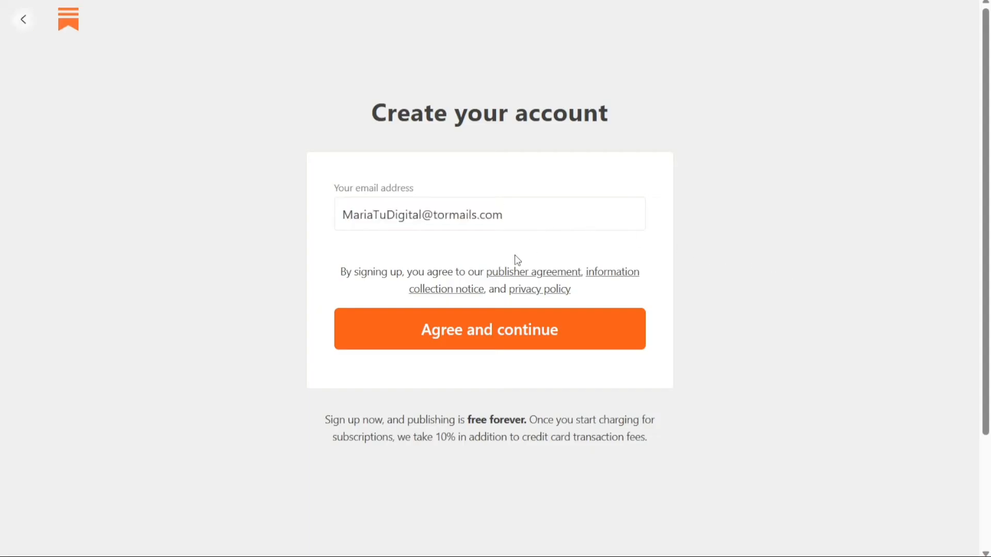
mouse_move(470, 242)
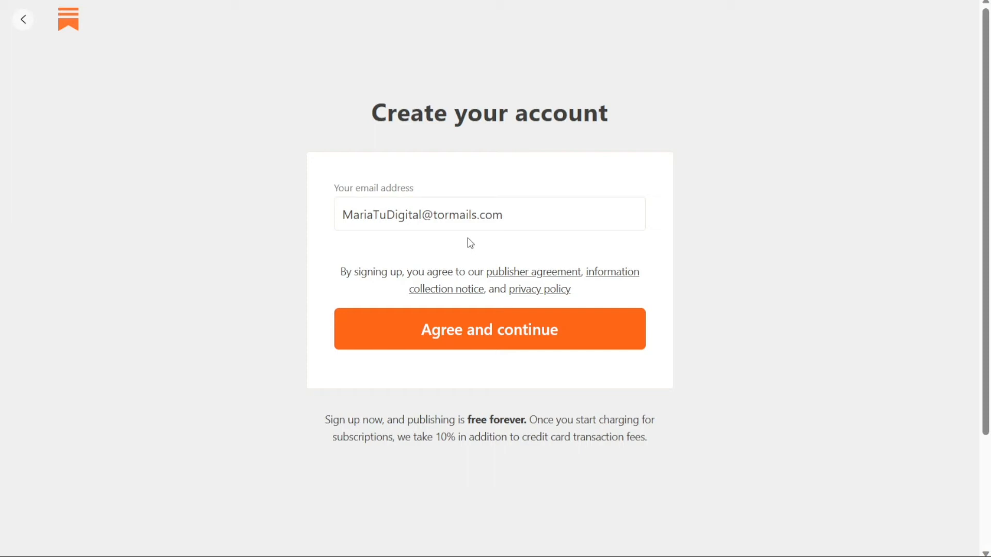
mouse_move(333, 199)
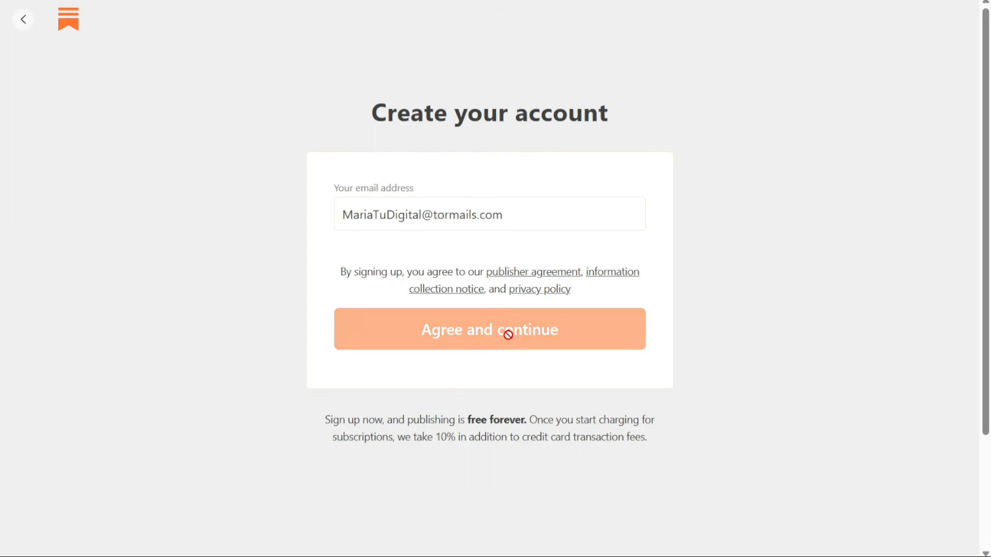
click(489, 329)
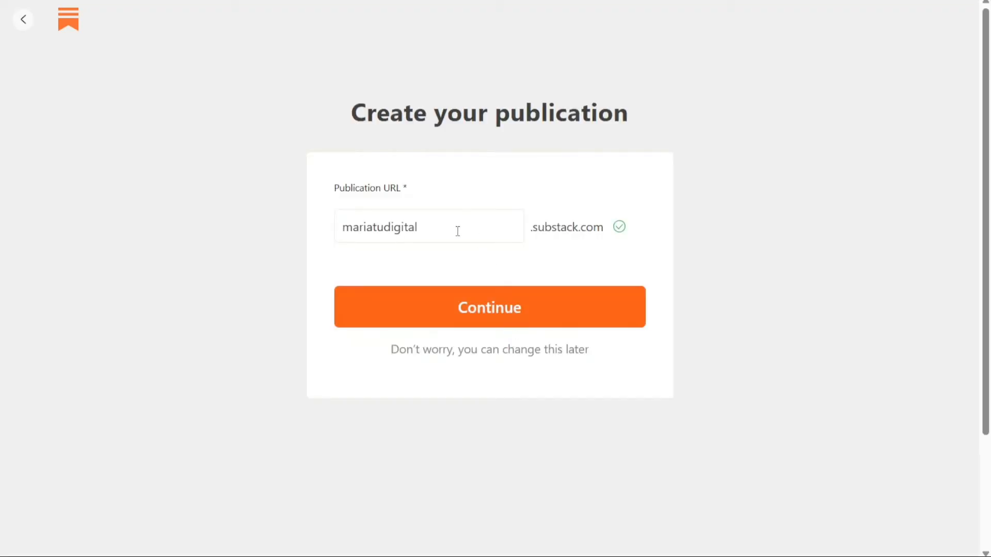
mouse_move(448, 307)
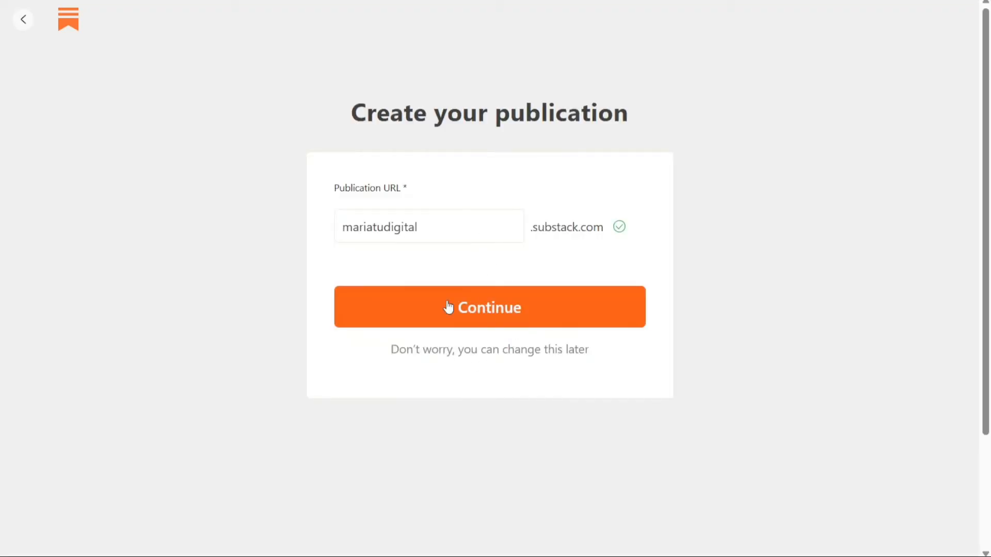
mouse_move(475, 273)
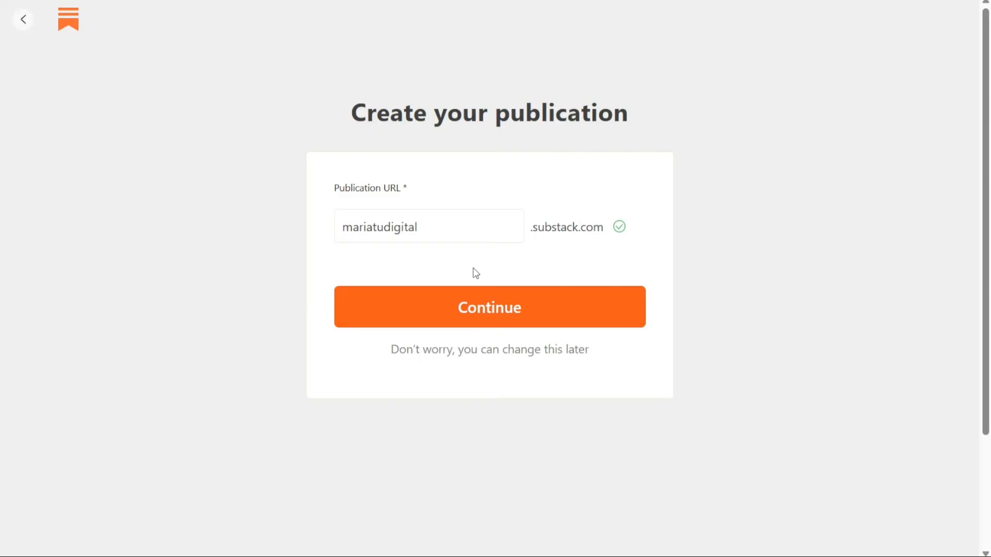
mouse_move(543, 254)
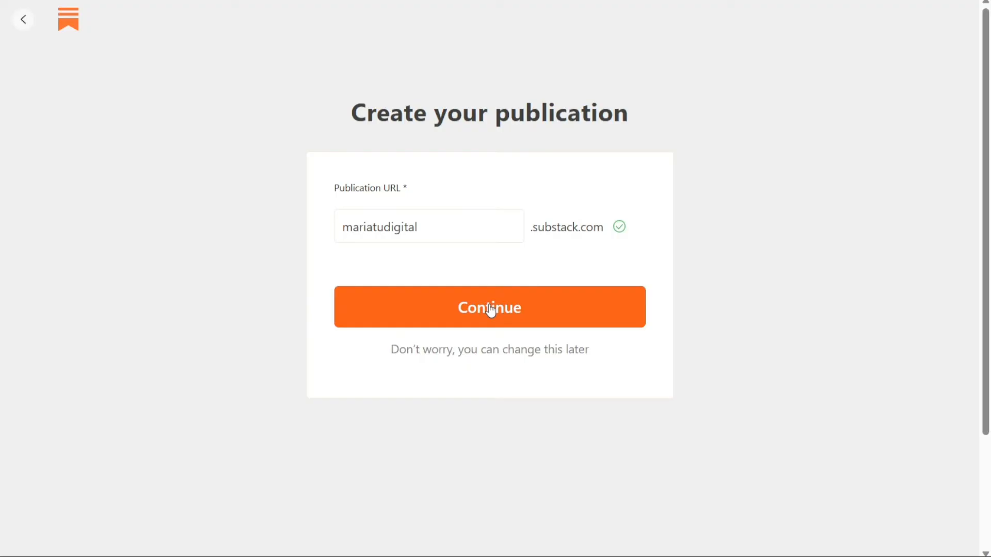
Step: Continue to the mailing list import page and review it down to the Skip for now option
click(489, 307)
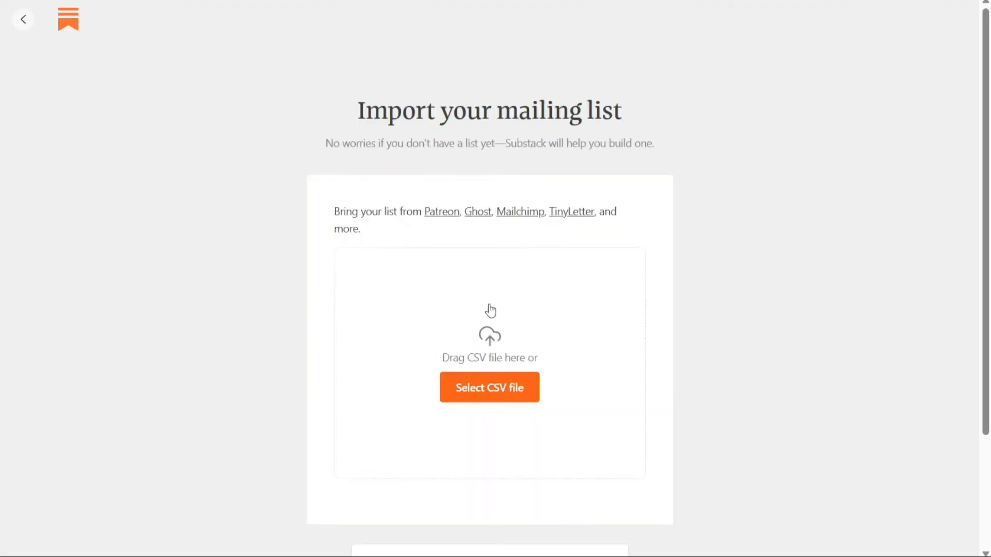
mouse_move(986, 85)
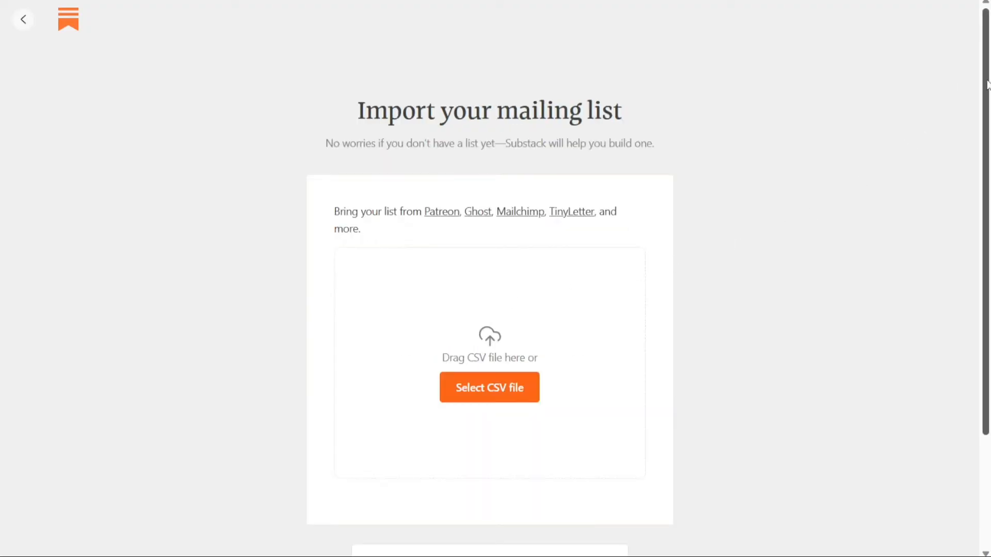
scroll(down, 3)
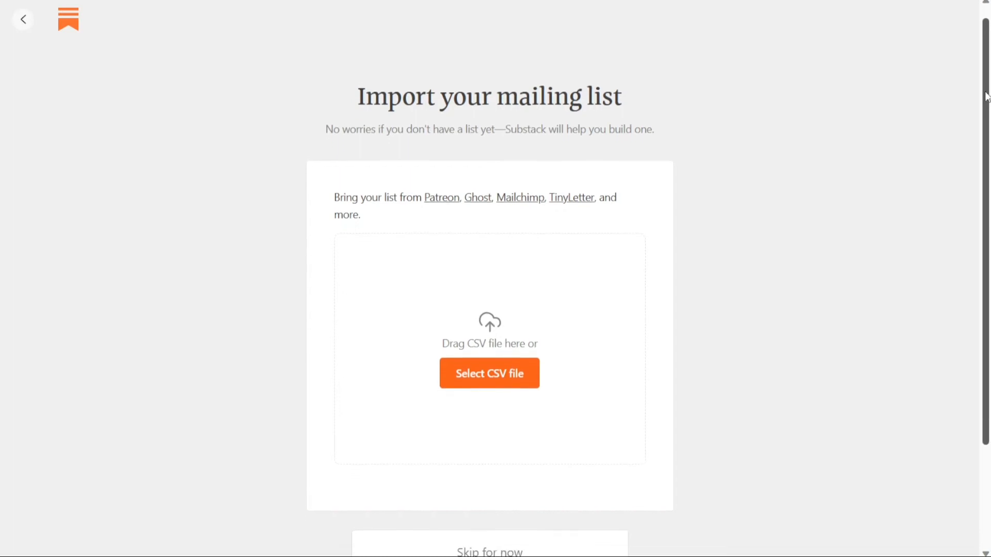
scroll(down, 3)
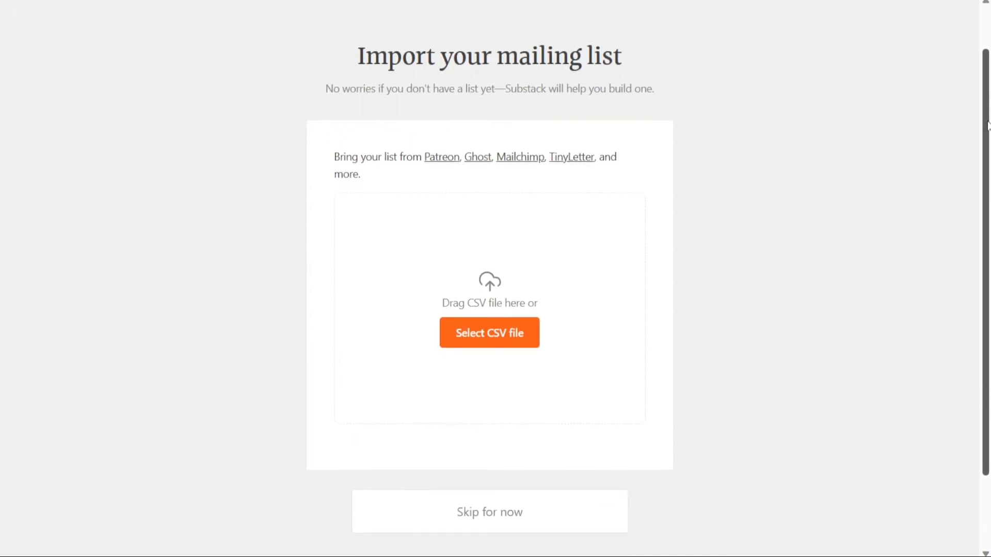
scroll(down, 3)
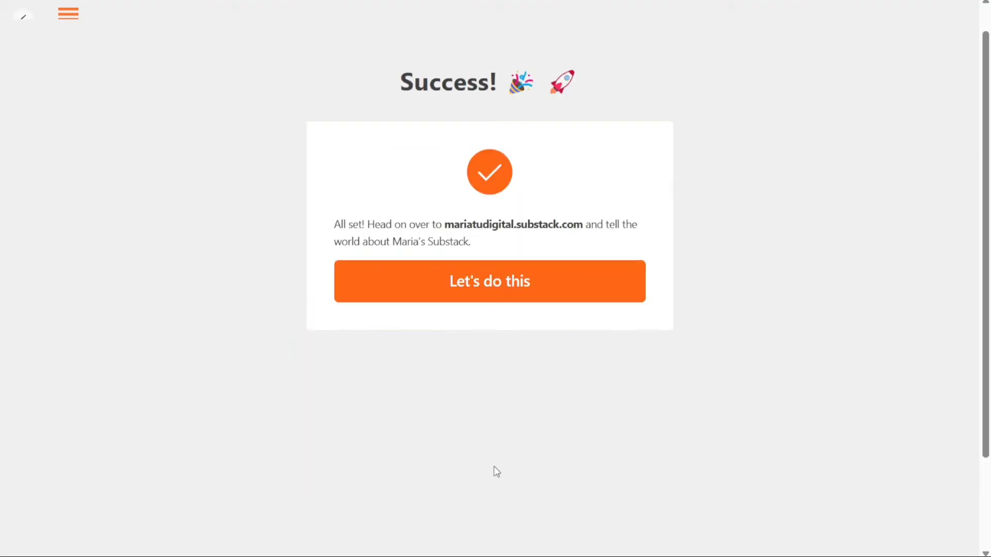
mouse_move(515, 293)
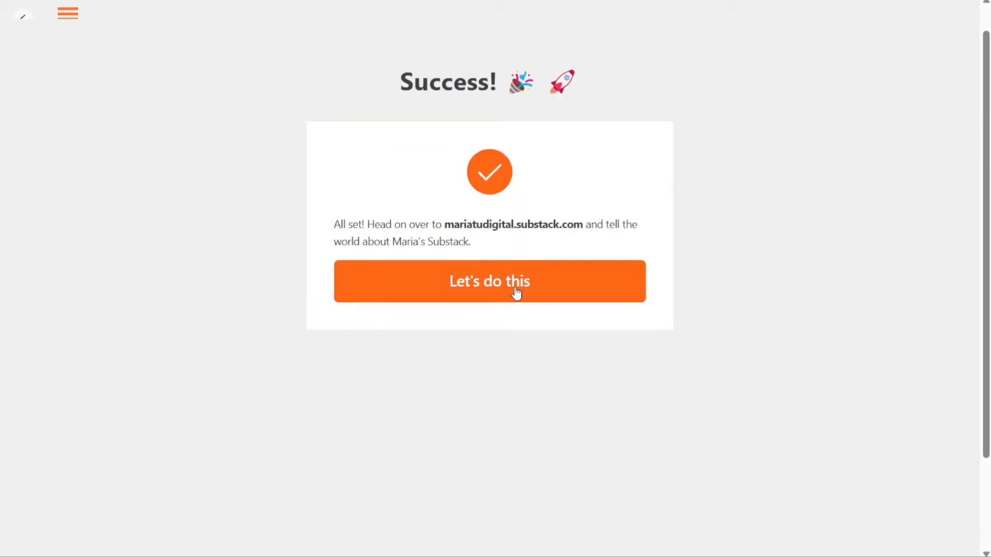
Step: Finish setup with Let's do this, landing on Maria's Substack dashboard and launch checklist
click(489, 281)
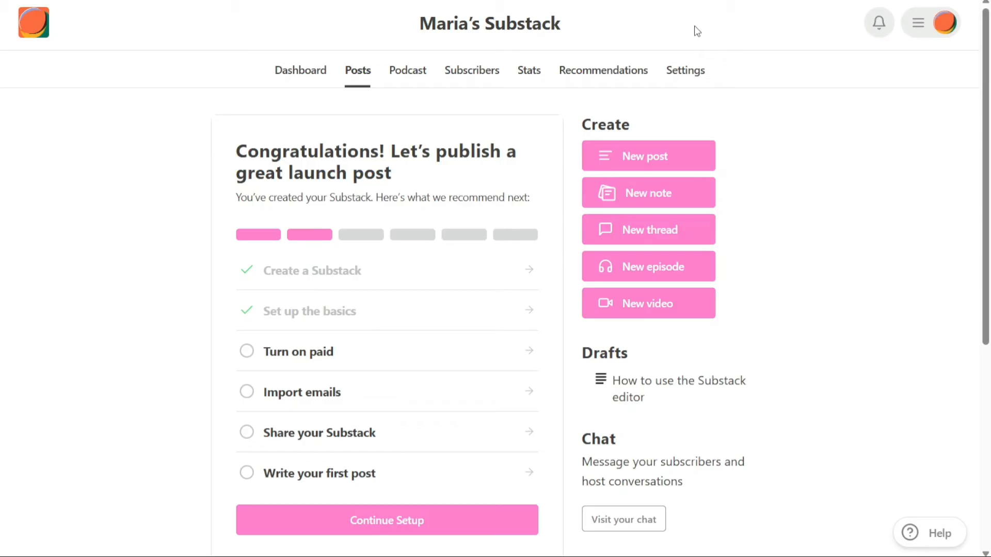
mouse_move(710, 116)
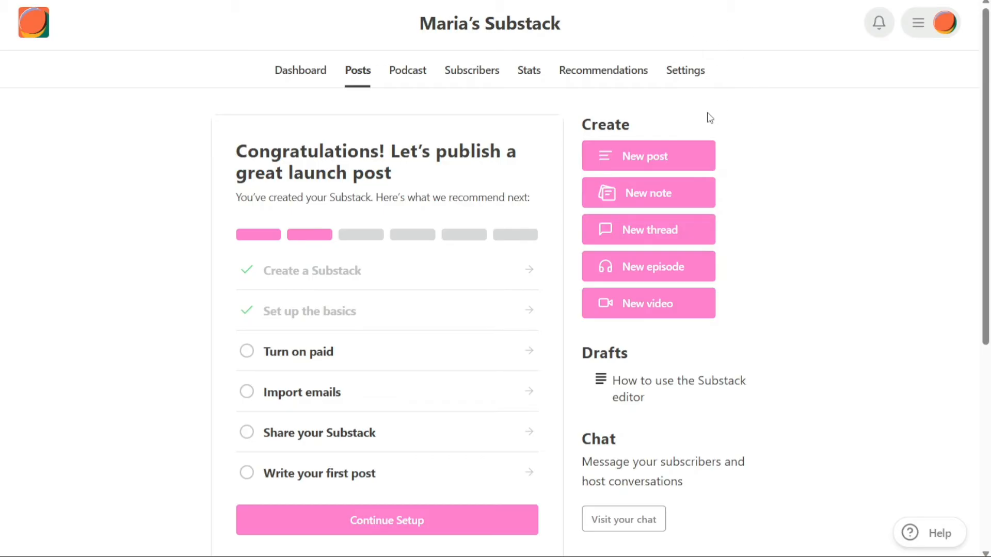
mouse_move(617, 115)
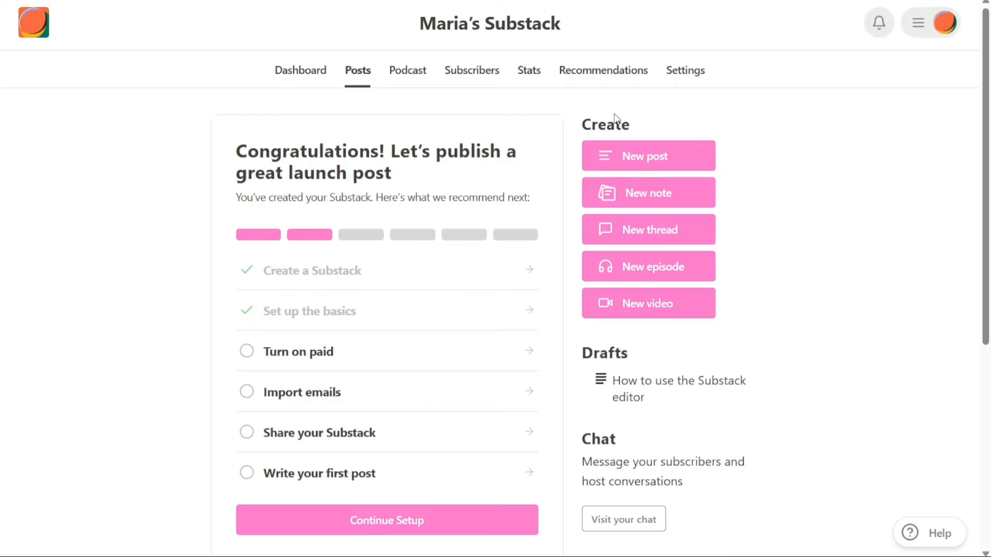
mouse_move(648, 160)
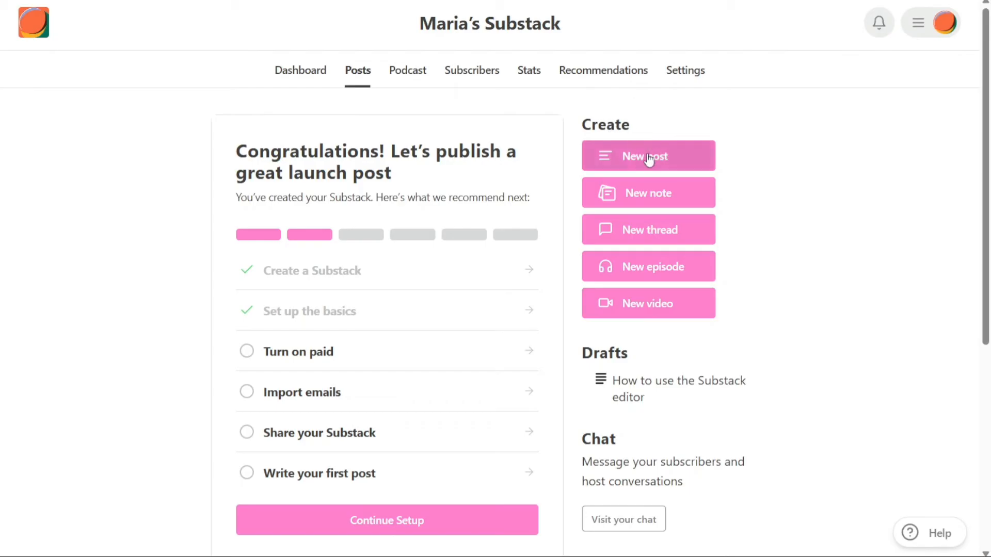
mouse_move(682, 242)
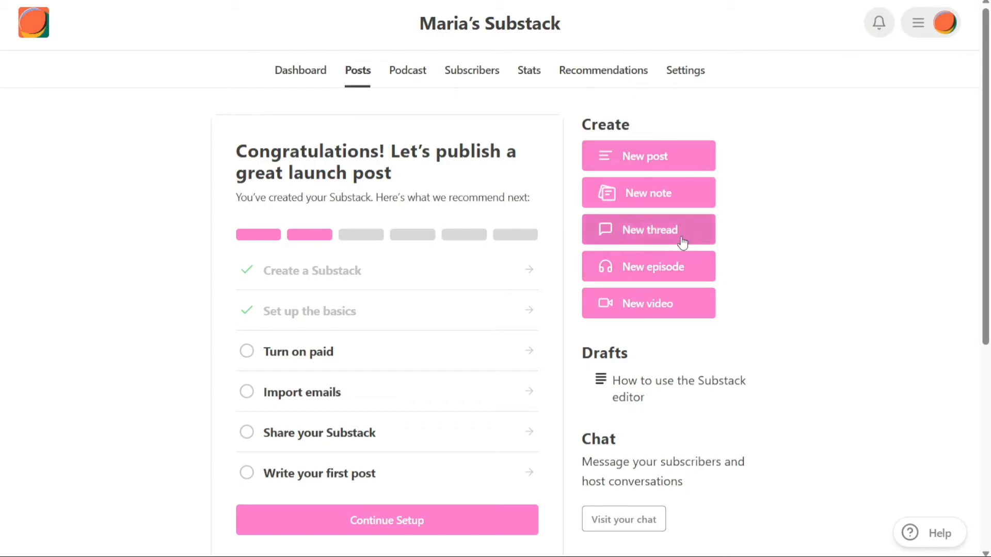
mouse_move(770, 190)
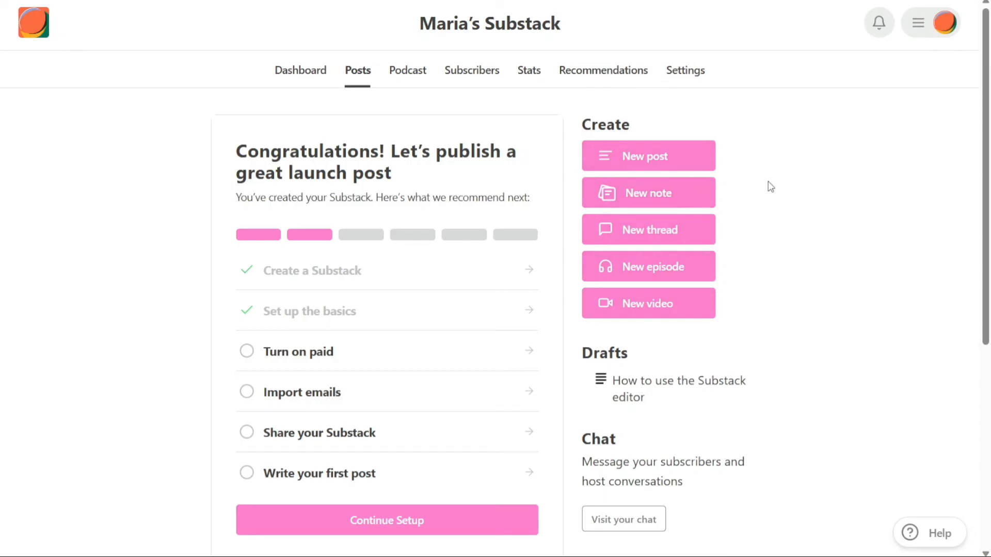
mouse_move(747, 175)
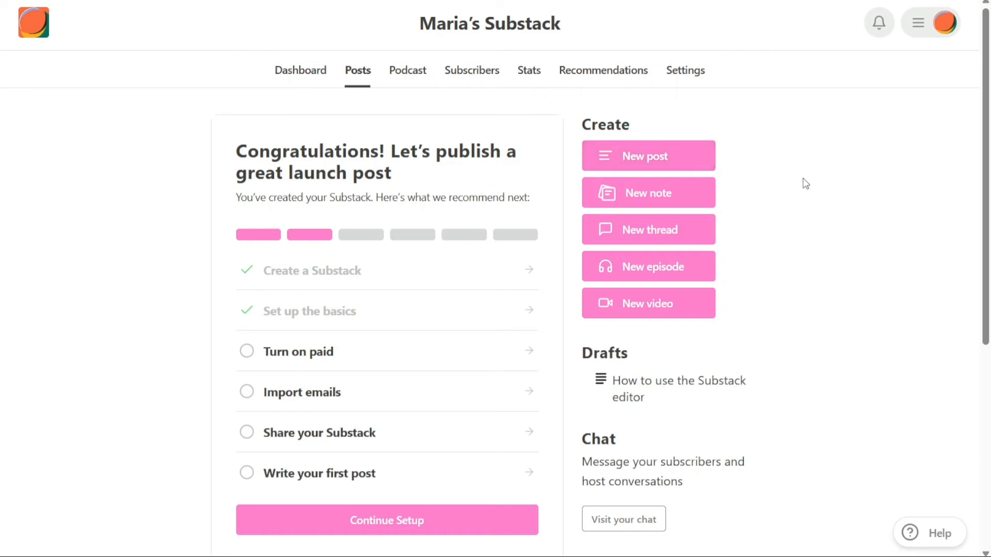
Step: Start a new post, dismiss the referral banner, and write 'ok' as title and 'ok' as body
click(648, 155)
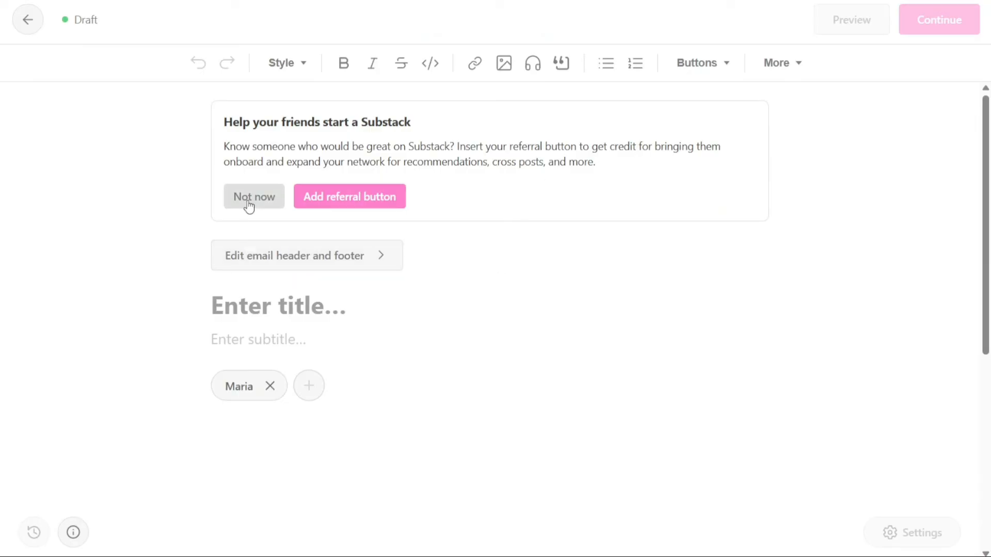
click(254, 196)
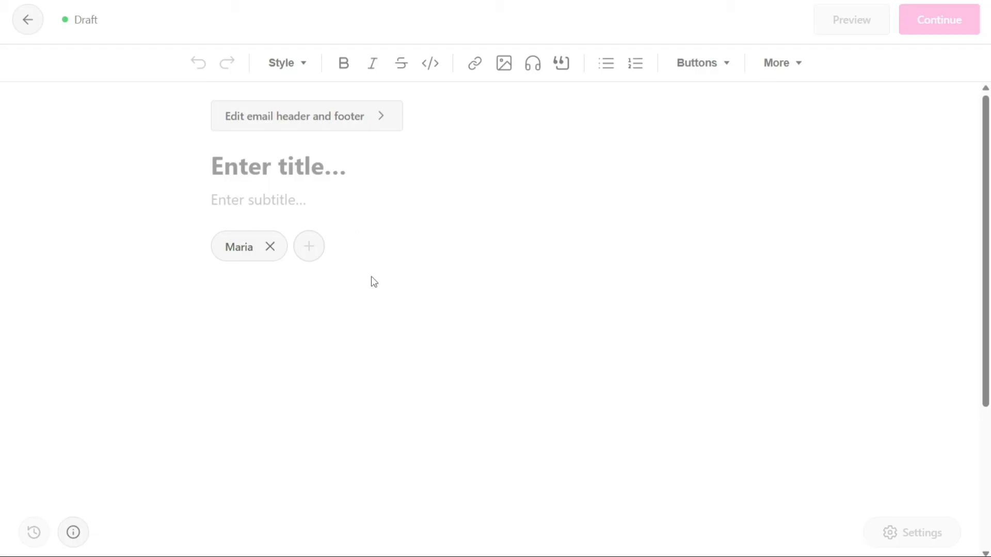
click(213, 297)
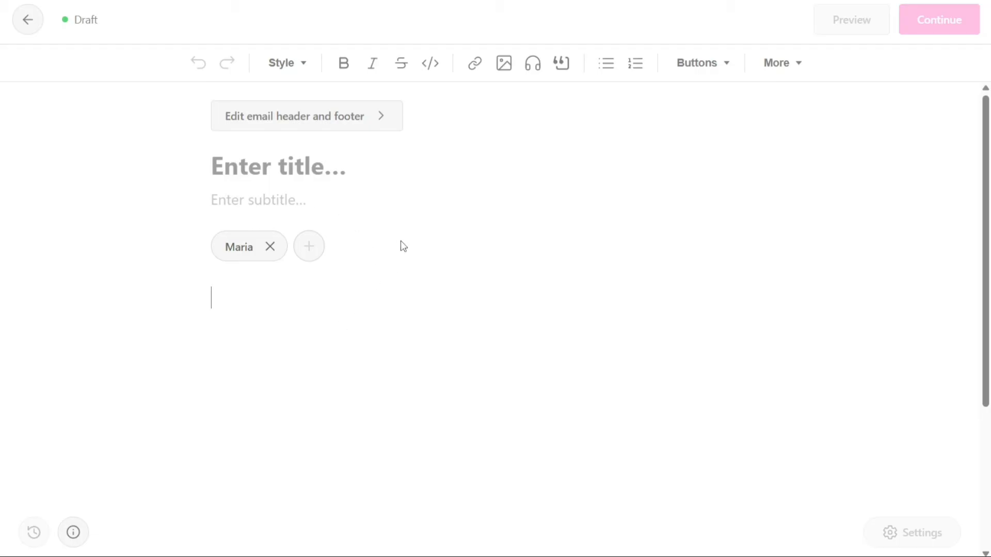
mouse_move(320, 66)
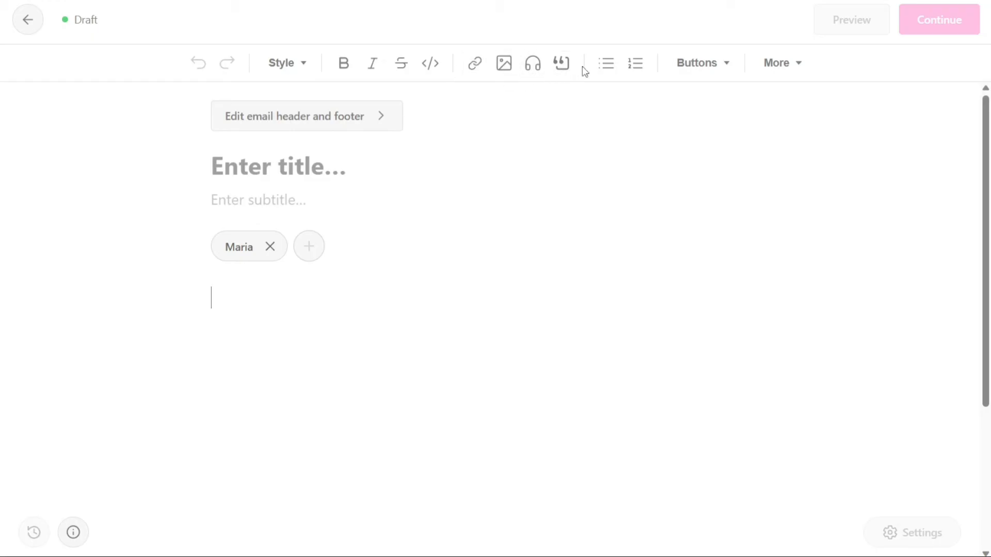
mouse_move(291, 184)
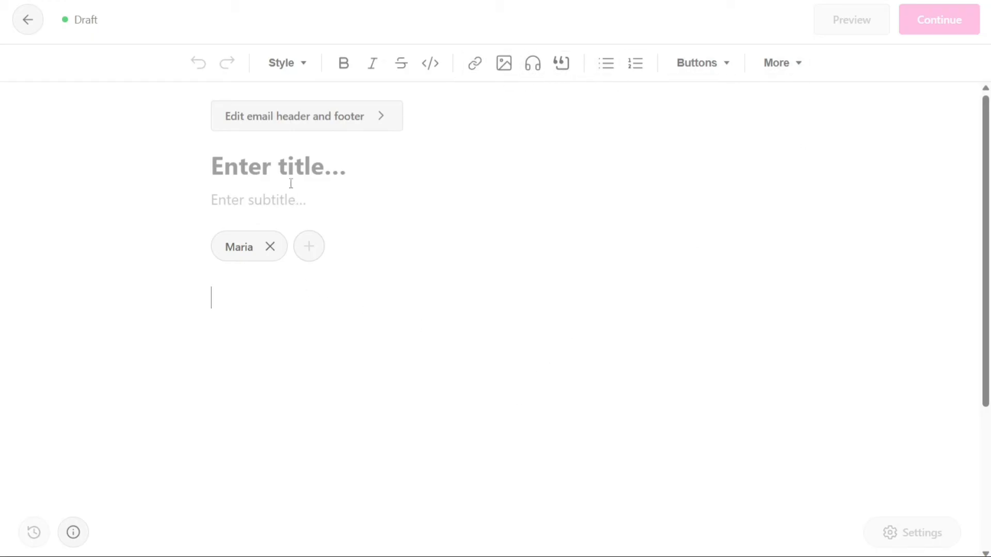
text(ok)
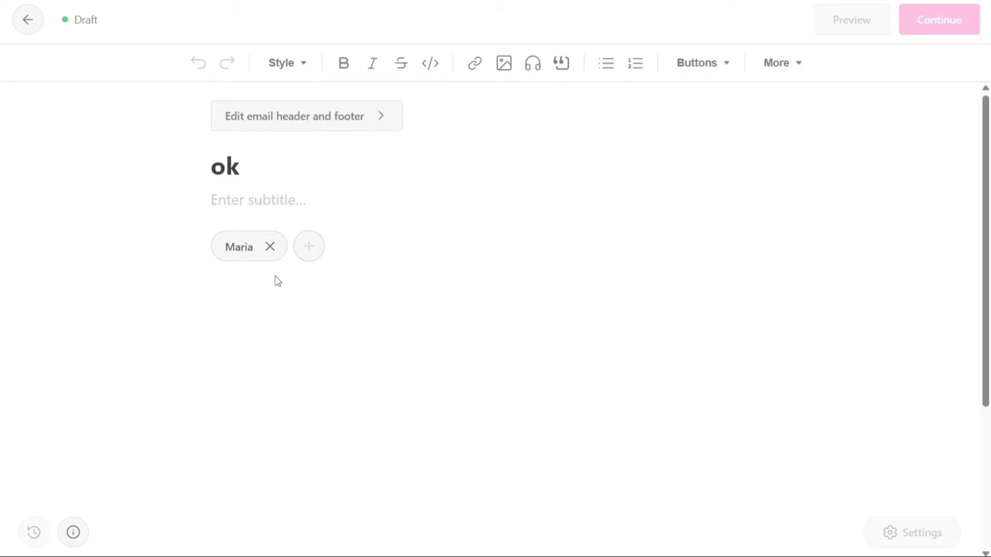
text(ok)
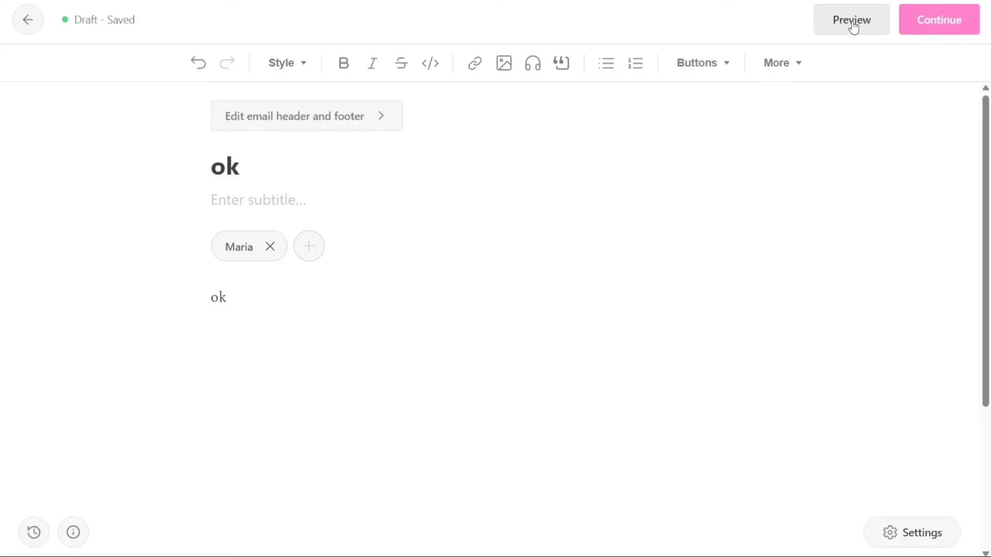
Step: Bring up the Publish options for the 'ok' post and review audience, comments and delivery settings
click(939, 18)
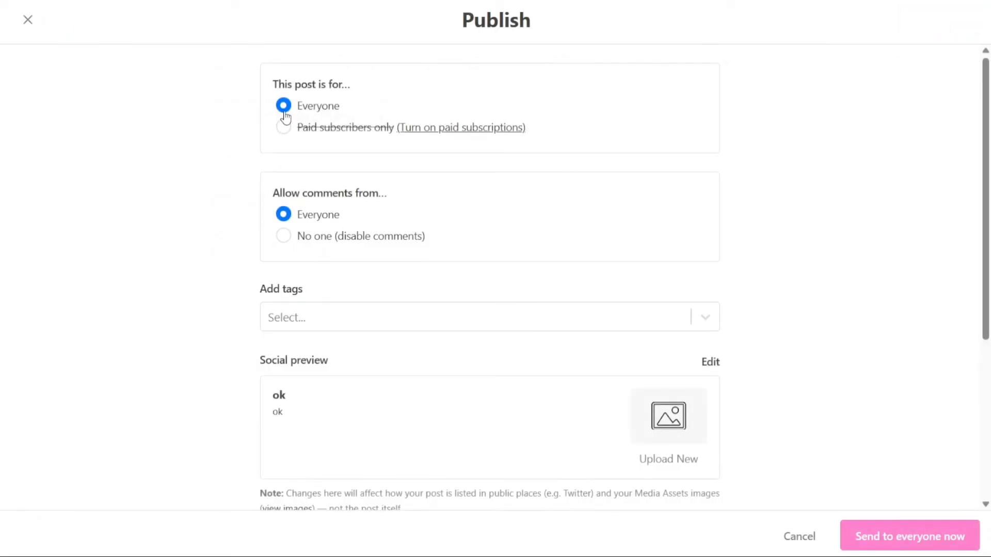
mouse_move(284, 134)
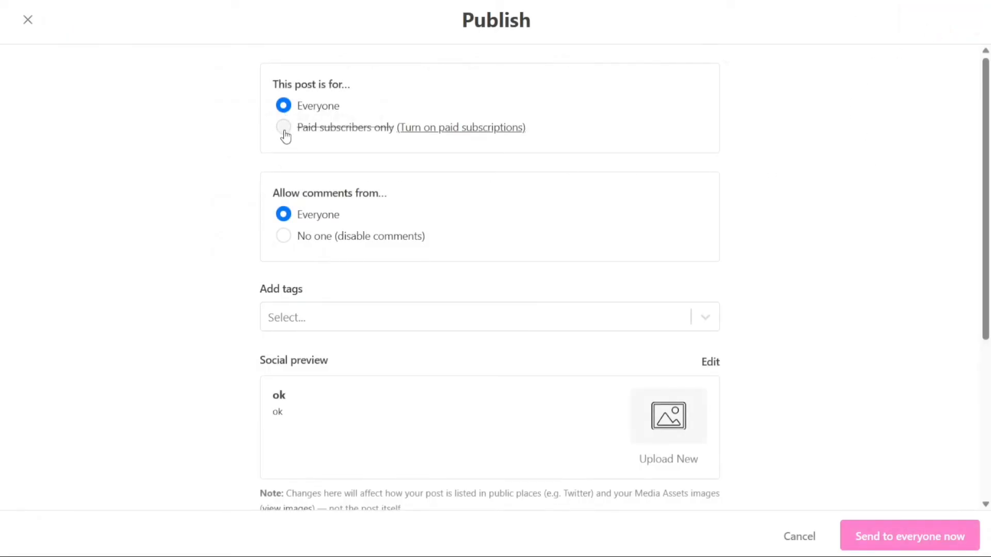
mouse_move(423, 127)
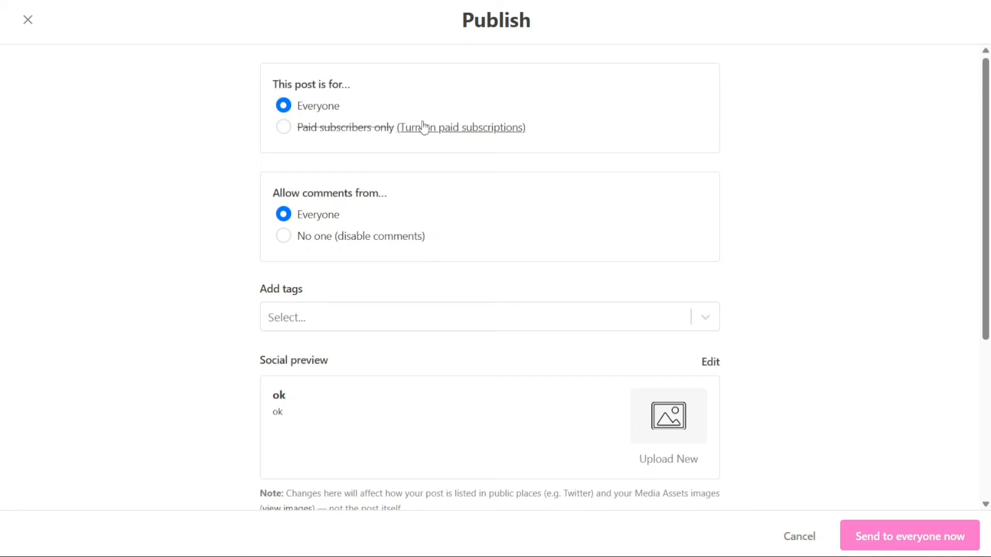
mouse_move(380, 168)
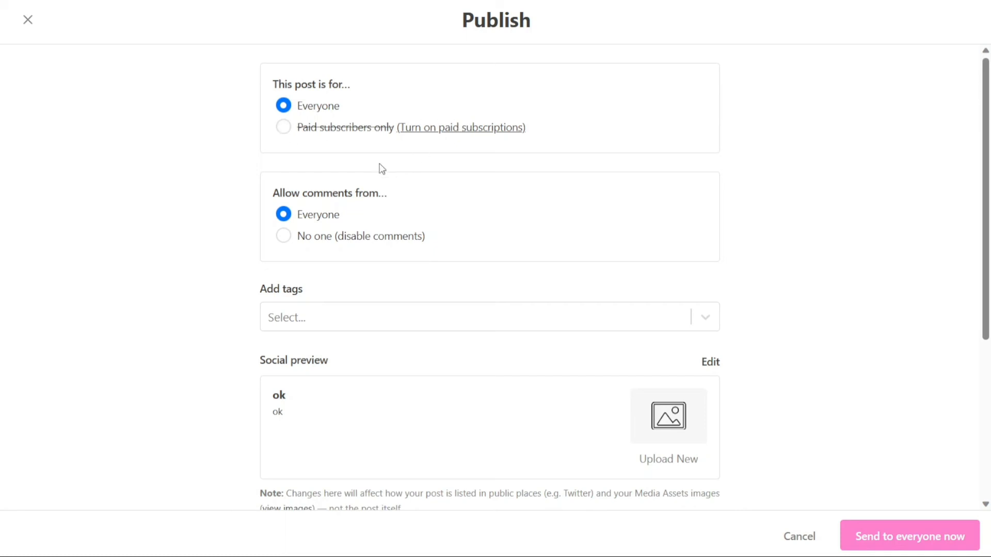
mouse_move(299, 214)
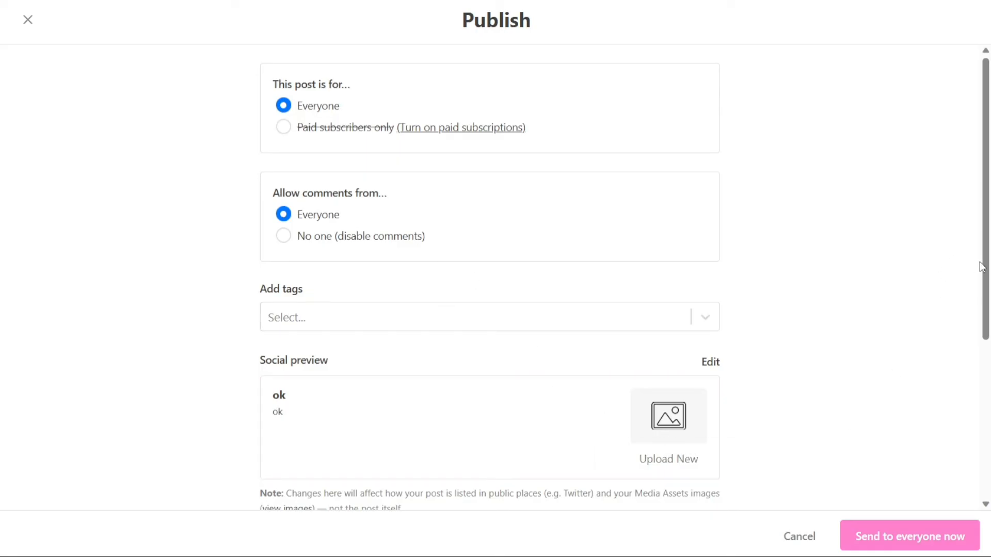
scroll(down, 3)
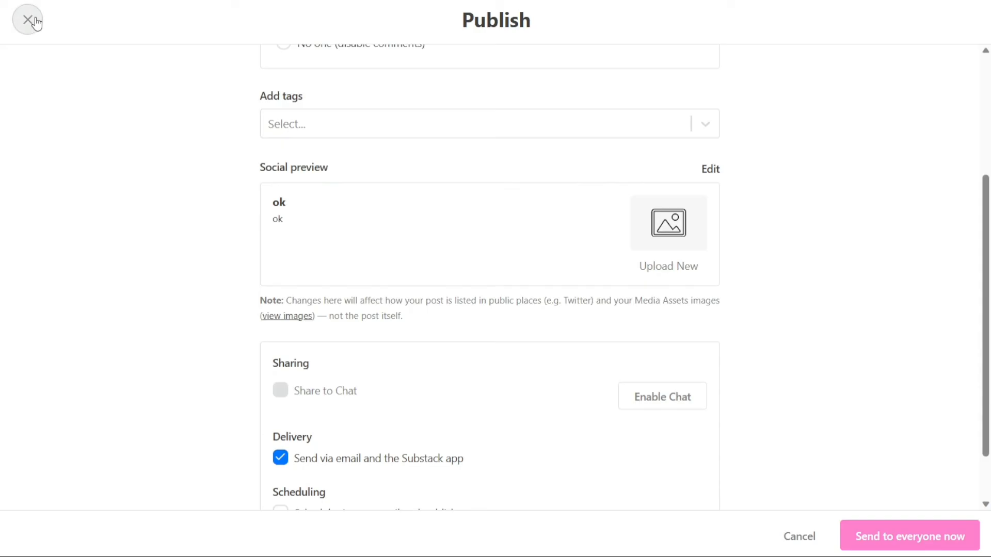
Step: Leave the publish options and editor, briefly start a new thread, and return to the dashboard
click(27, 22)
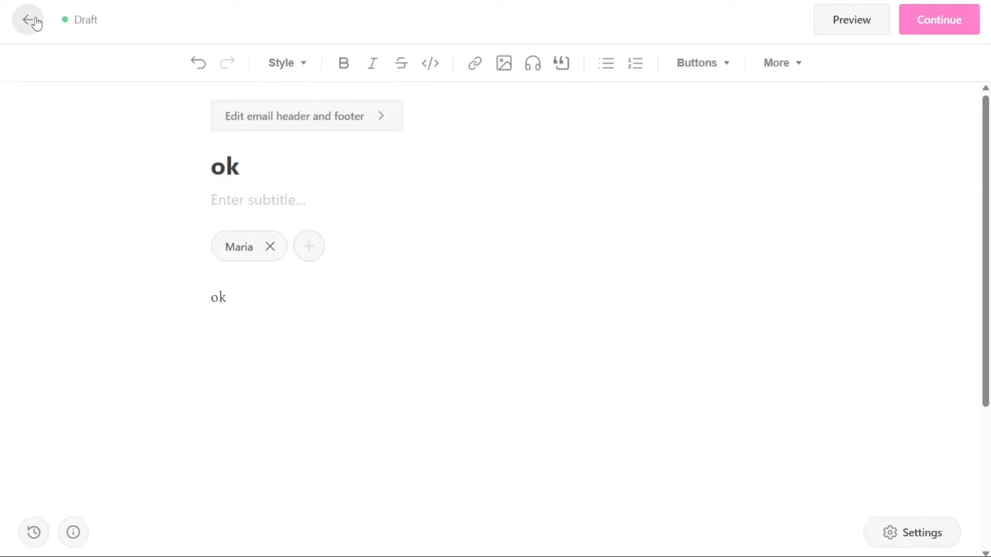
click(28, 20)
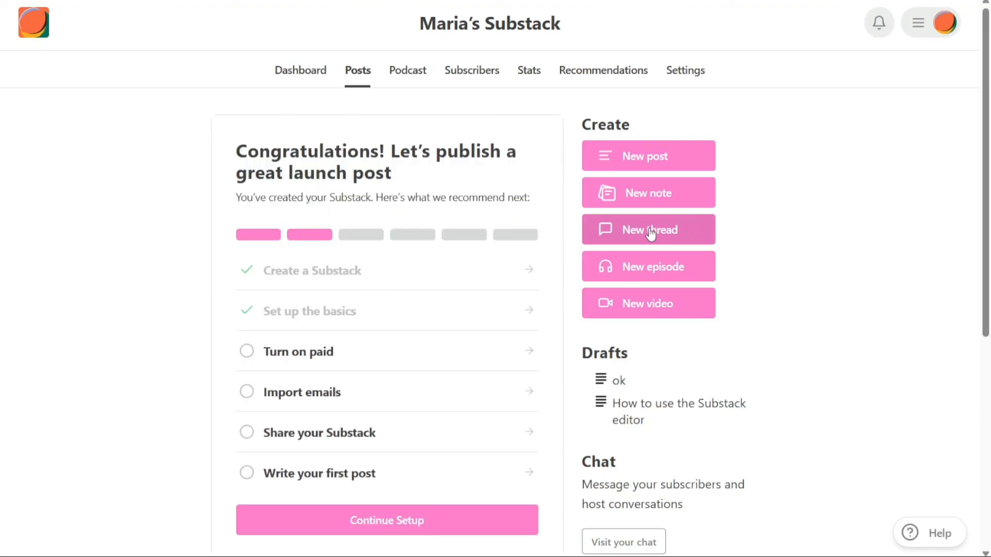
click(648, 229)
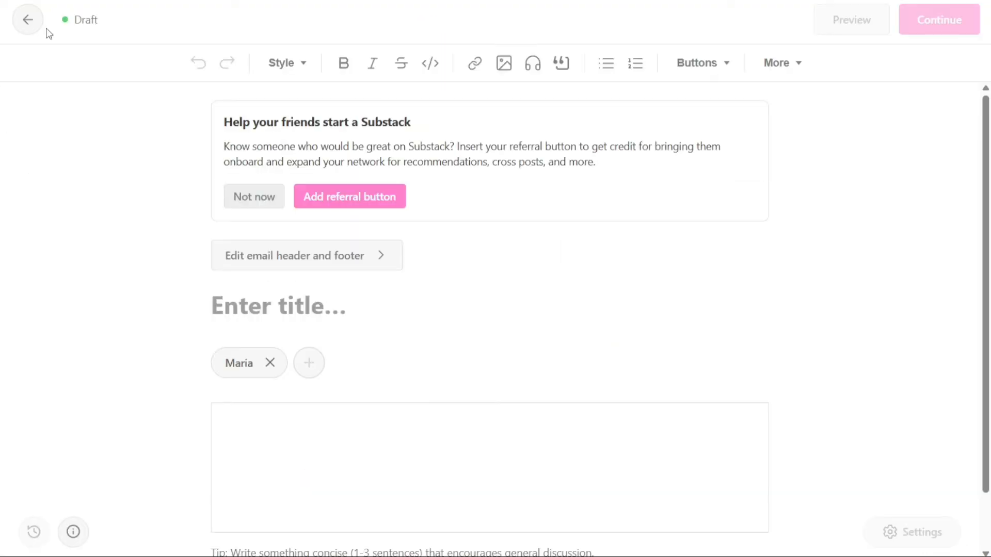
click(26, 20)
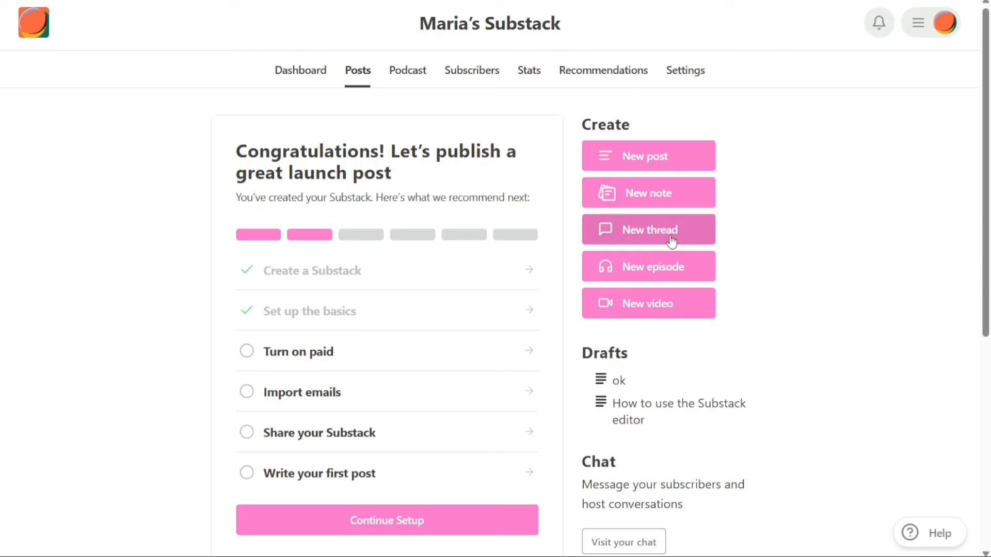
Step: Start another empty thread, attempt to publish it with no changes, and return to the Posts dashboard
click(648, 229)
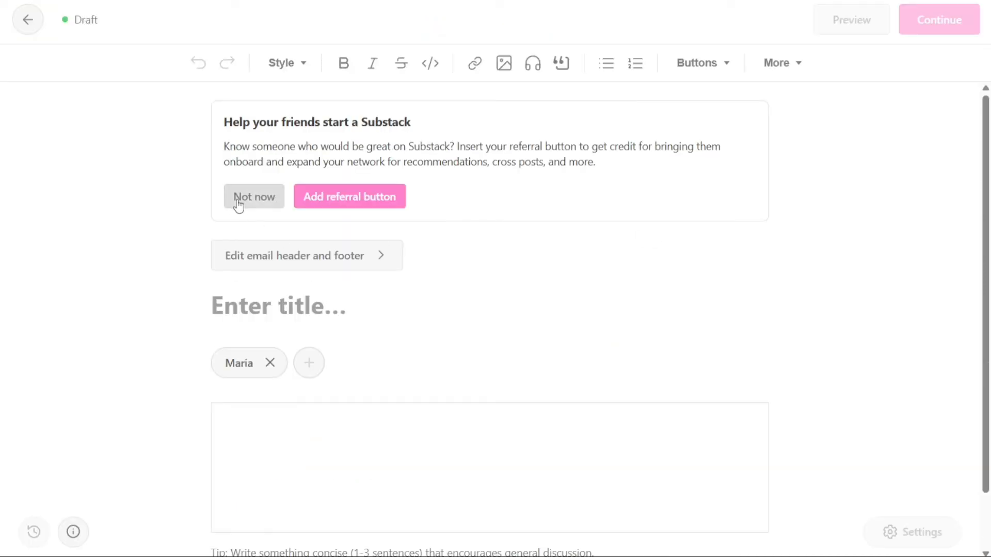
click(254, 196)
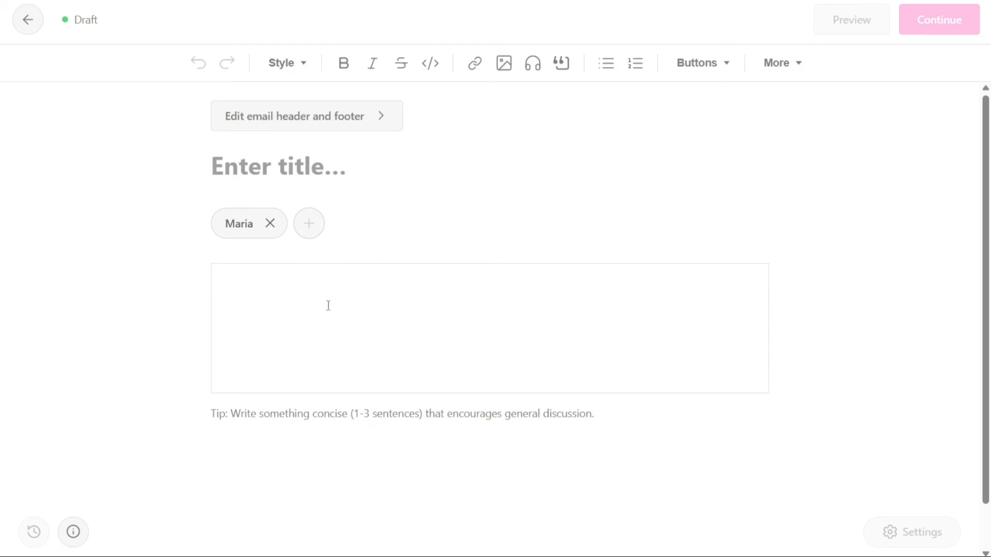
mouse_move(309, 304)
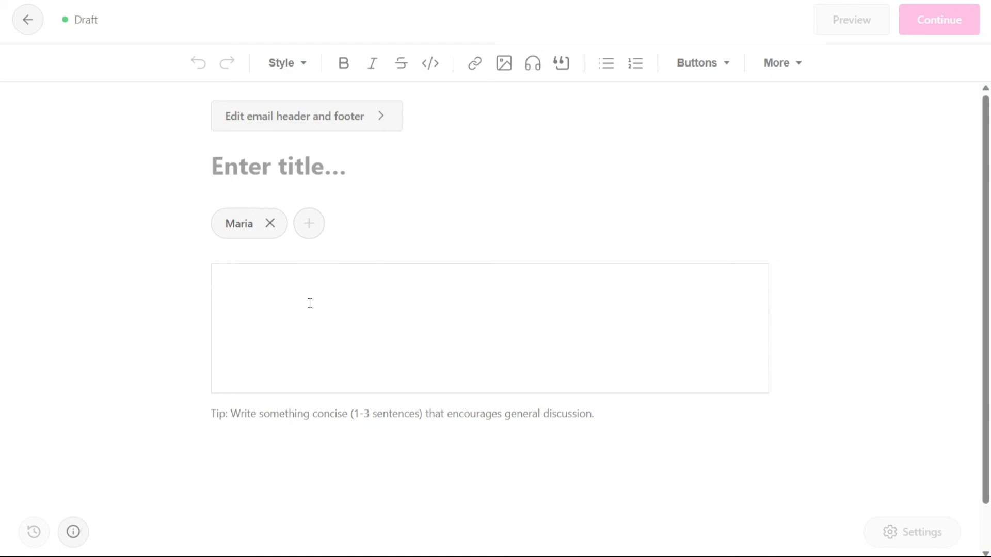
click(309, 303)
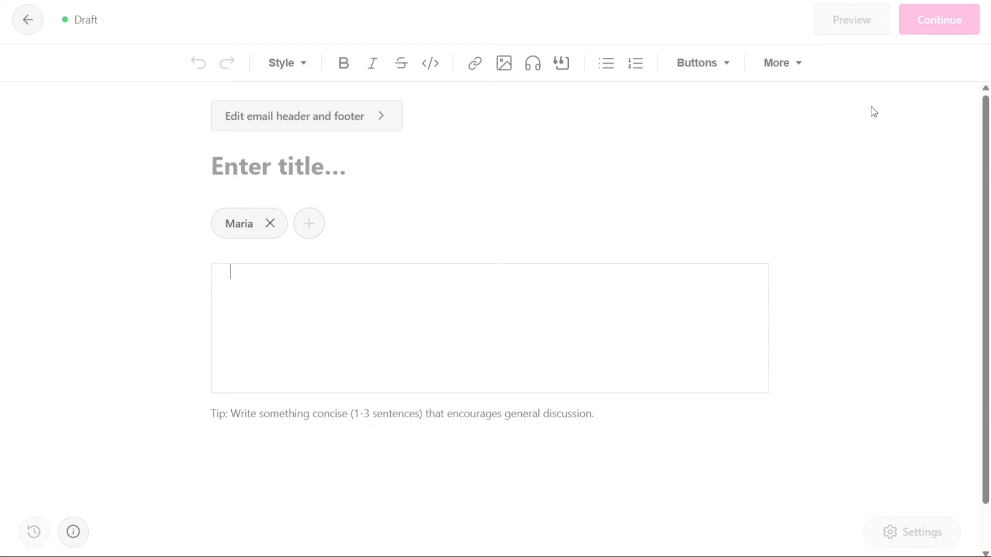
click(937, 19)
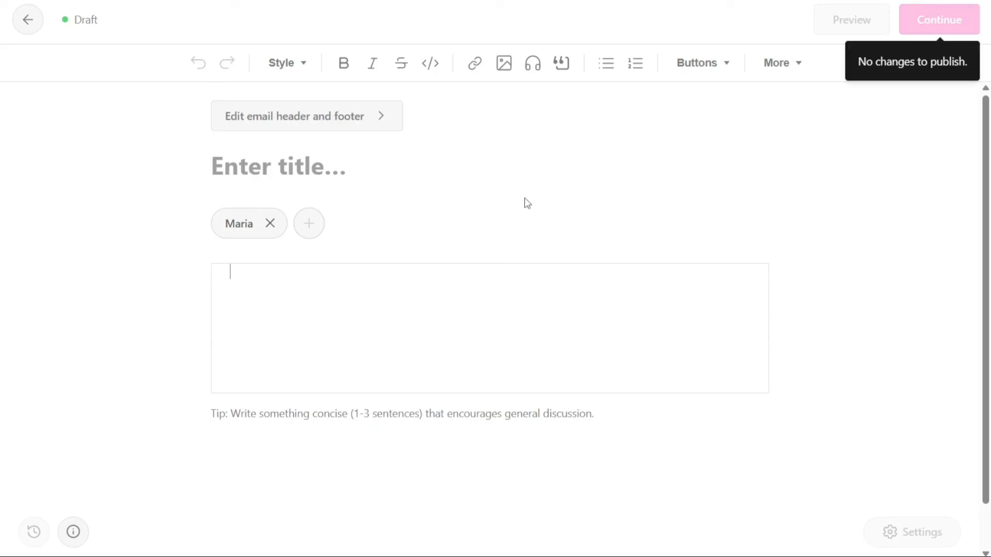
click(27, 20)
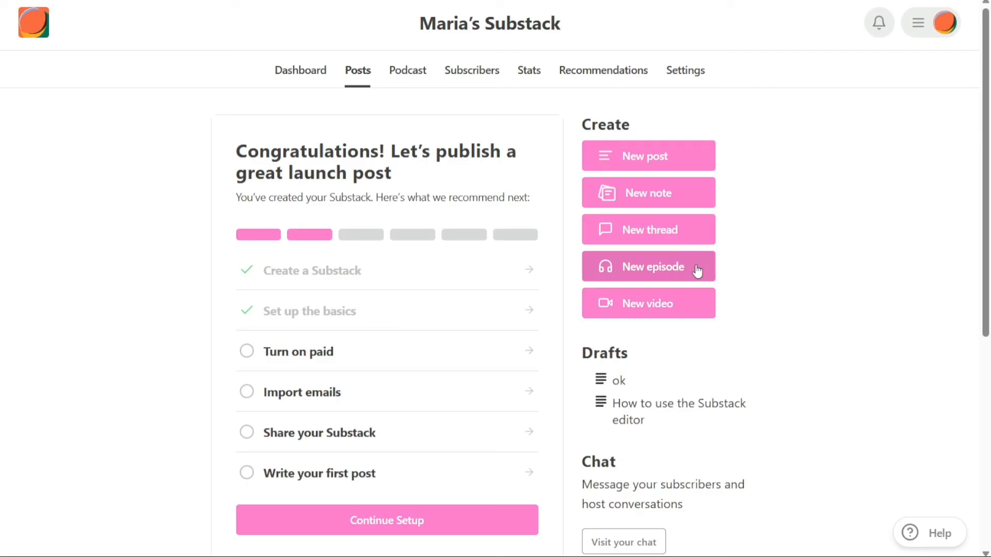
mouse_move(726, 271)
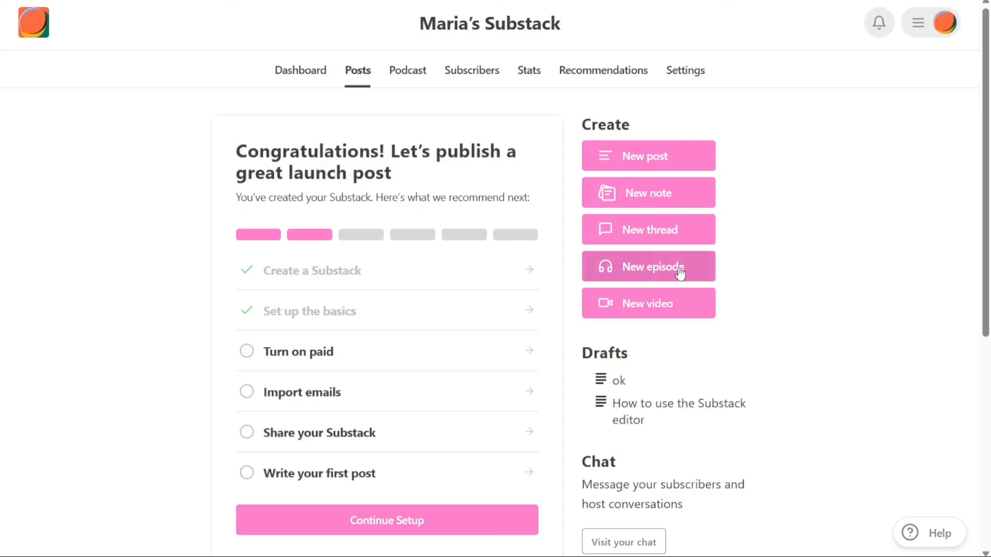
click(648, 266)
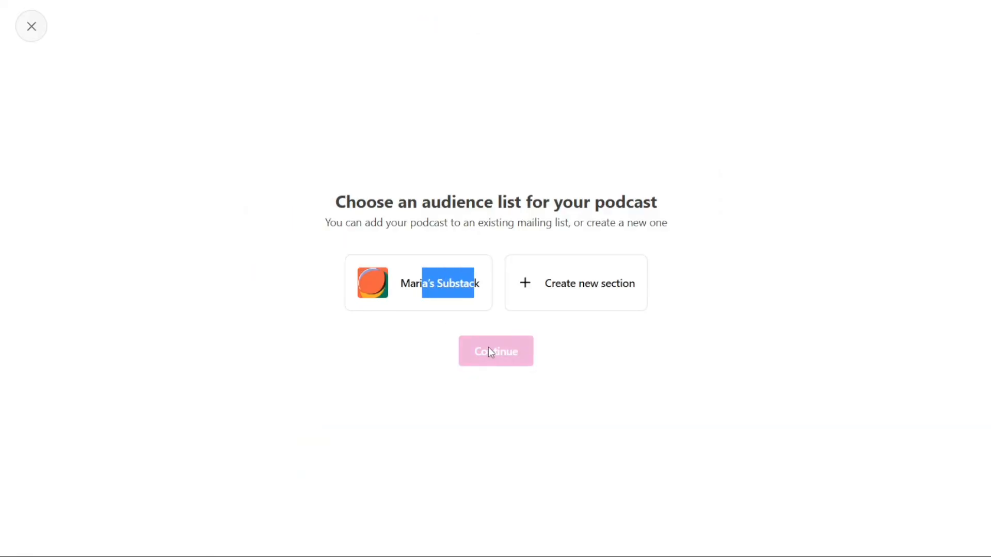
click(419, 283)
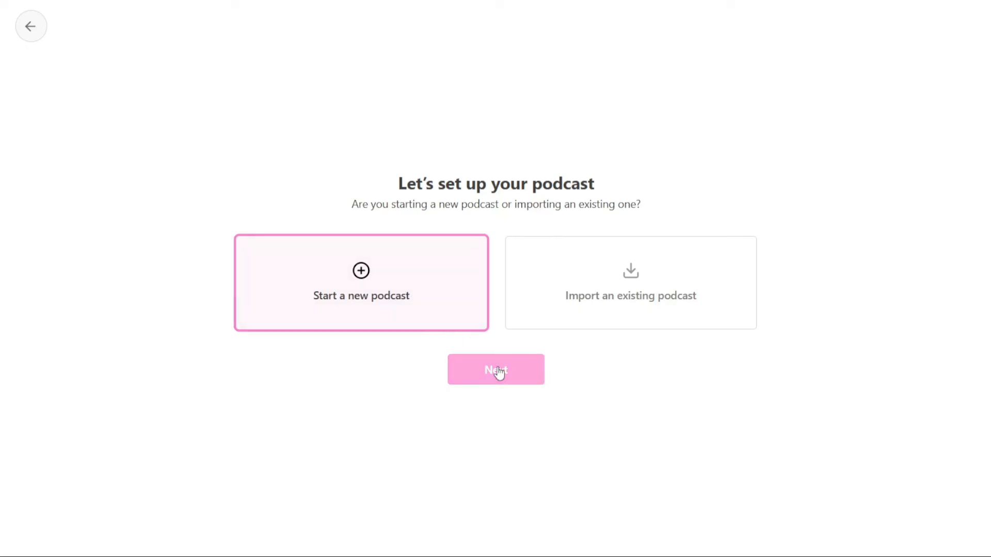
click(495, 369)
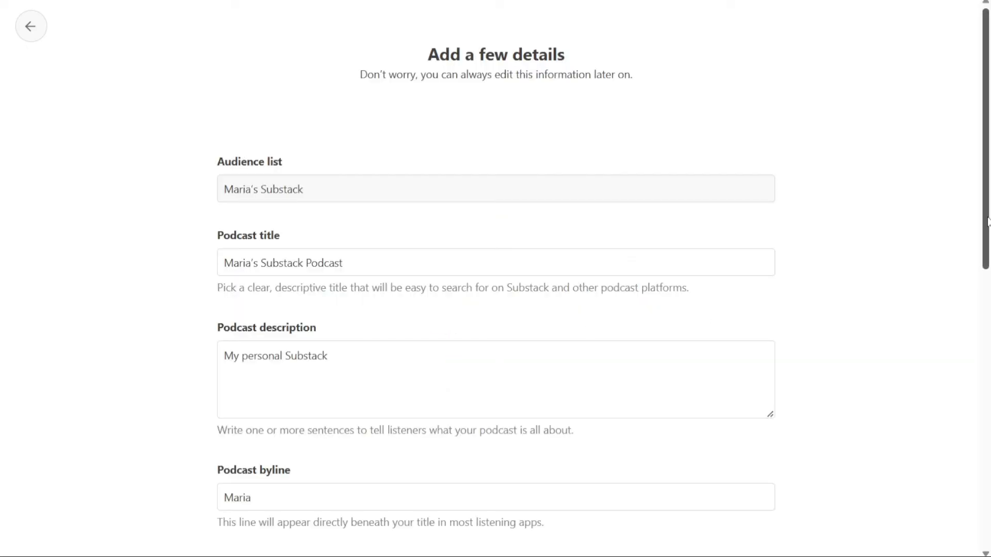
scroll(down, 3)
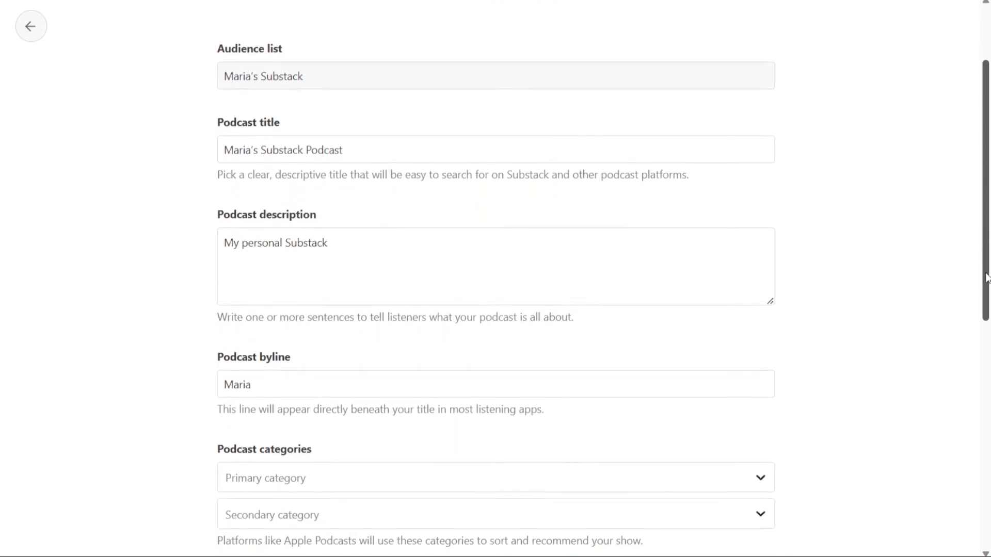
scroll(down, 3)
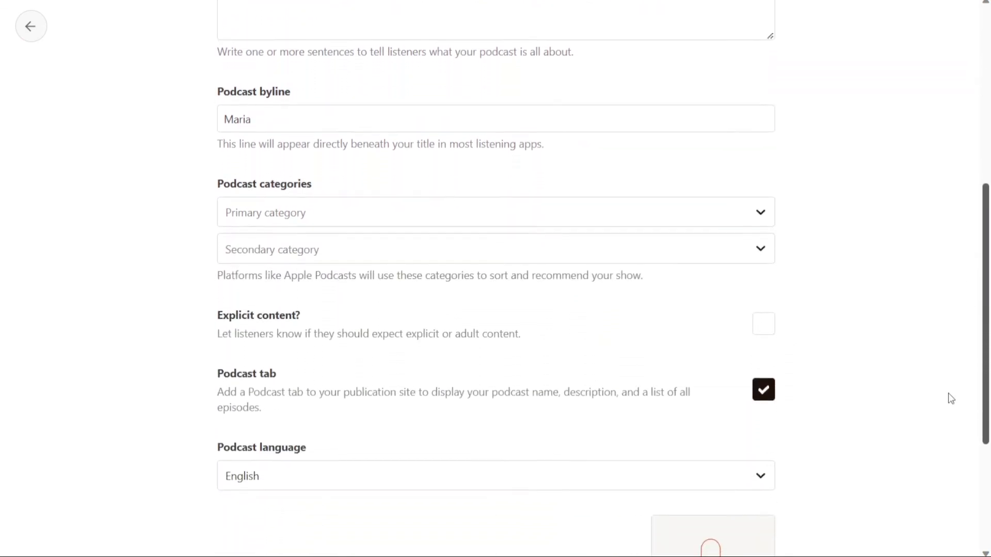
scroll(down, 3)
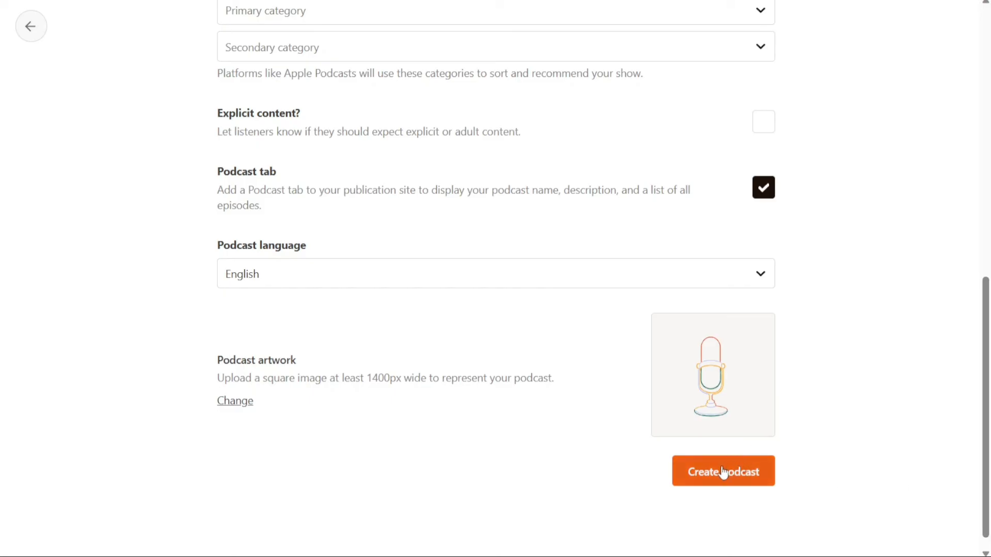
mouse_move(985, 492)
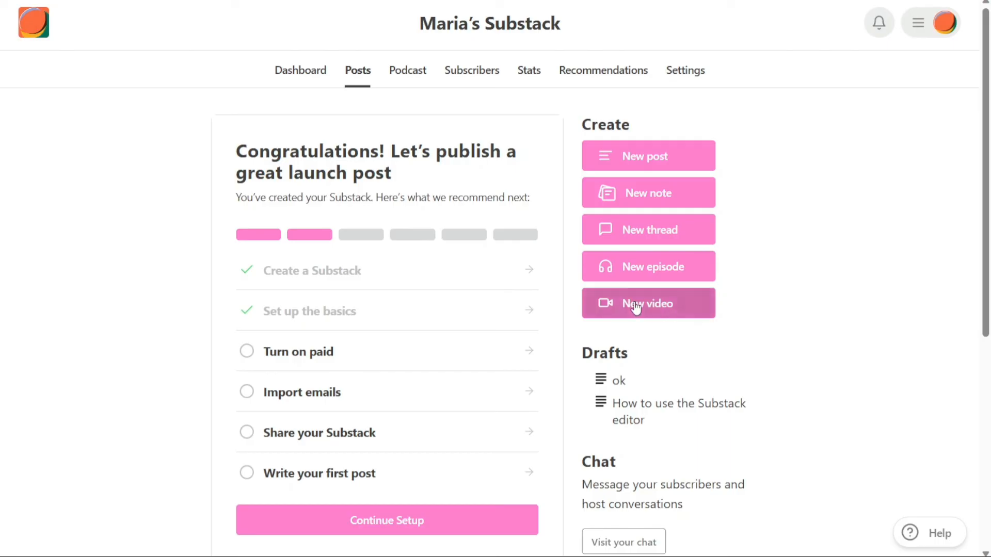
Step: Create a new video post draft and look through the video editor while it saves
click(648, 303)
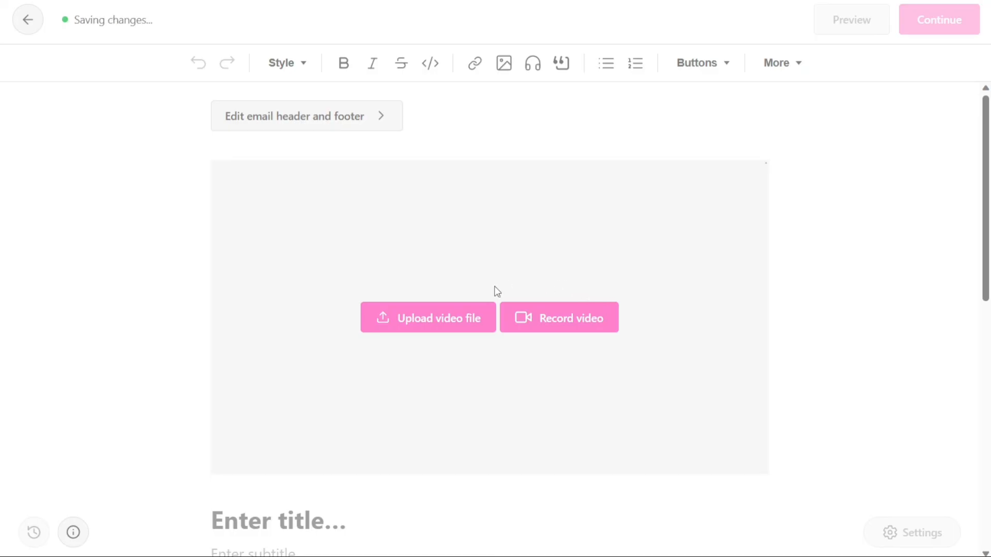
mouse_move(567, 330)
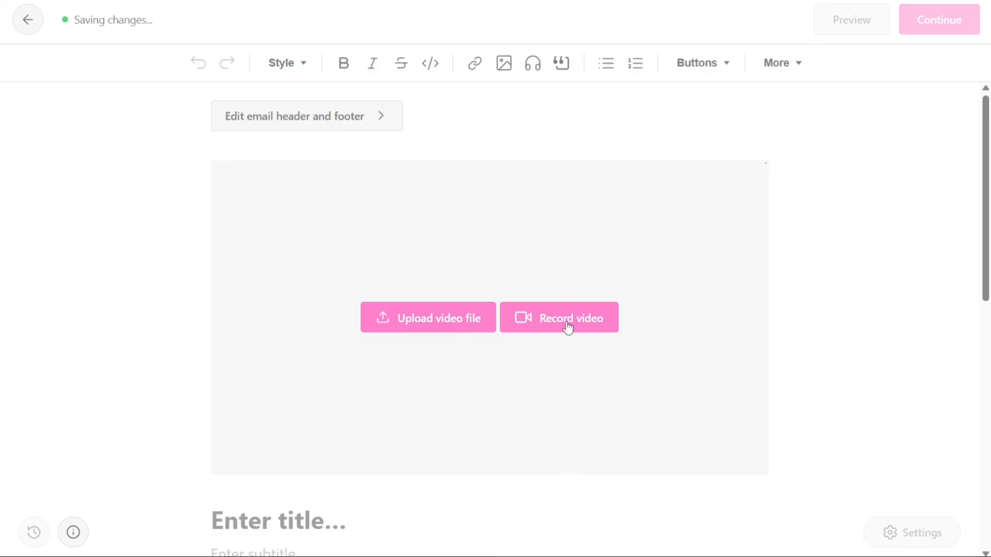
scroll(down, 3)
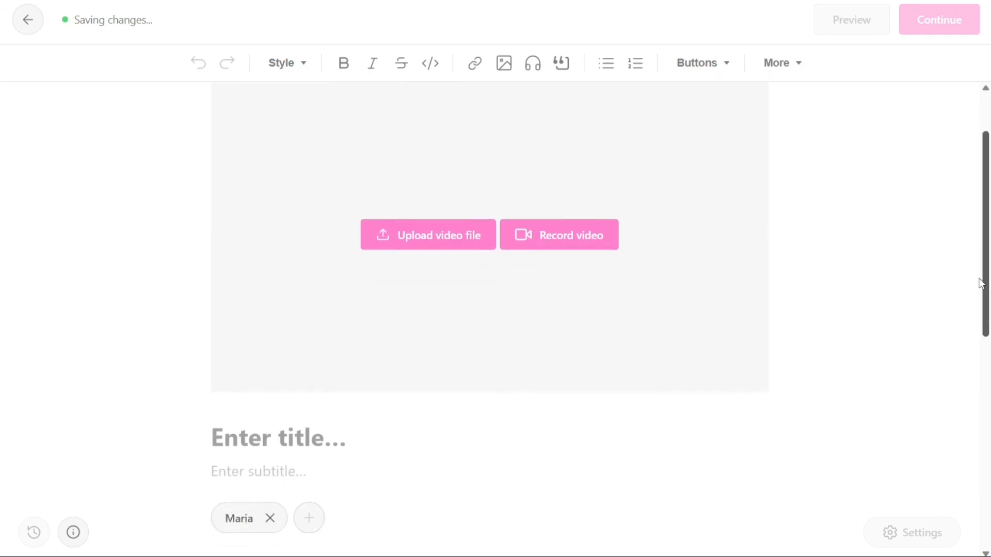
scroll(down, 3)
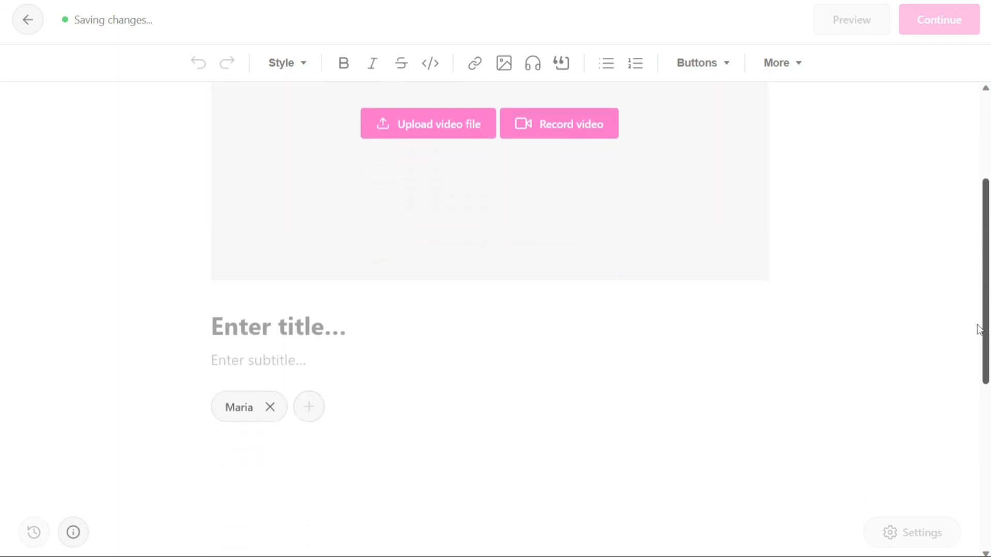
scroll(up, 3)
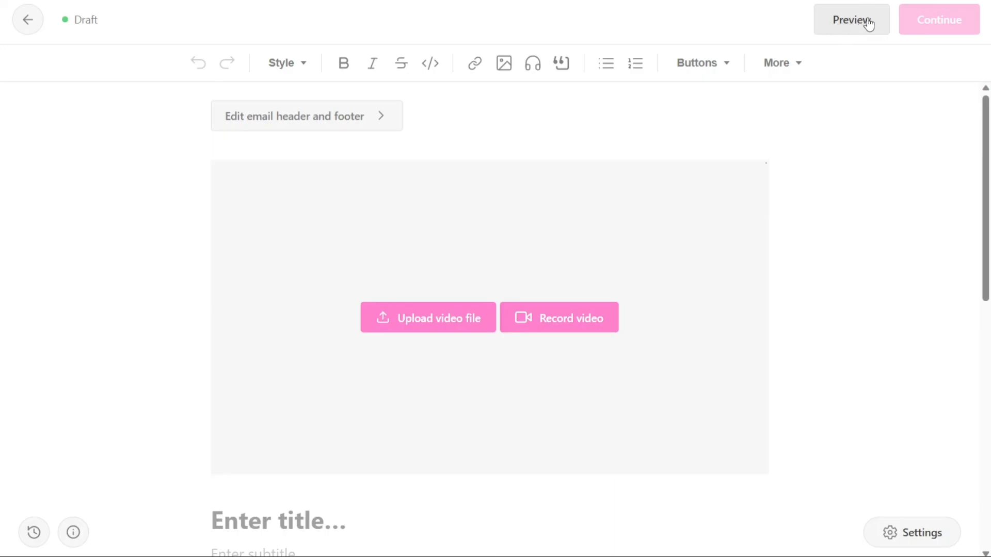
mouse_move(939, 19)
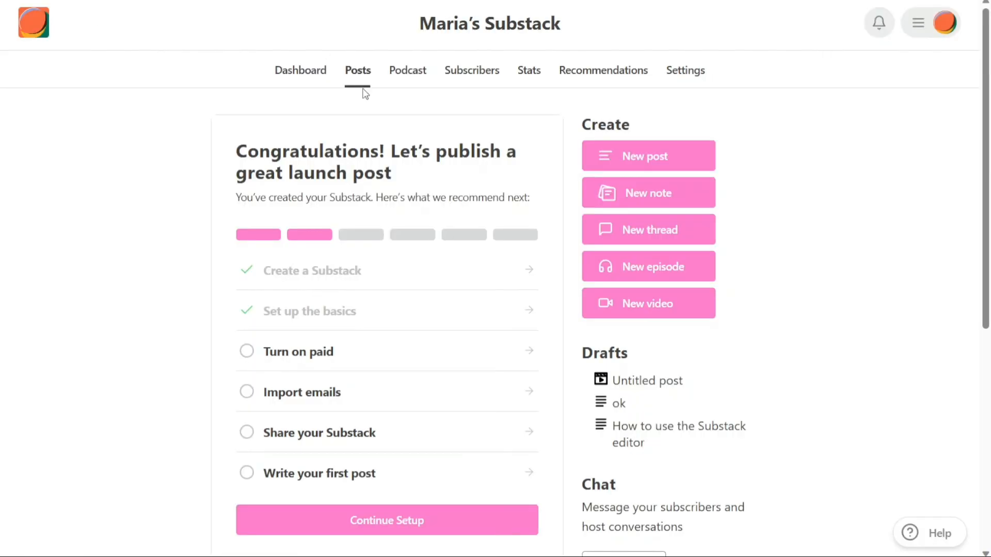
mouse_move(494, 75)
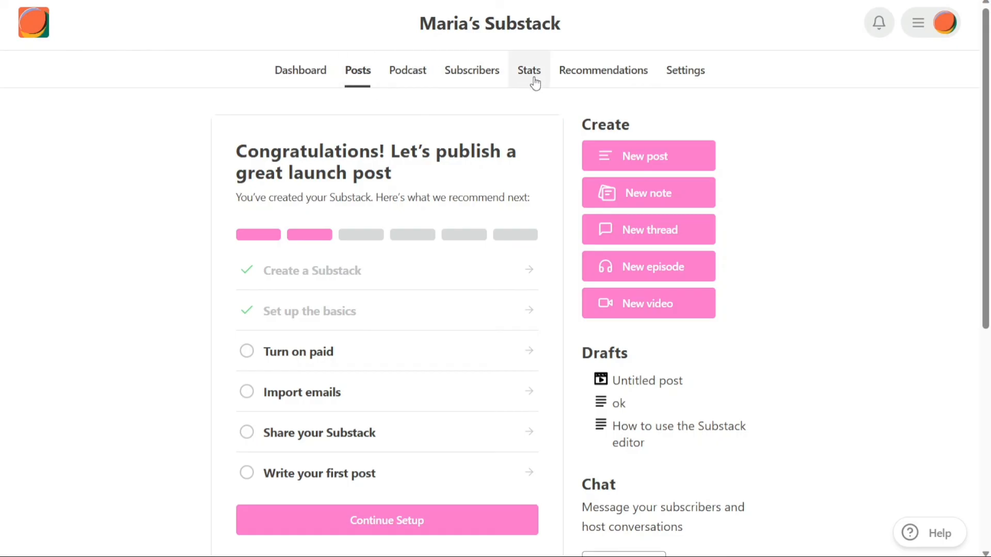
mouse_move(695, 74)
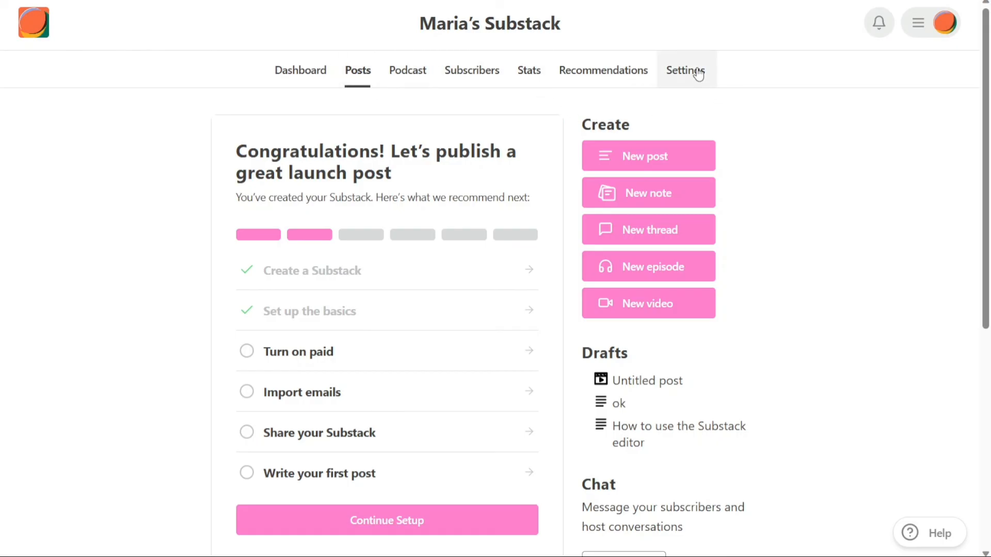
Step: Go to the publication's Settings, landing on the Basics section
click(685, 70)
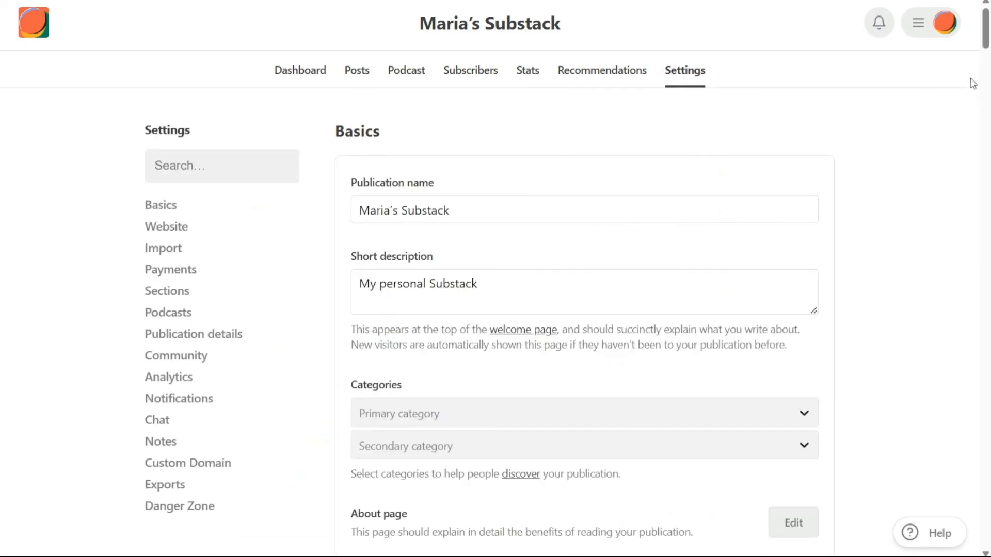
Step: Scroll the Settings page down to Payments, showing Stripe setup and pledges of 8, 80 and 150 USD
scroll(down, 3)
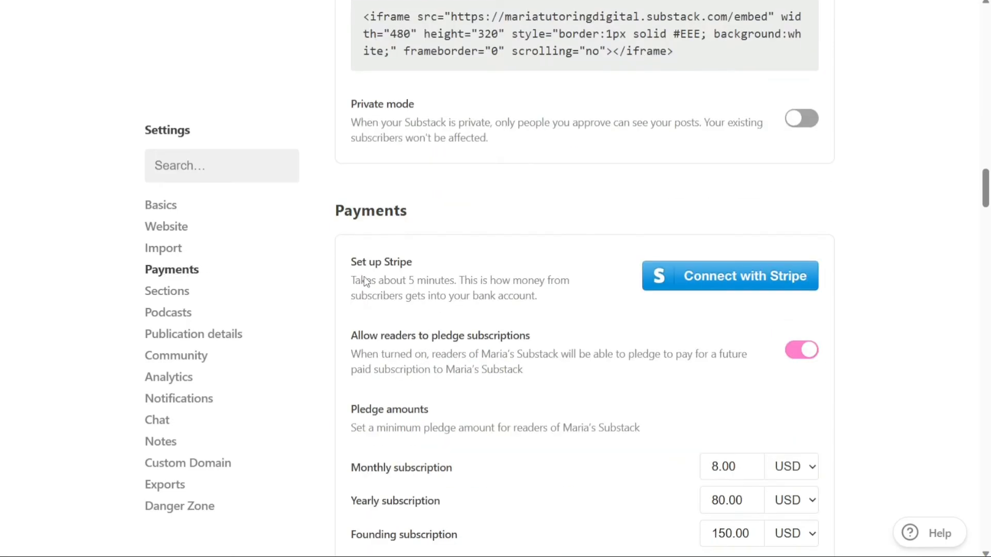
scroll(down, 3)
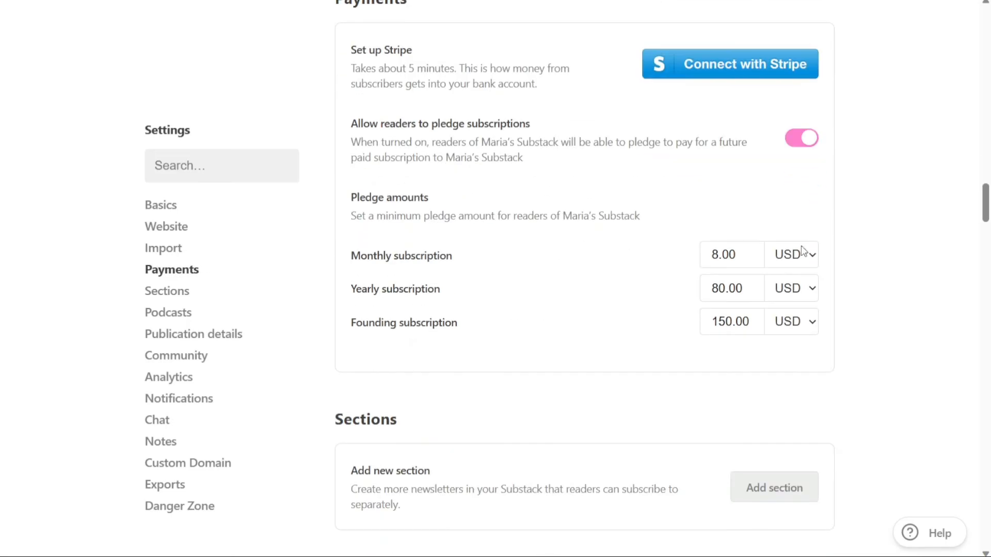
mouse_move(938, 190)
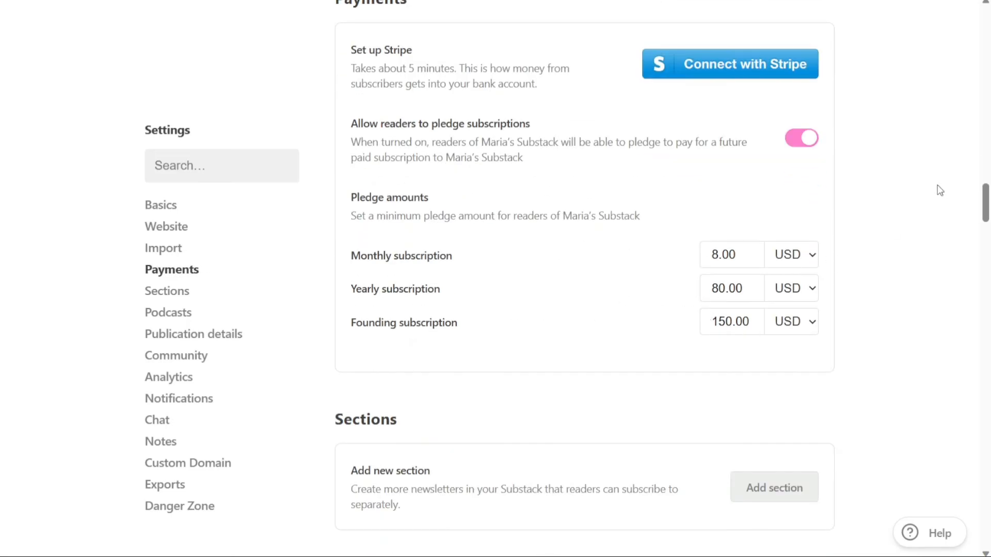
mouse_move(924, 194)
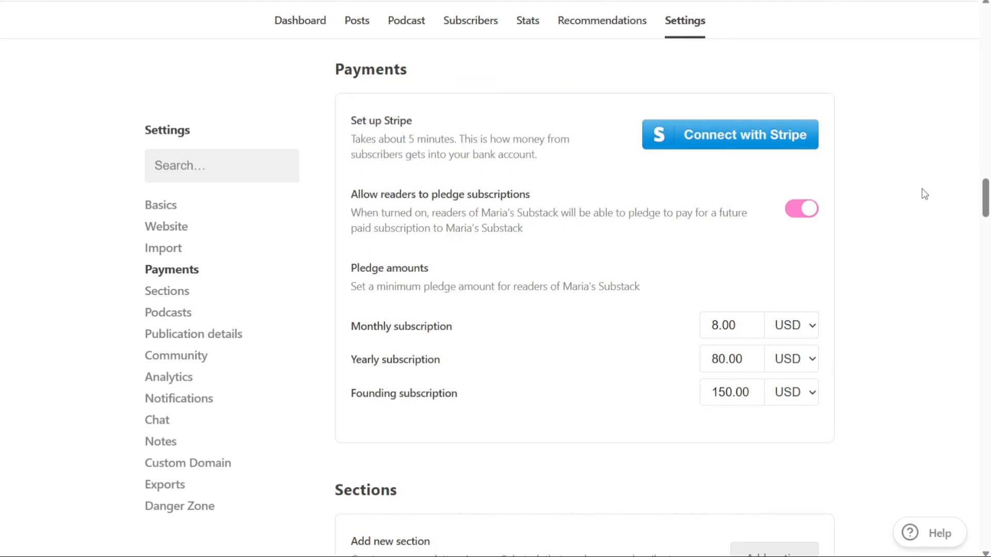
mouse_move(793, 147)
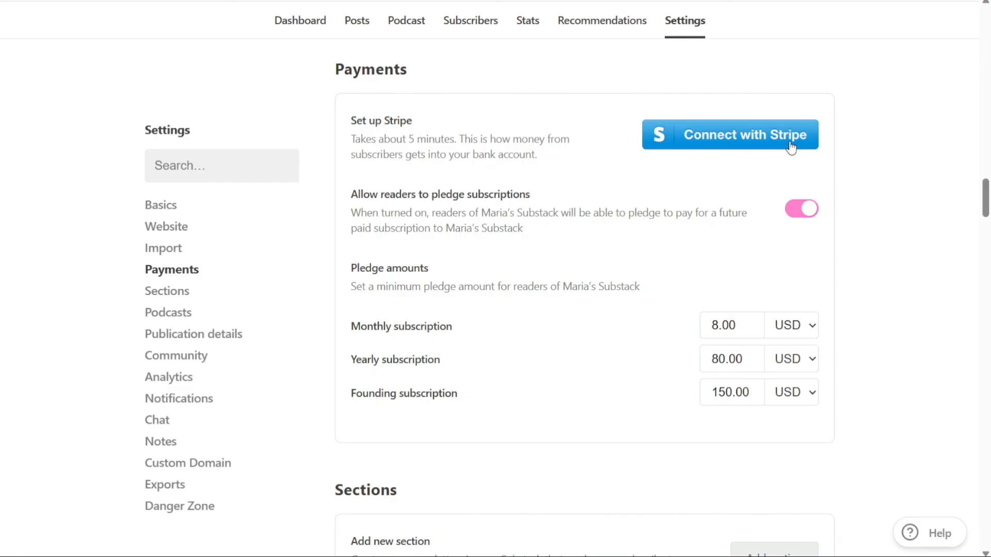
mouse_move(866, 163)
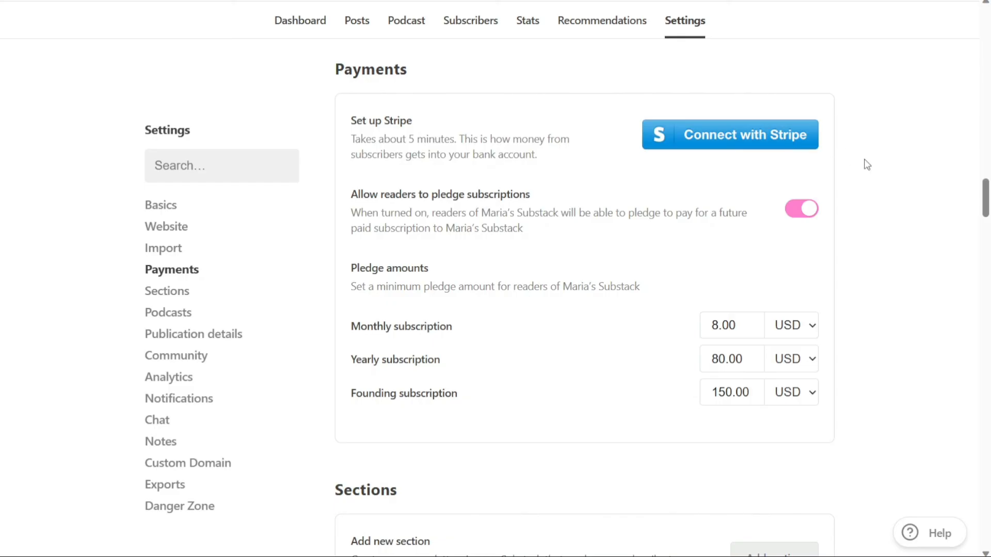
mouse_move(889, 172)
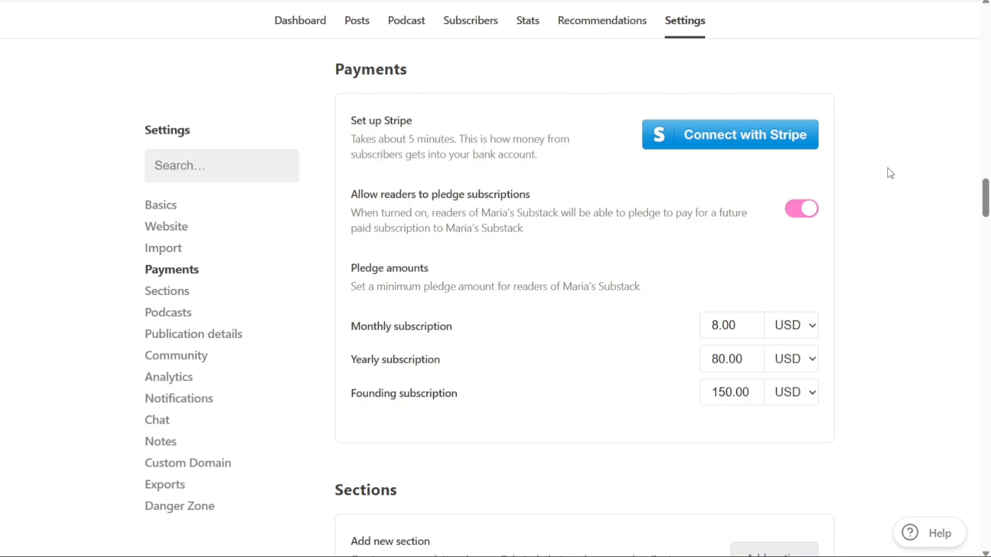